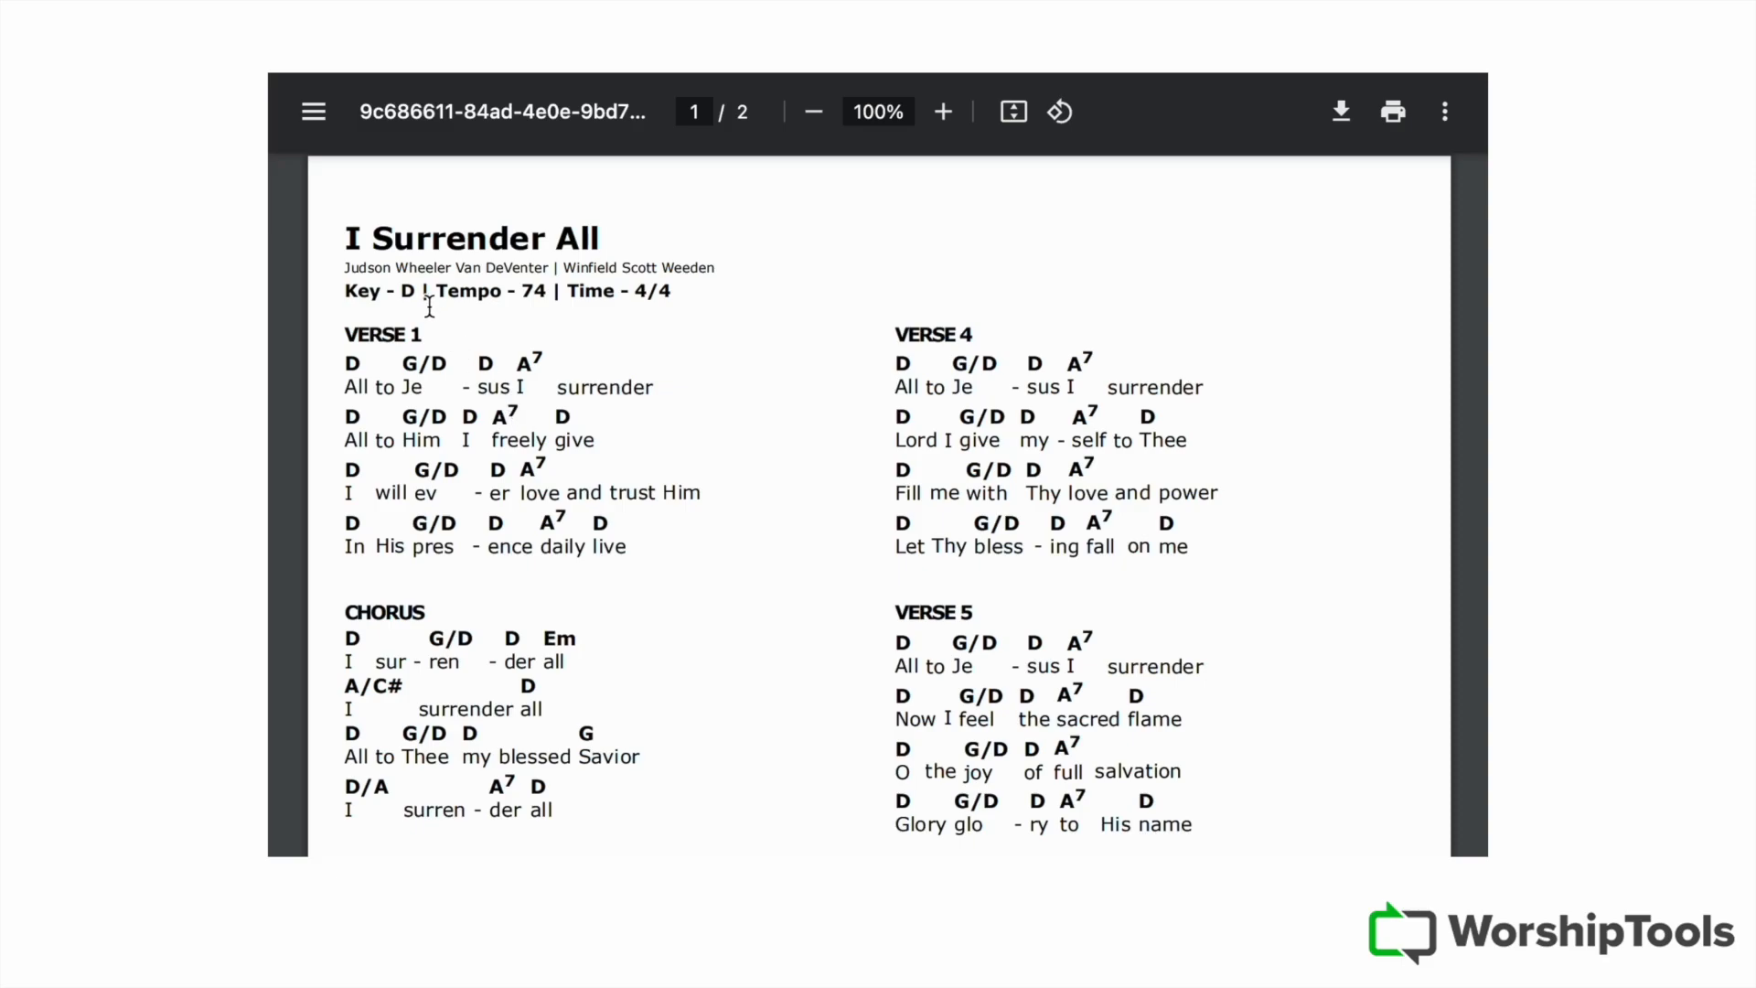
pyautogui.moveTo(611, 417)
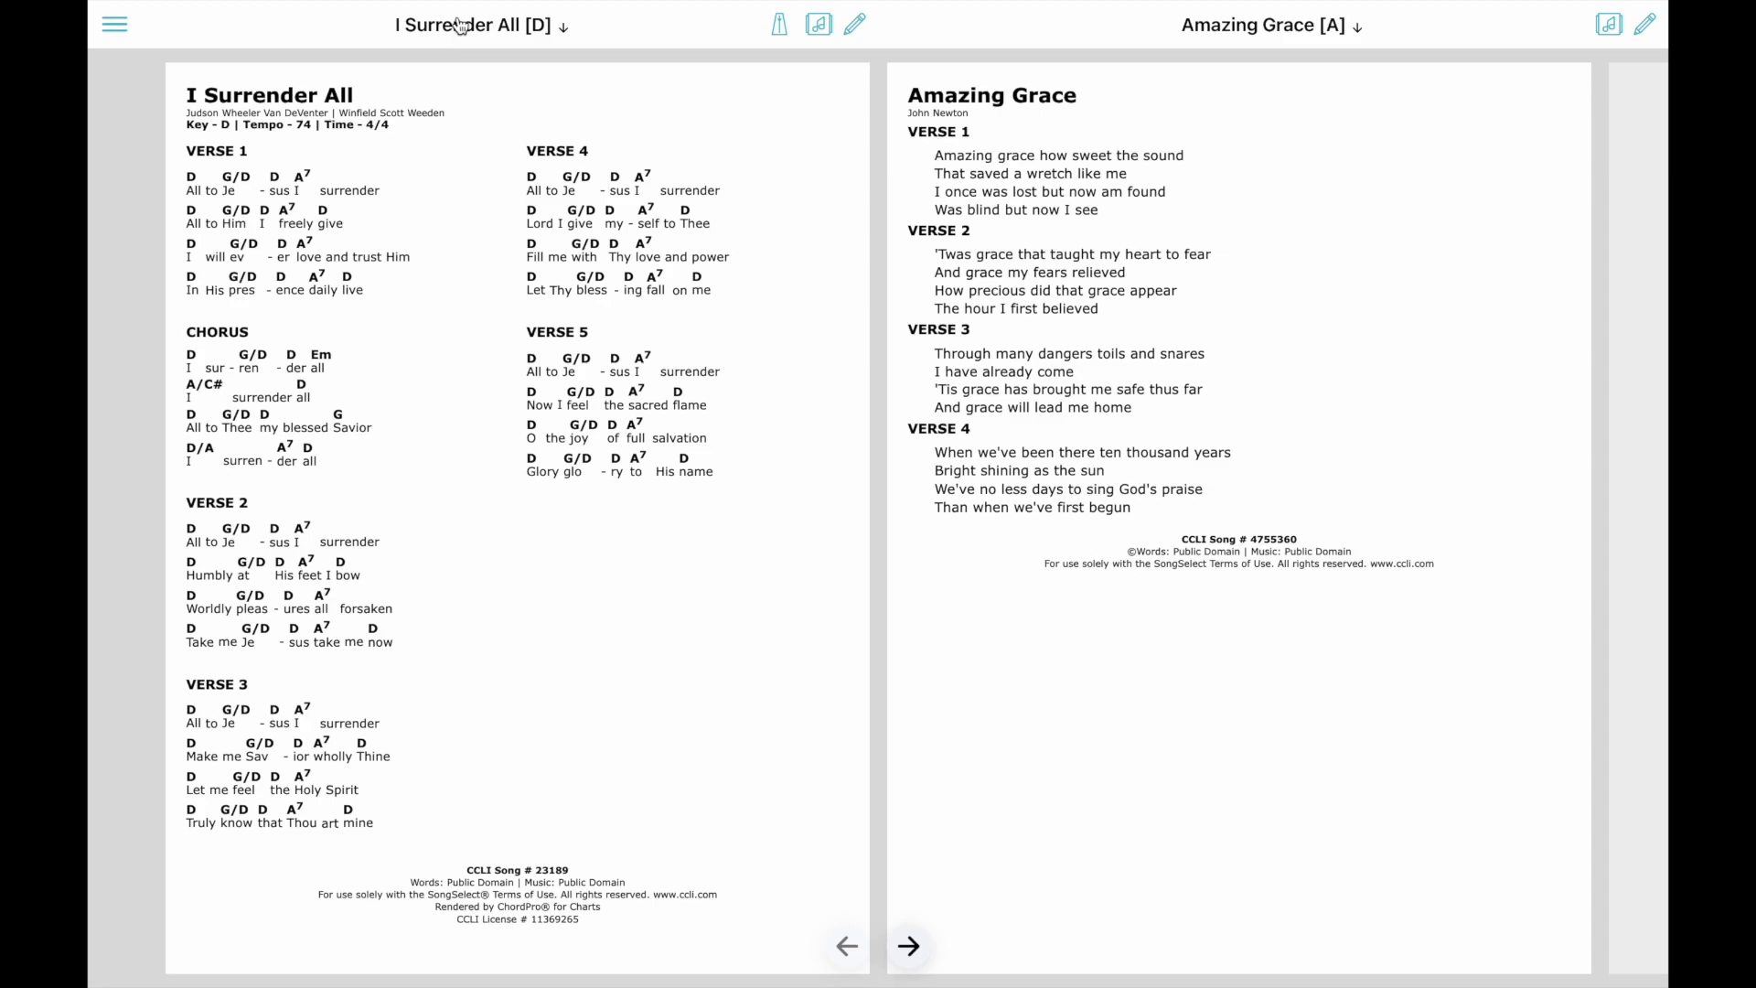
# Step: Bring up the ChordPro source of I Surrender All in the editor
pyautogui.click(381, 446)
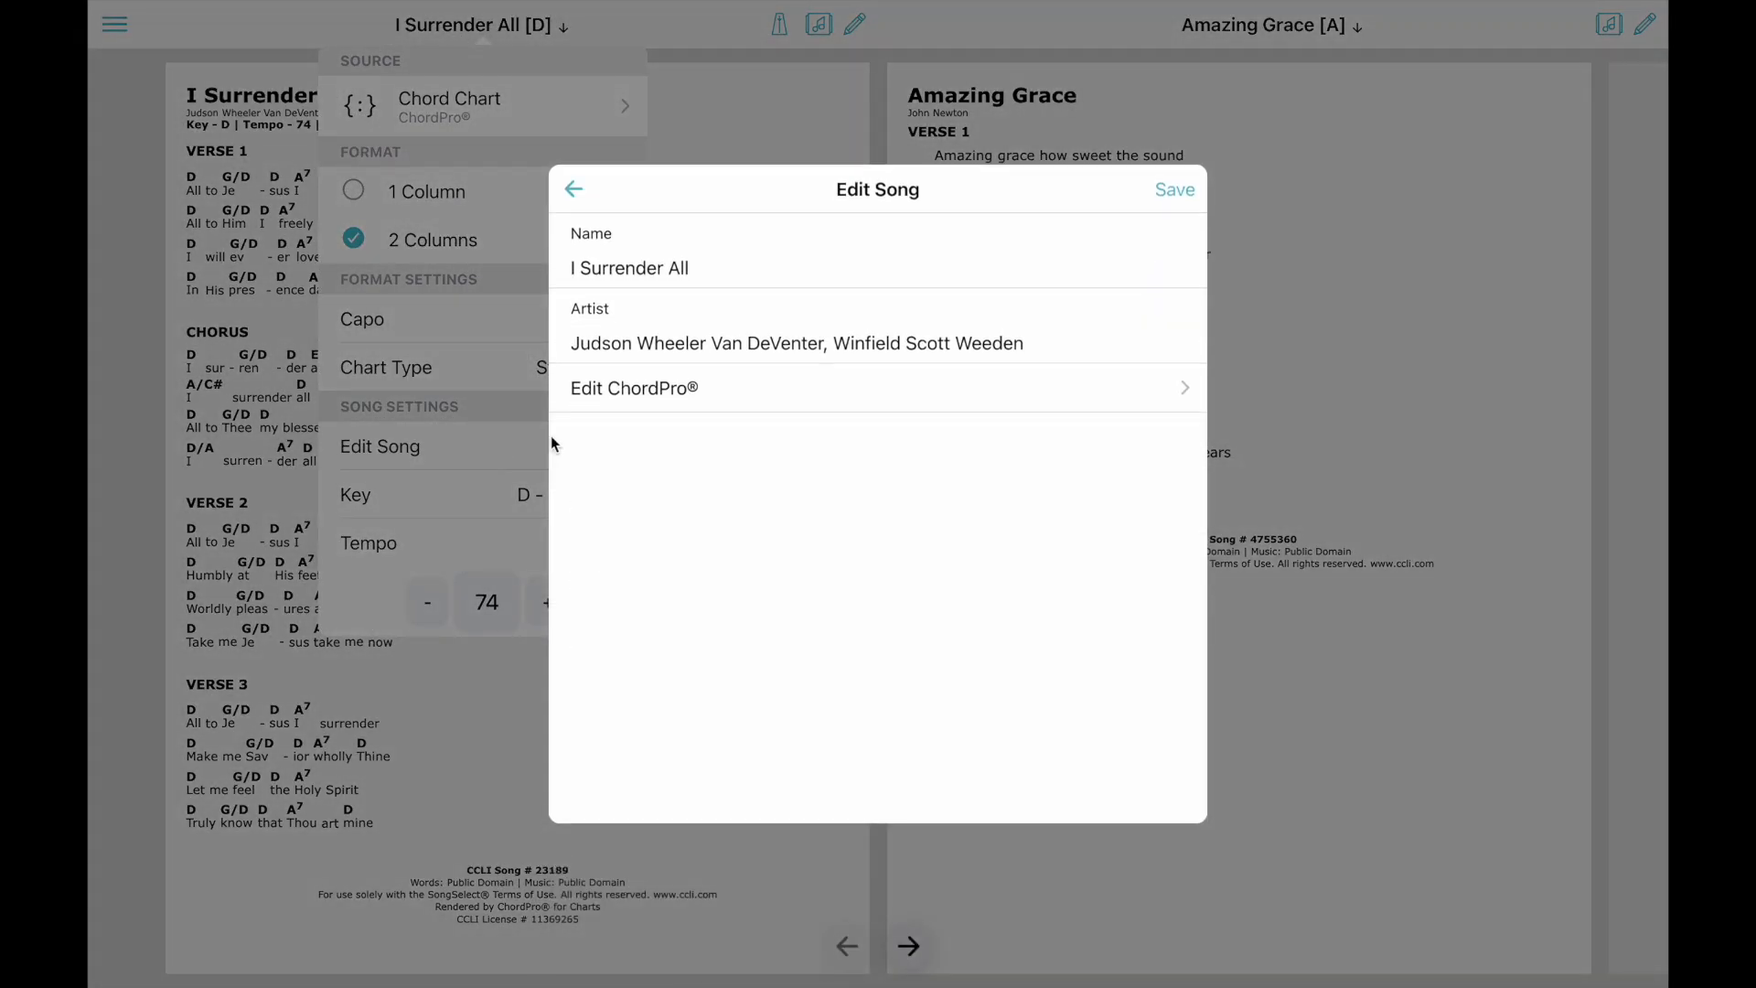
pyautogui.click(633, 387)
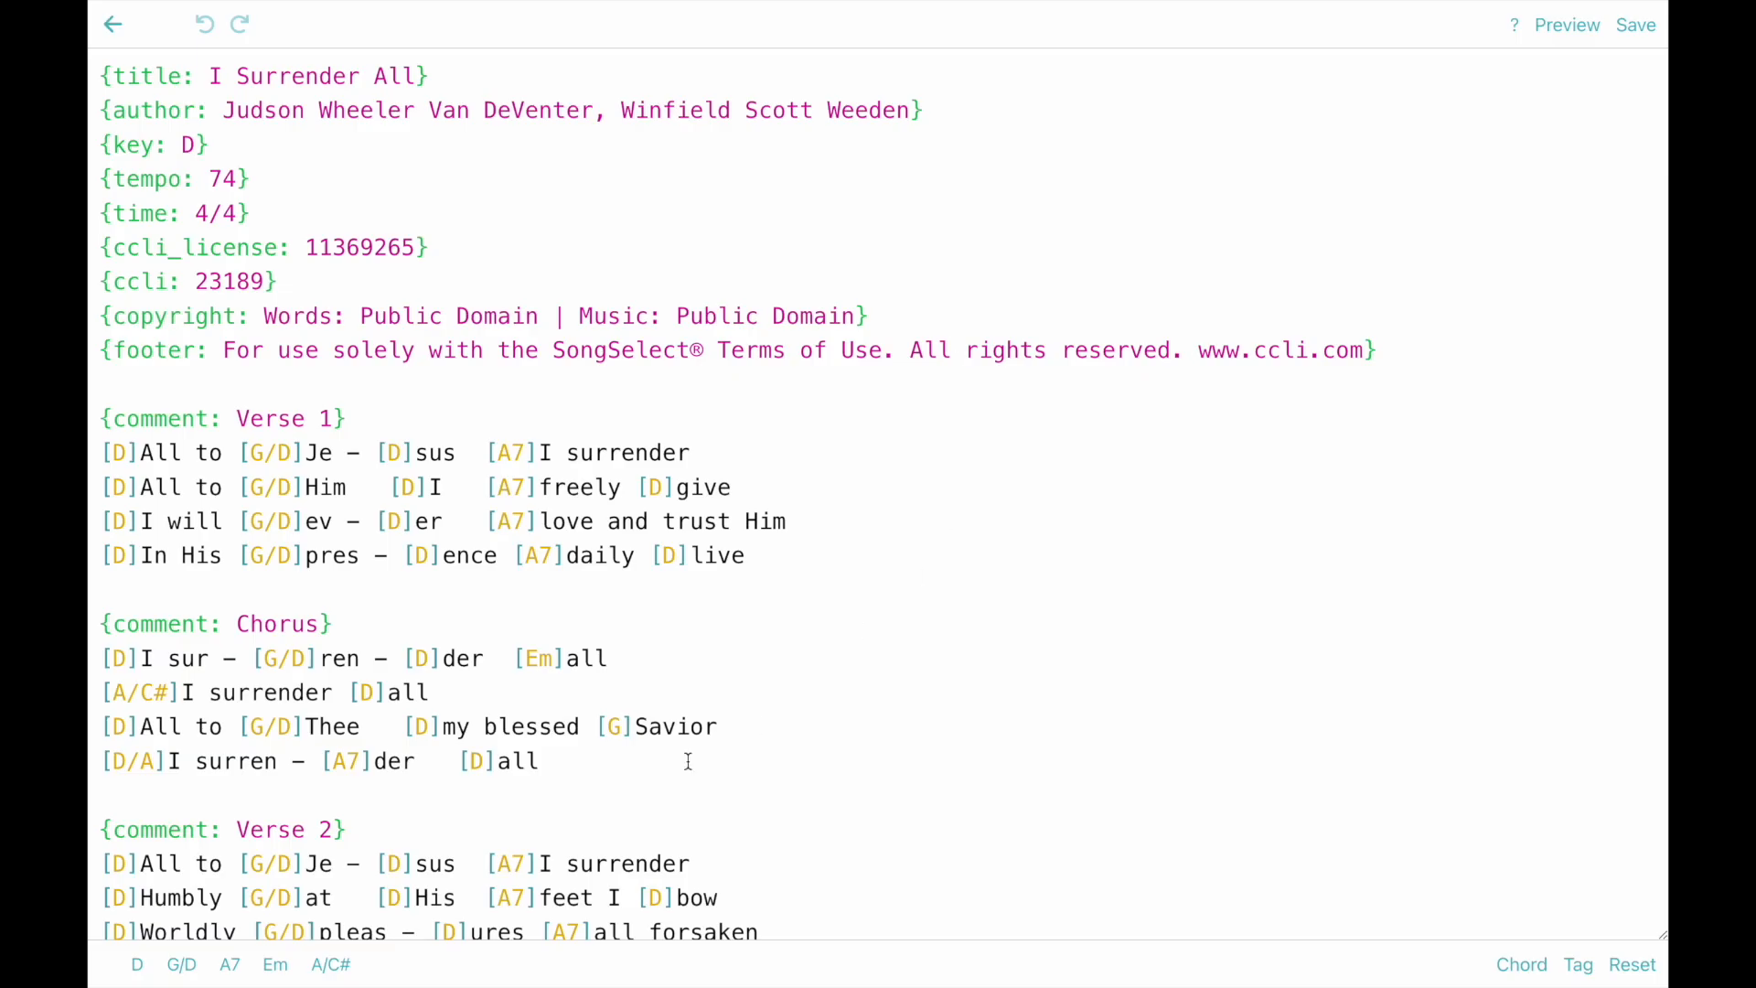
pyautogui.moveTo(876, 572)
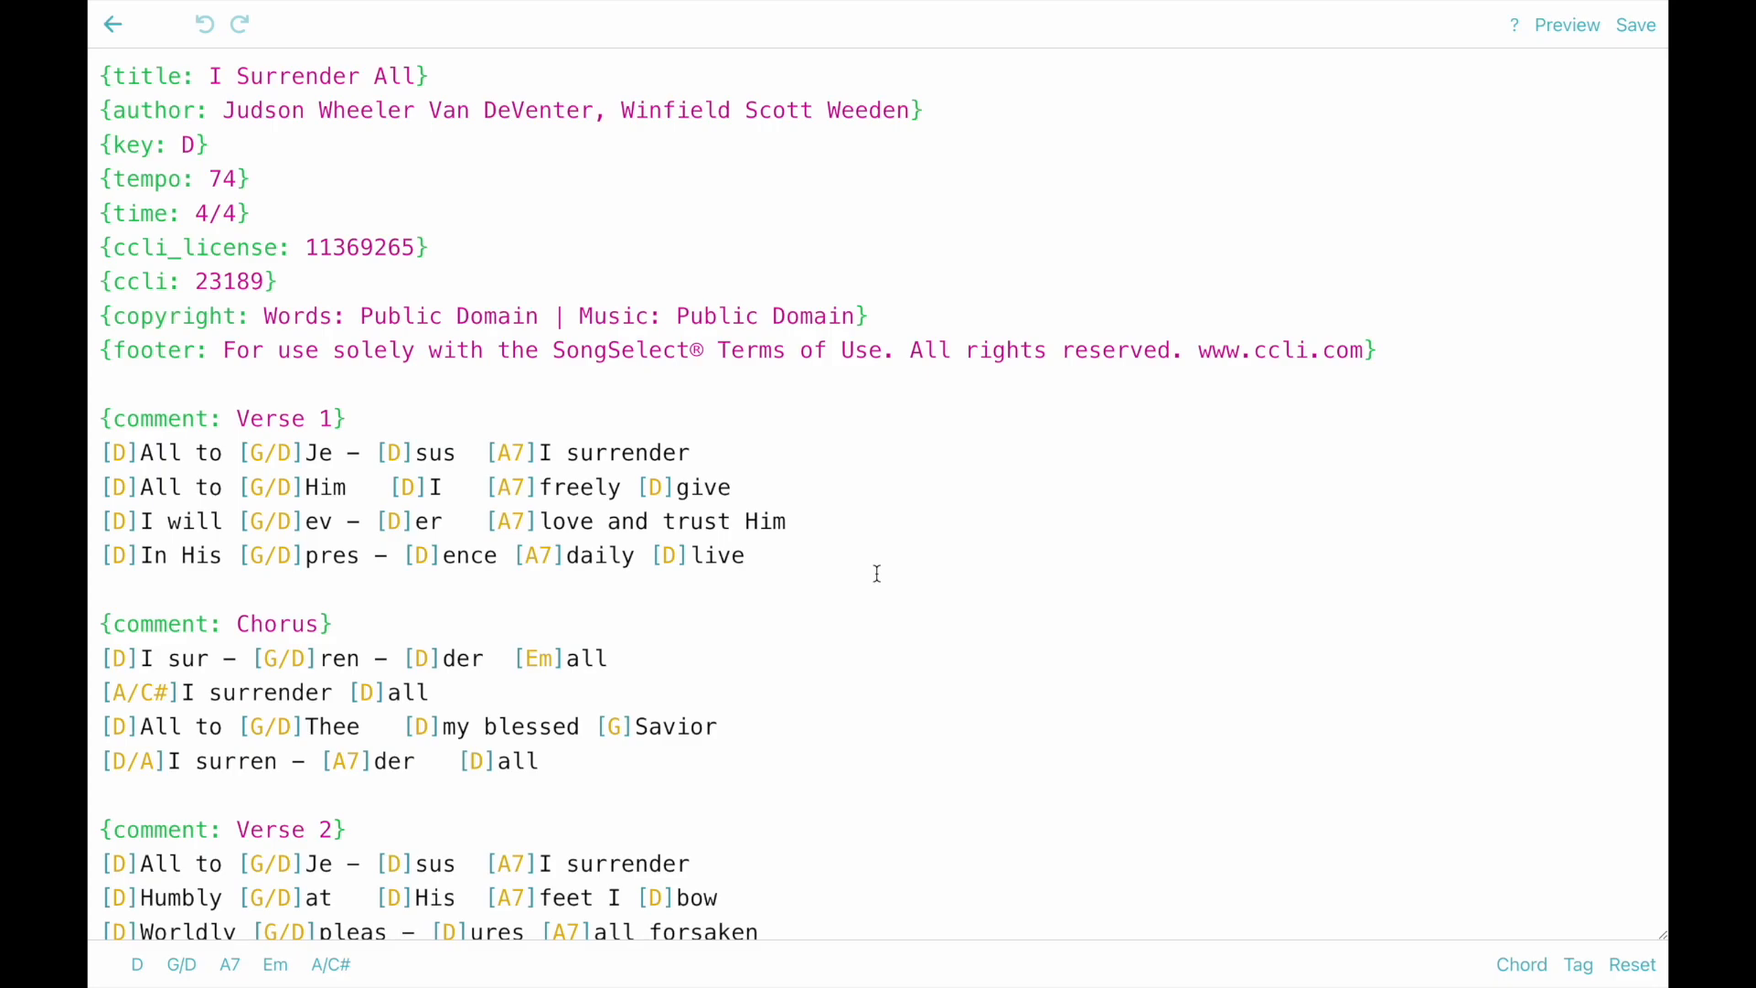
pyautogui.moveTo(865, 579)
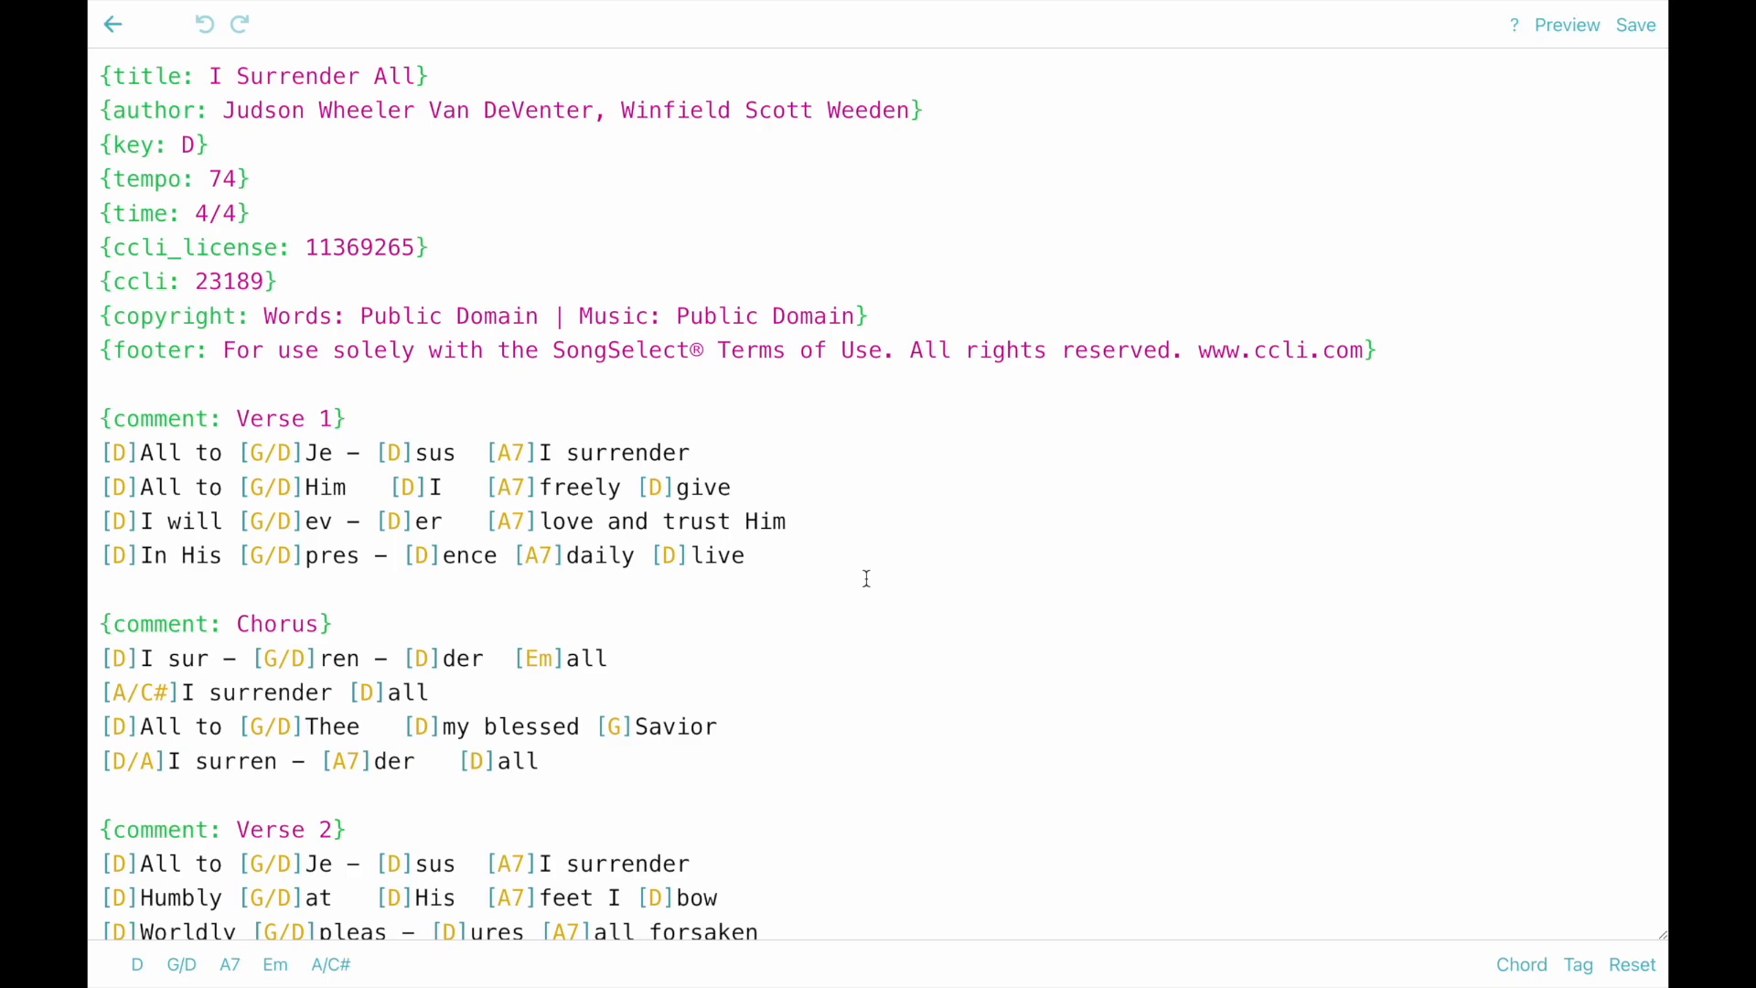
pyautogui.moveTo(169, 265)
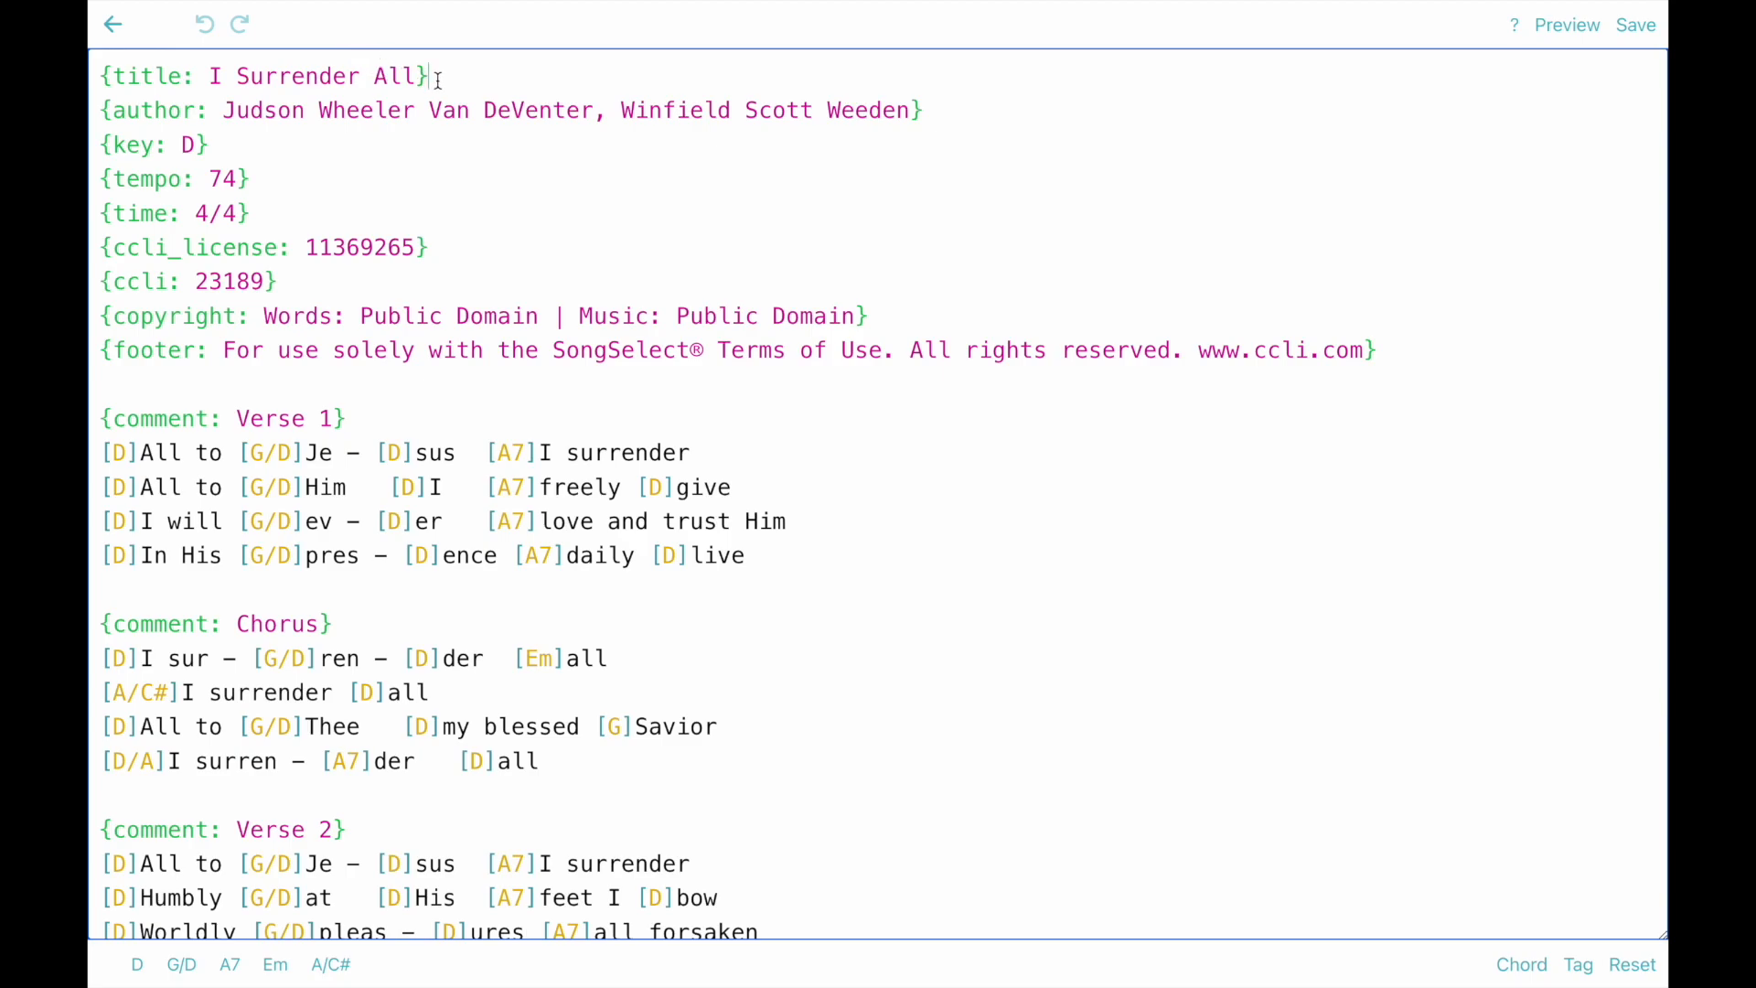
pyautogui.click(112, 75)
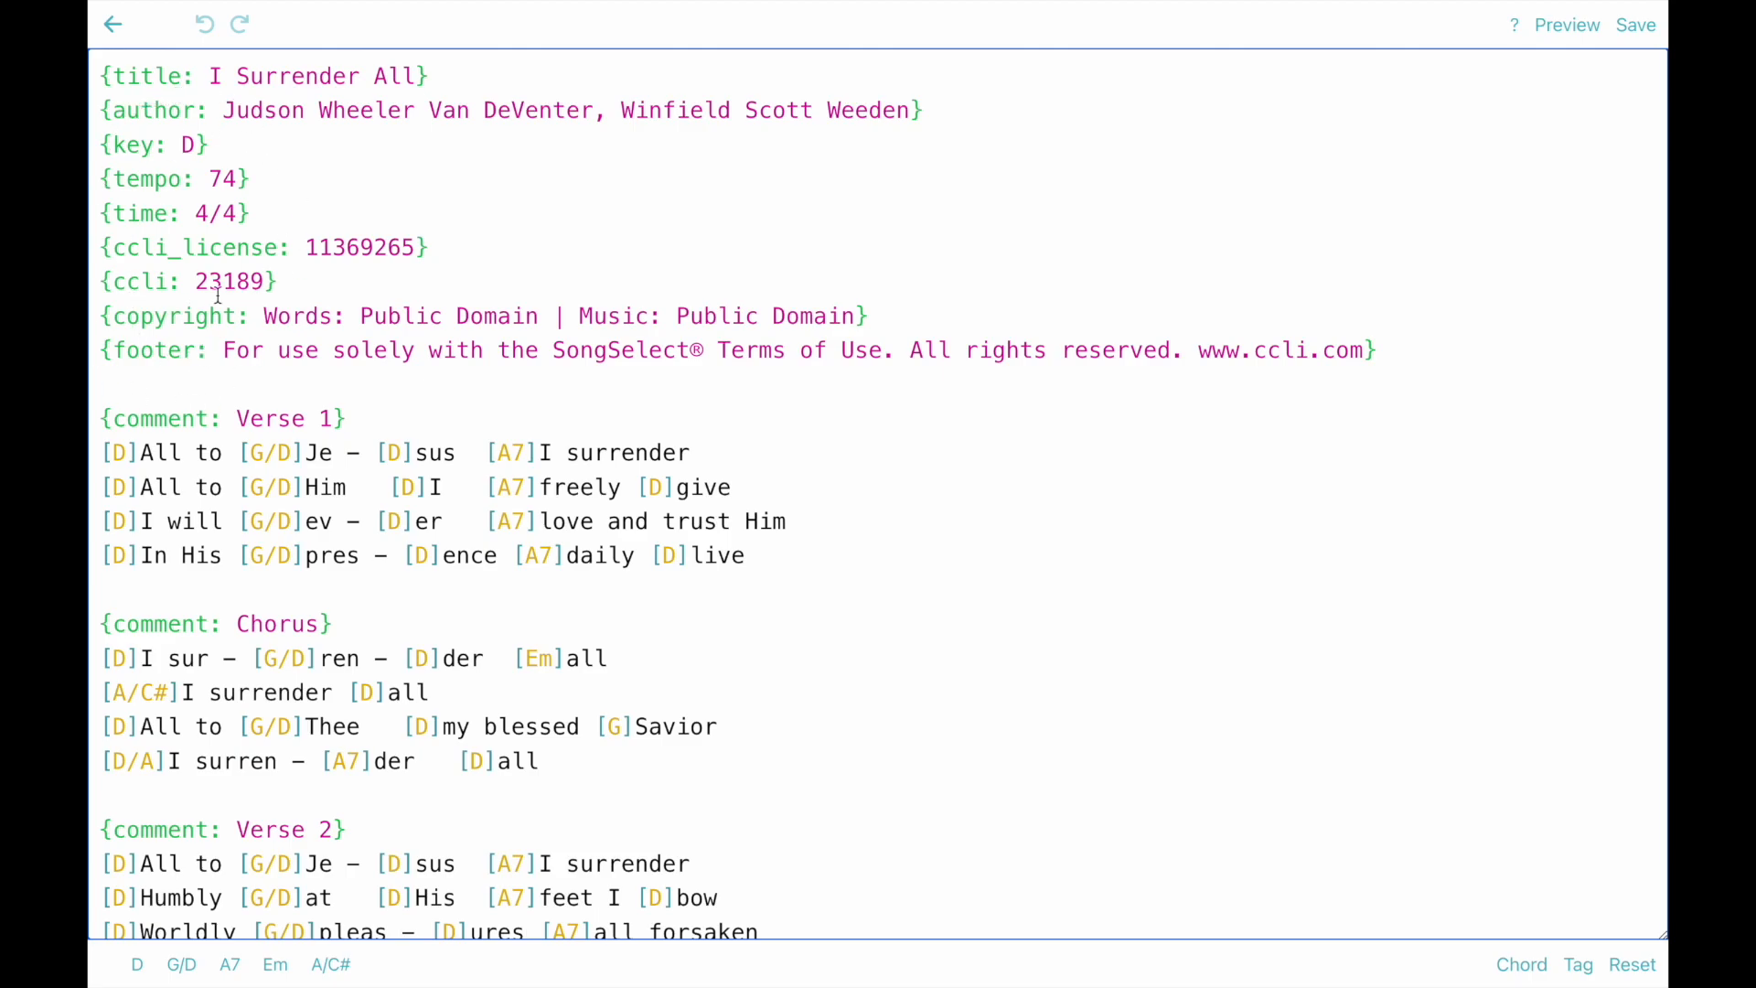
pyautogui.moveTo(348, 203)
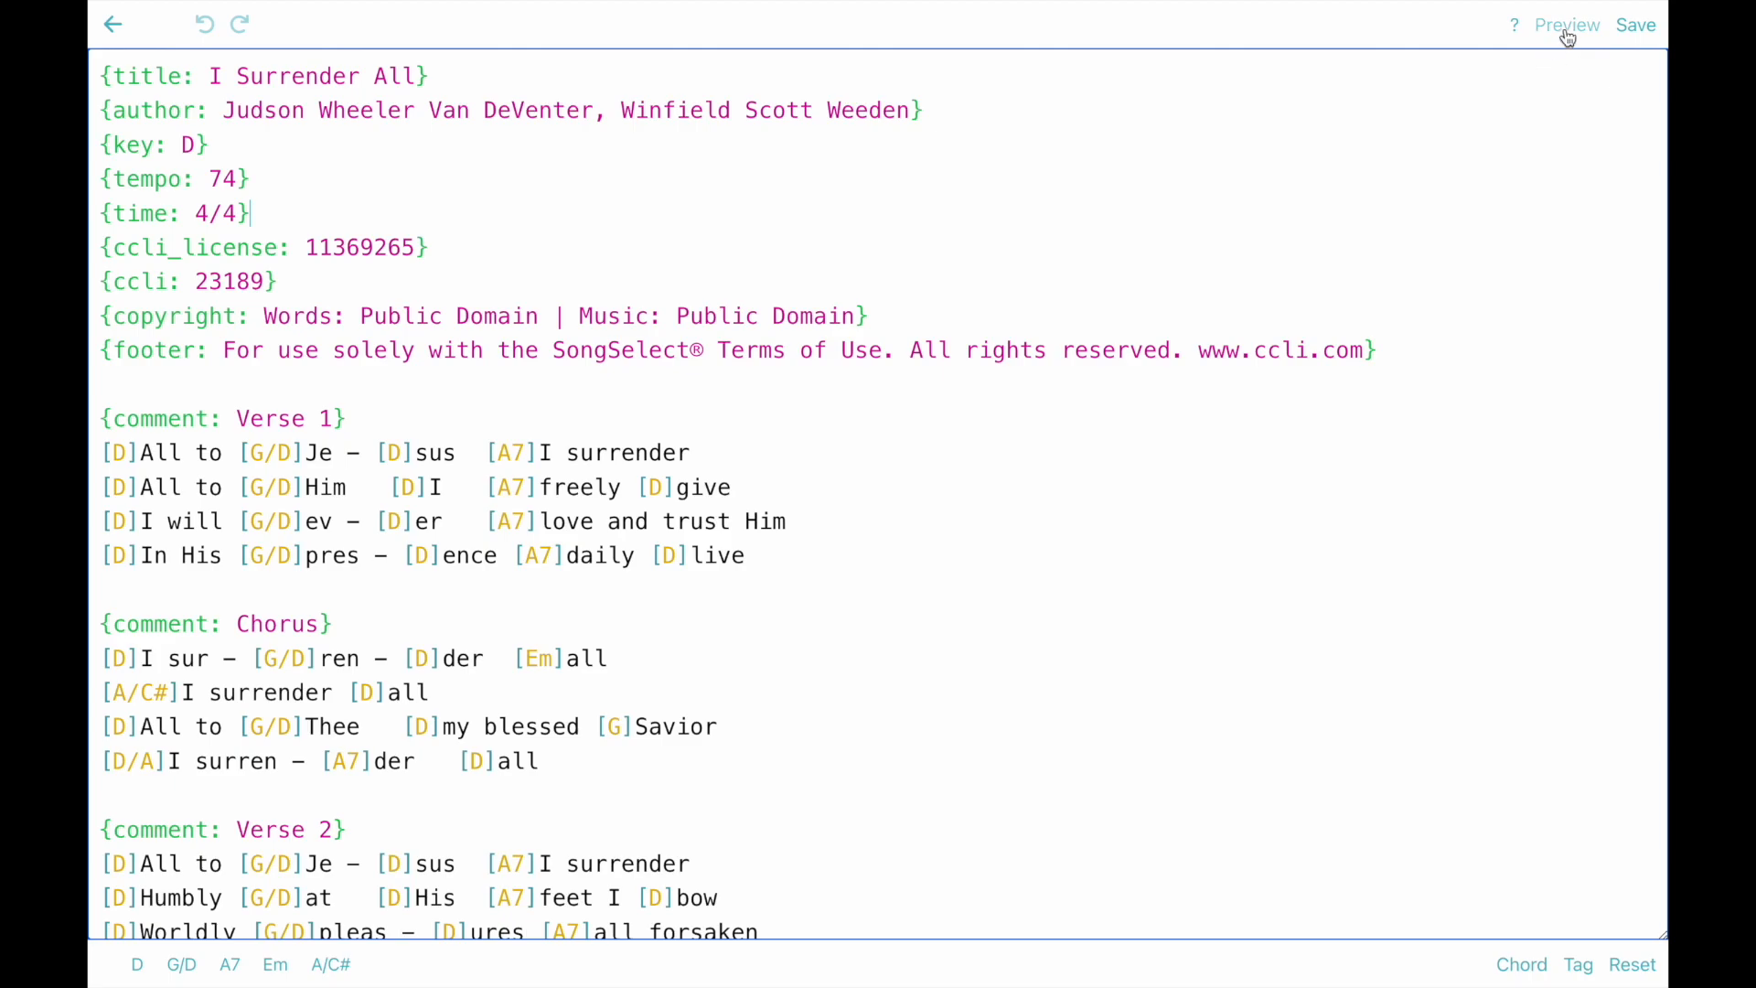
pyautogui.click(1567, 24)
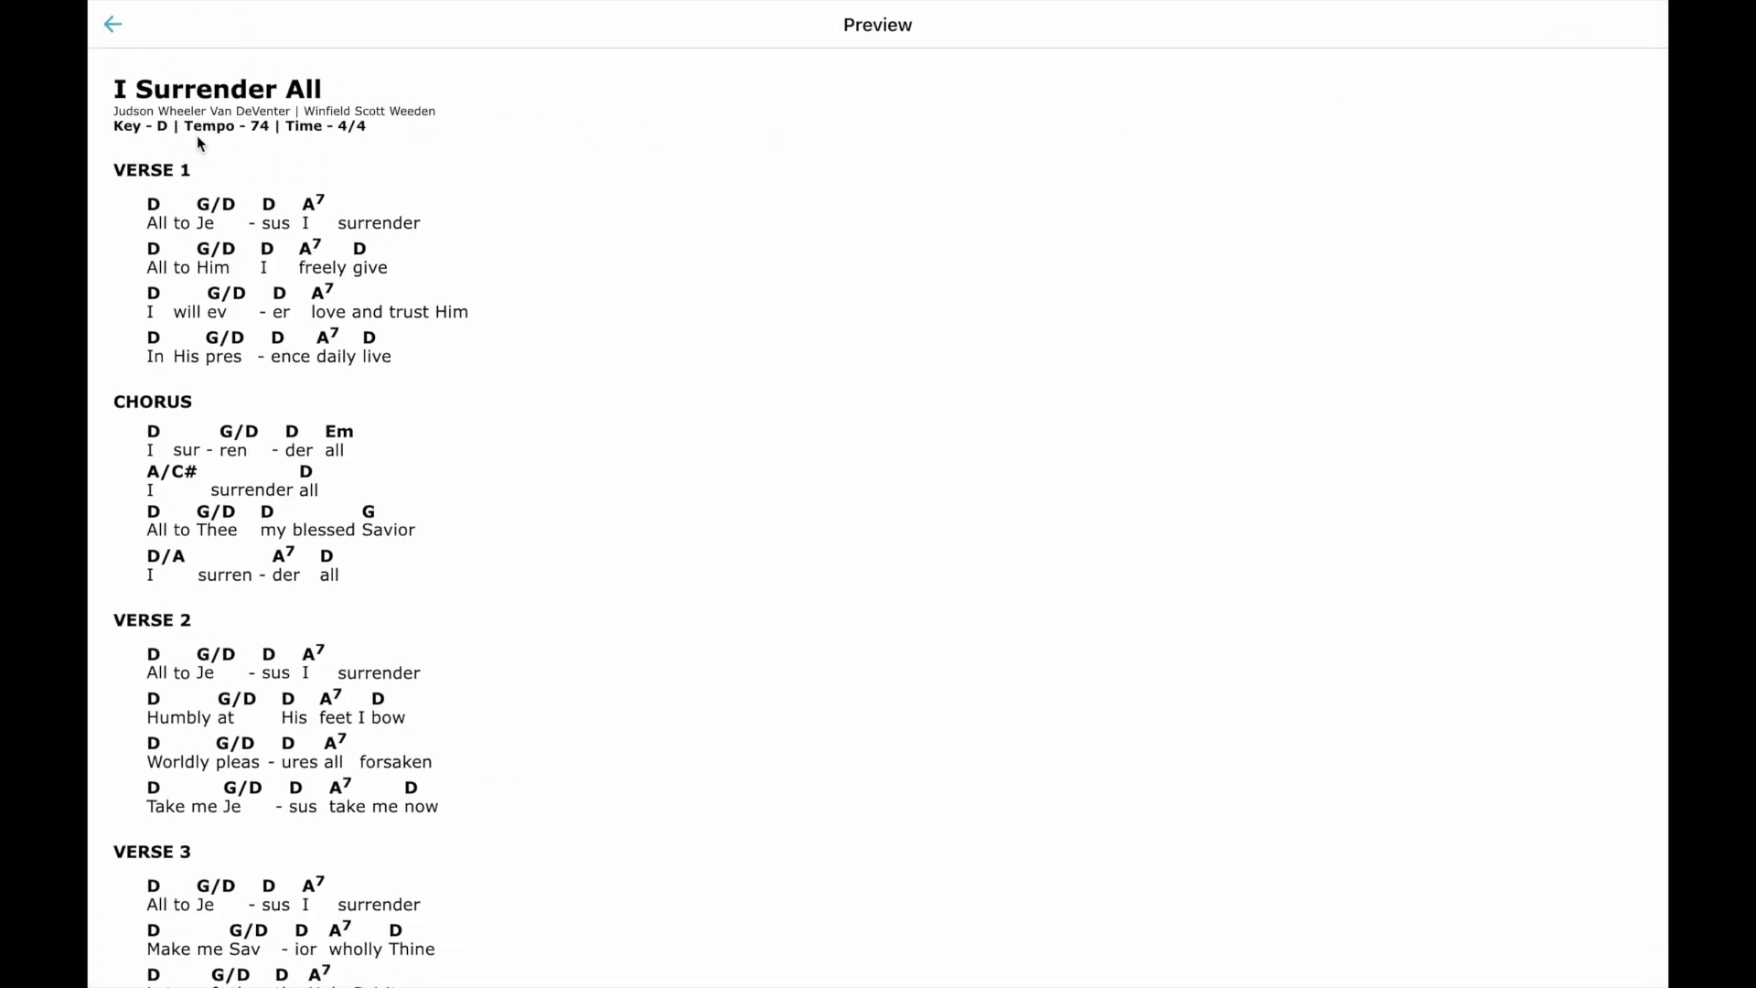
pyautogui.scroll(-3)
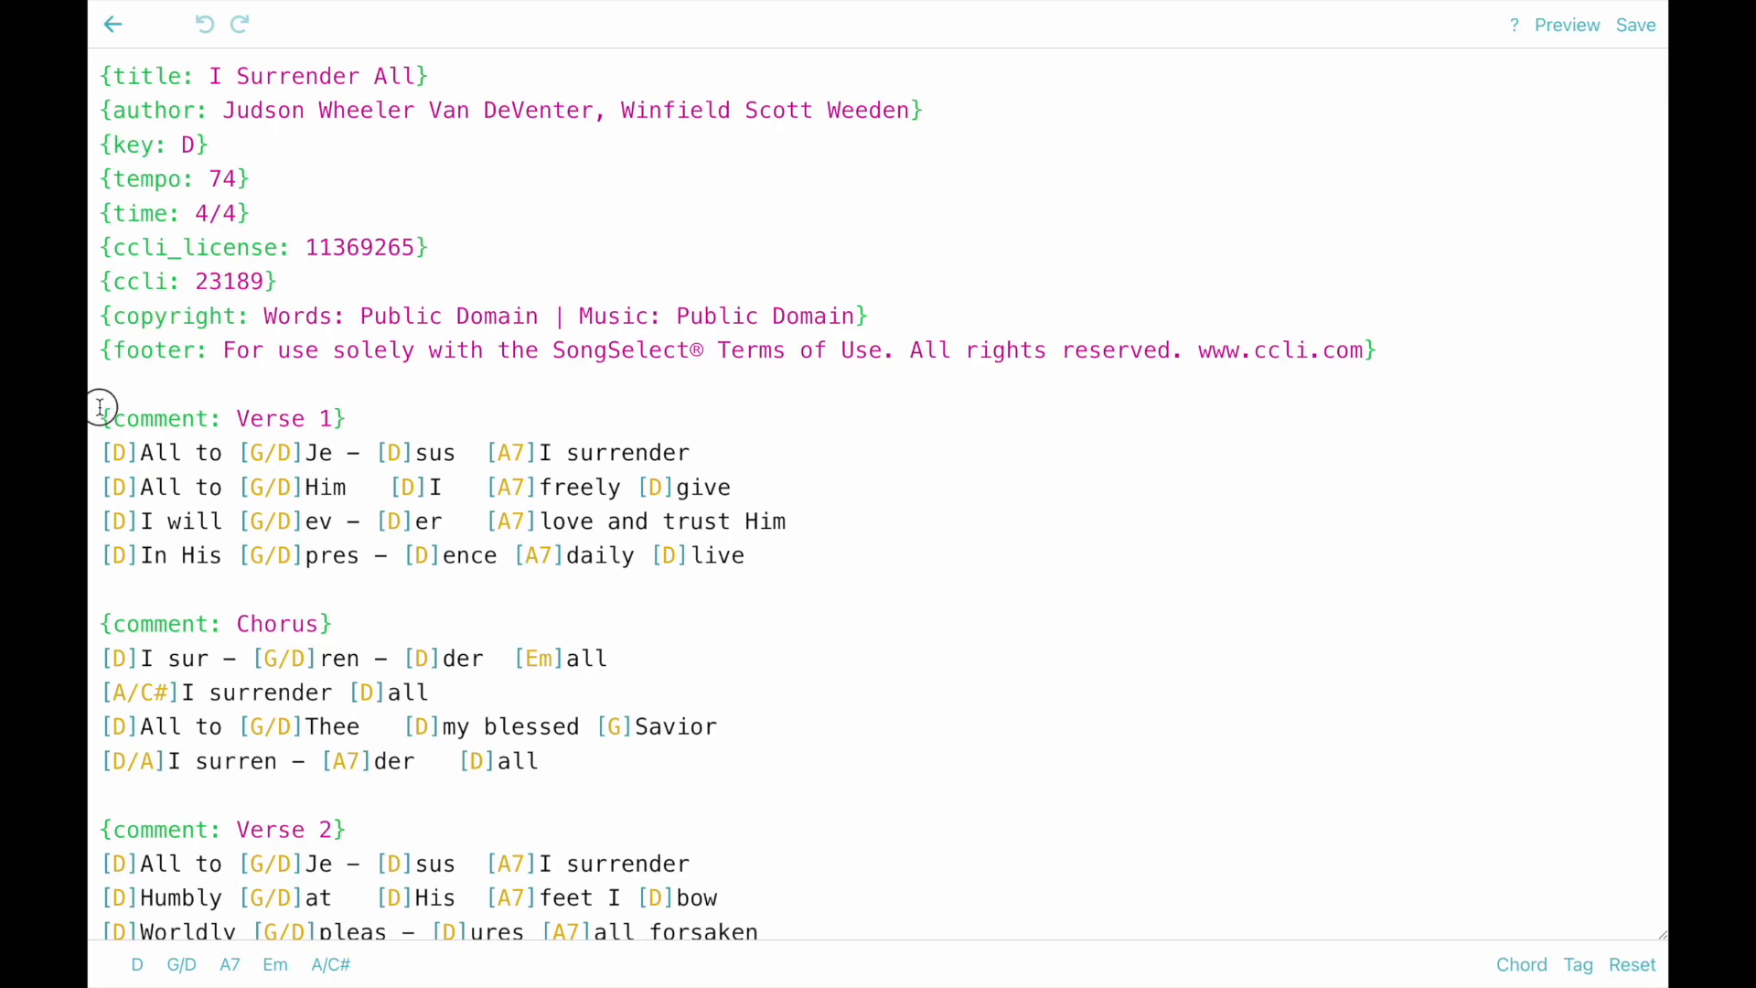
# Step: Review Verse 1's chord brackets, preview the rendered chart, then return to the editor
pyautogui.scroll(-3)
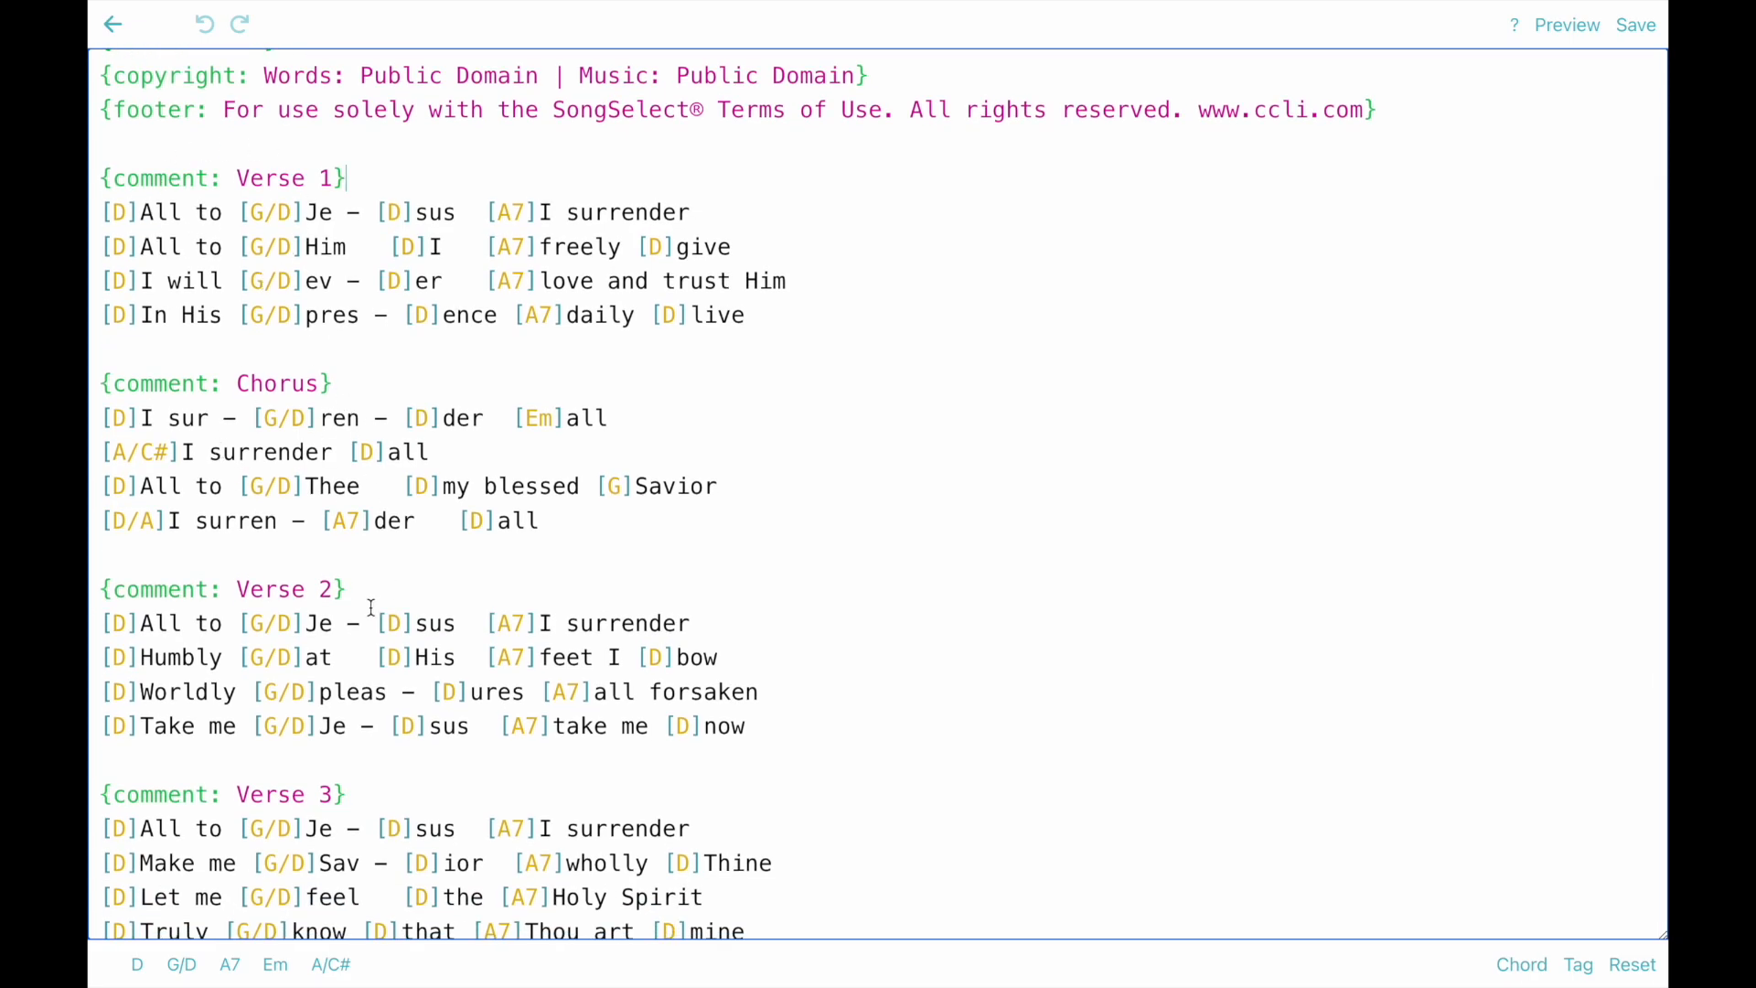
pyautogui.moveTo(547, 792)
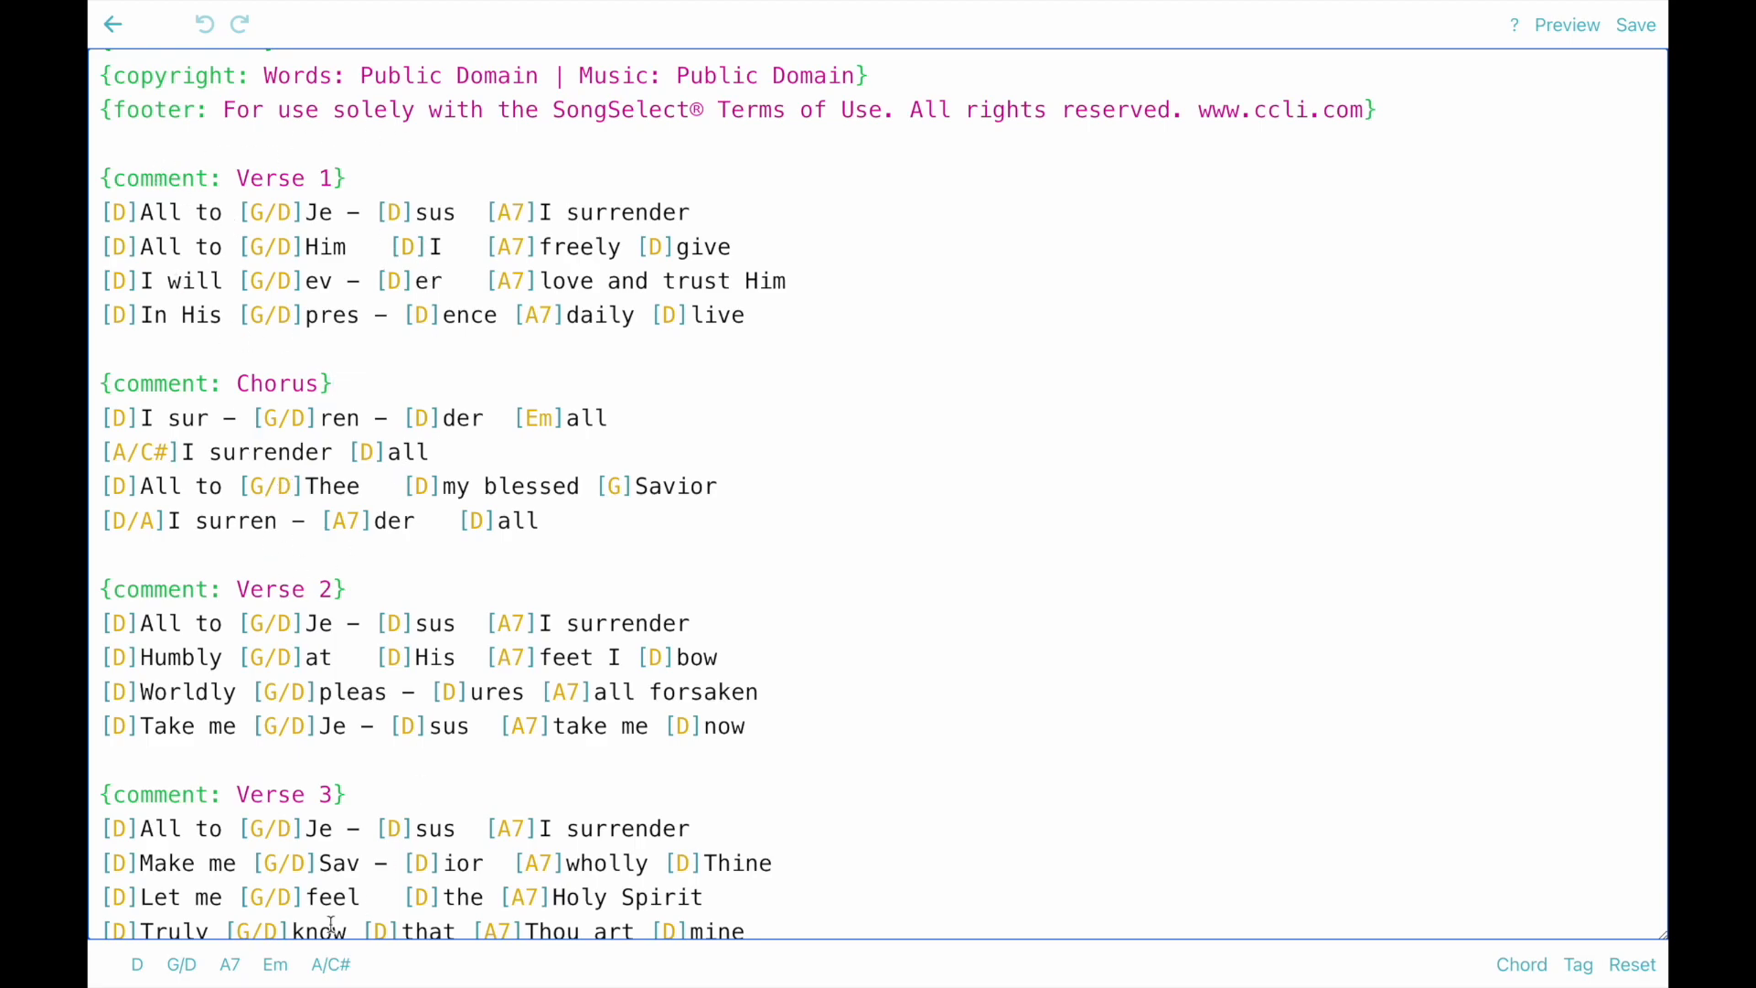
pyautogui.moveTo(190, 207)
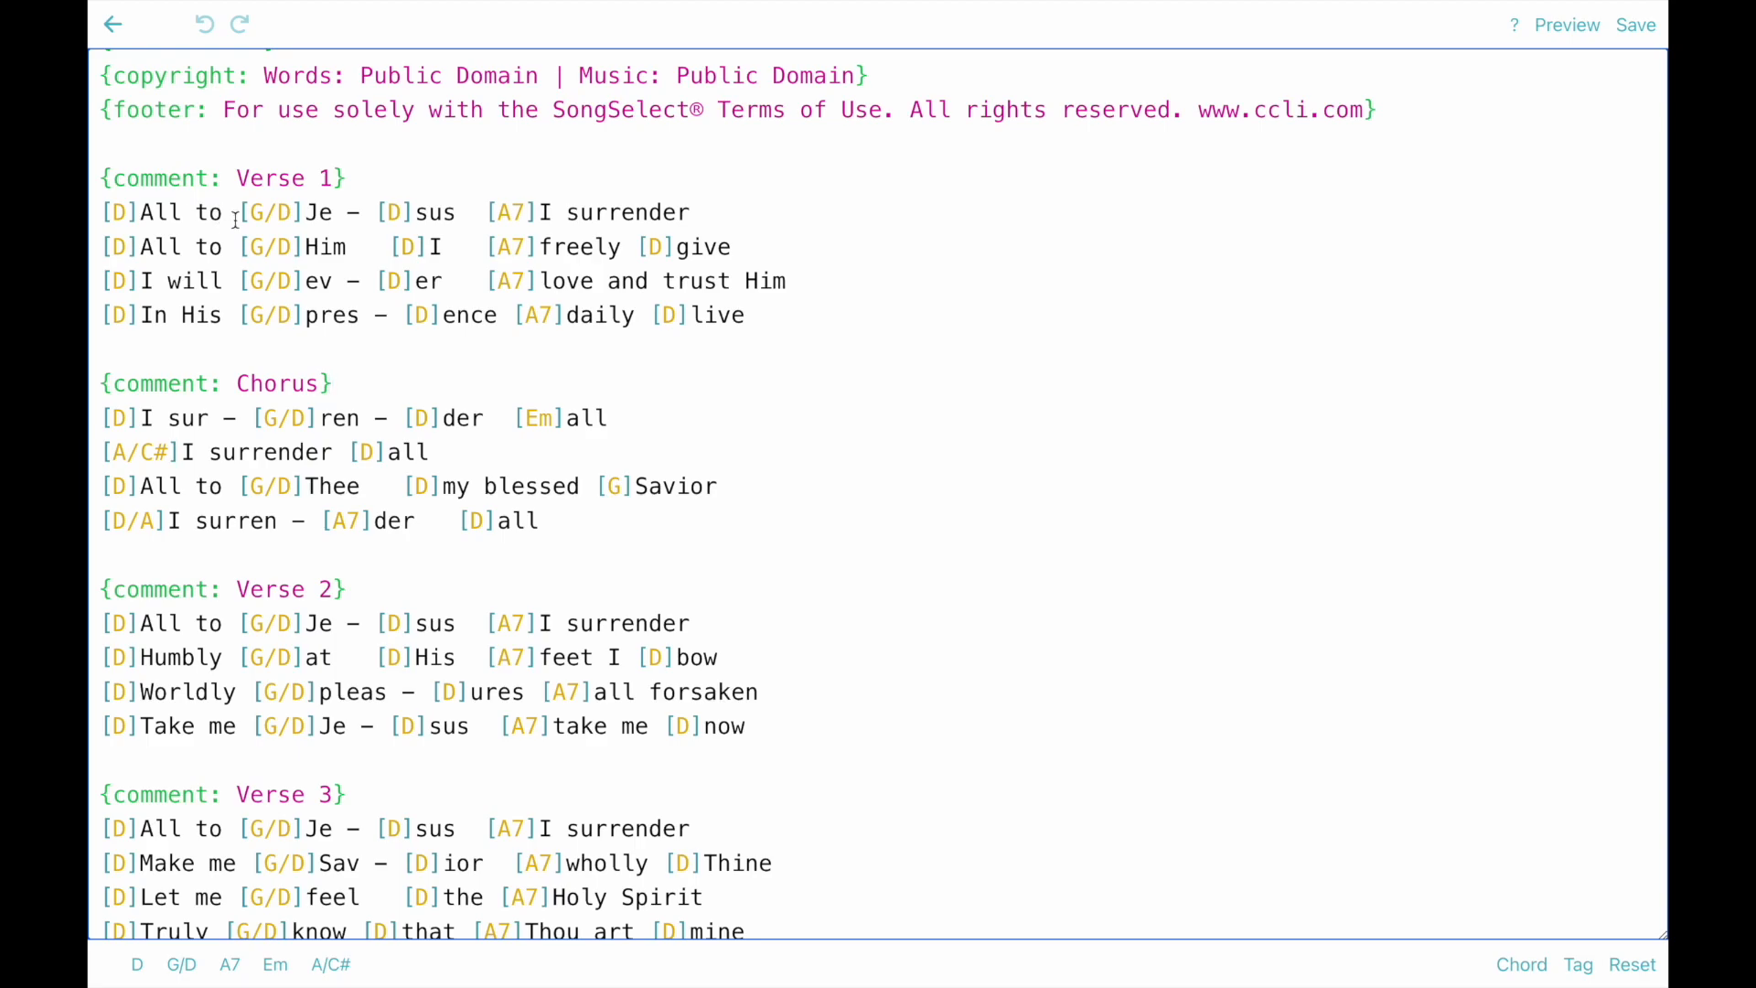
pyautogui.moveTo(533, 223)
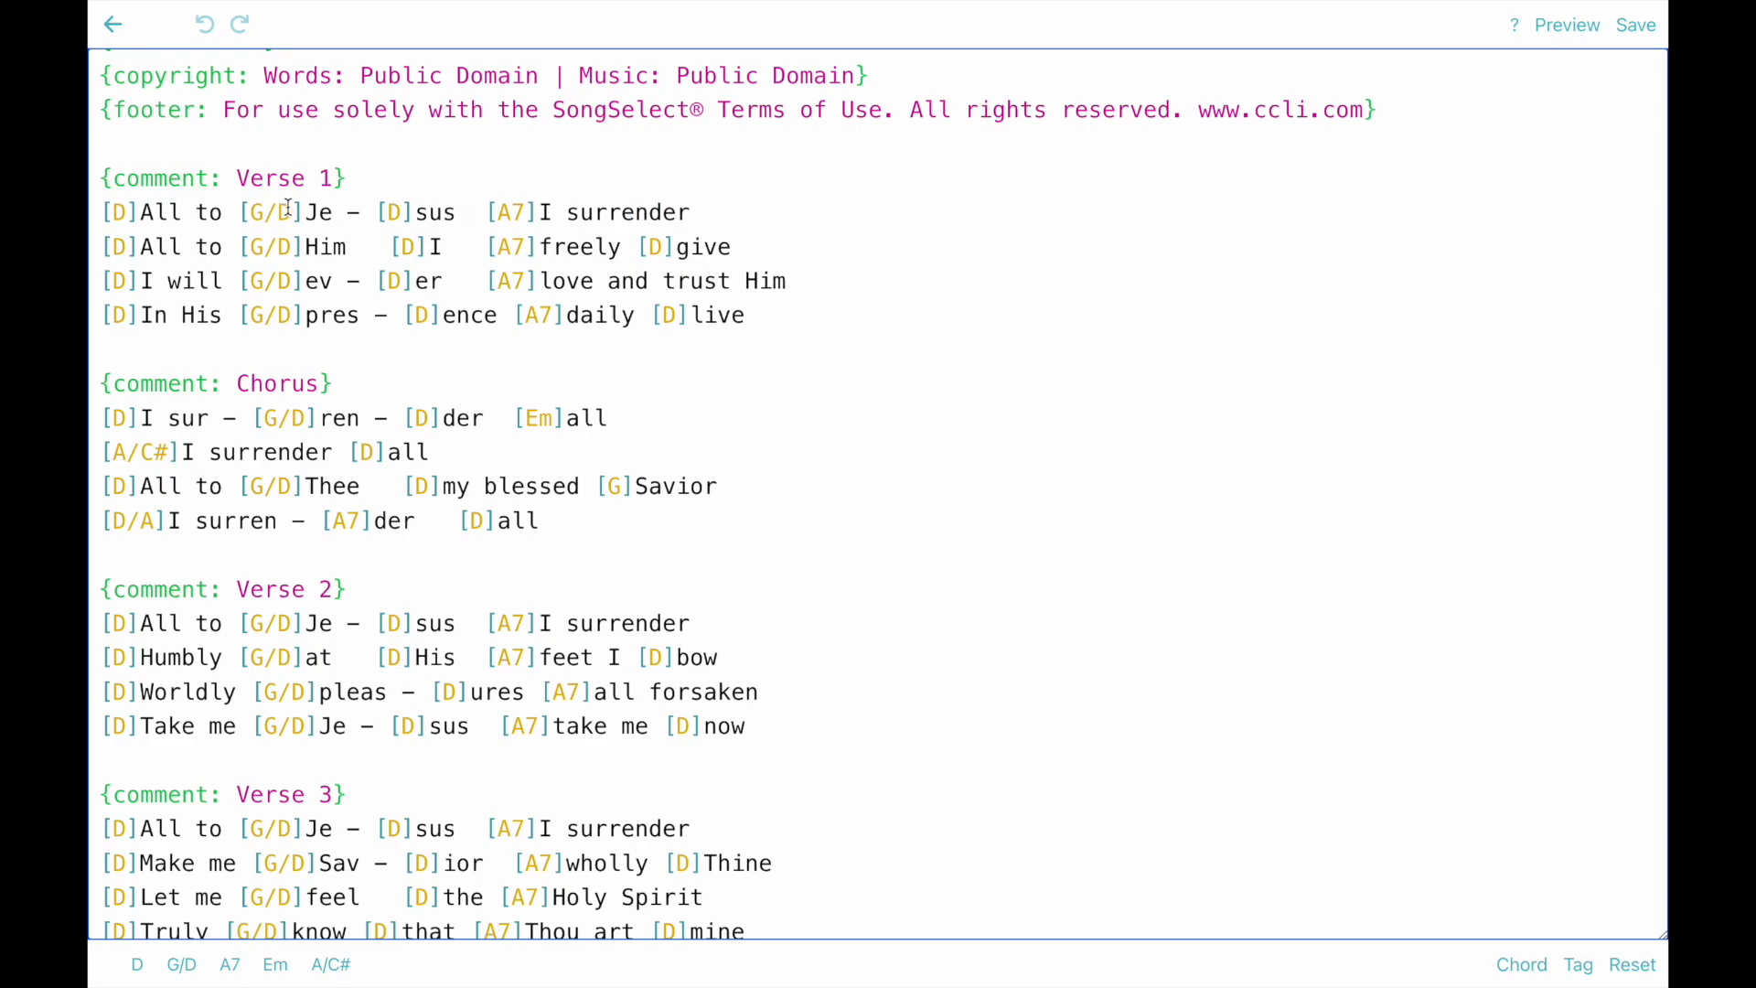
pyautogui.moveTo(280, 324)
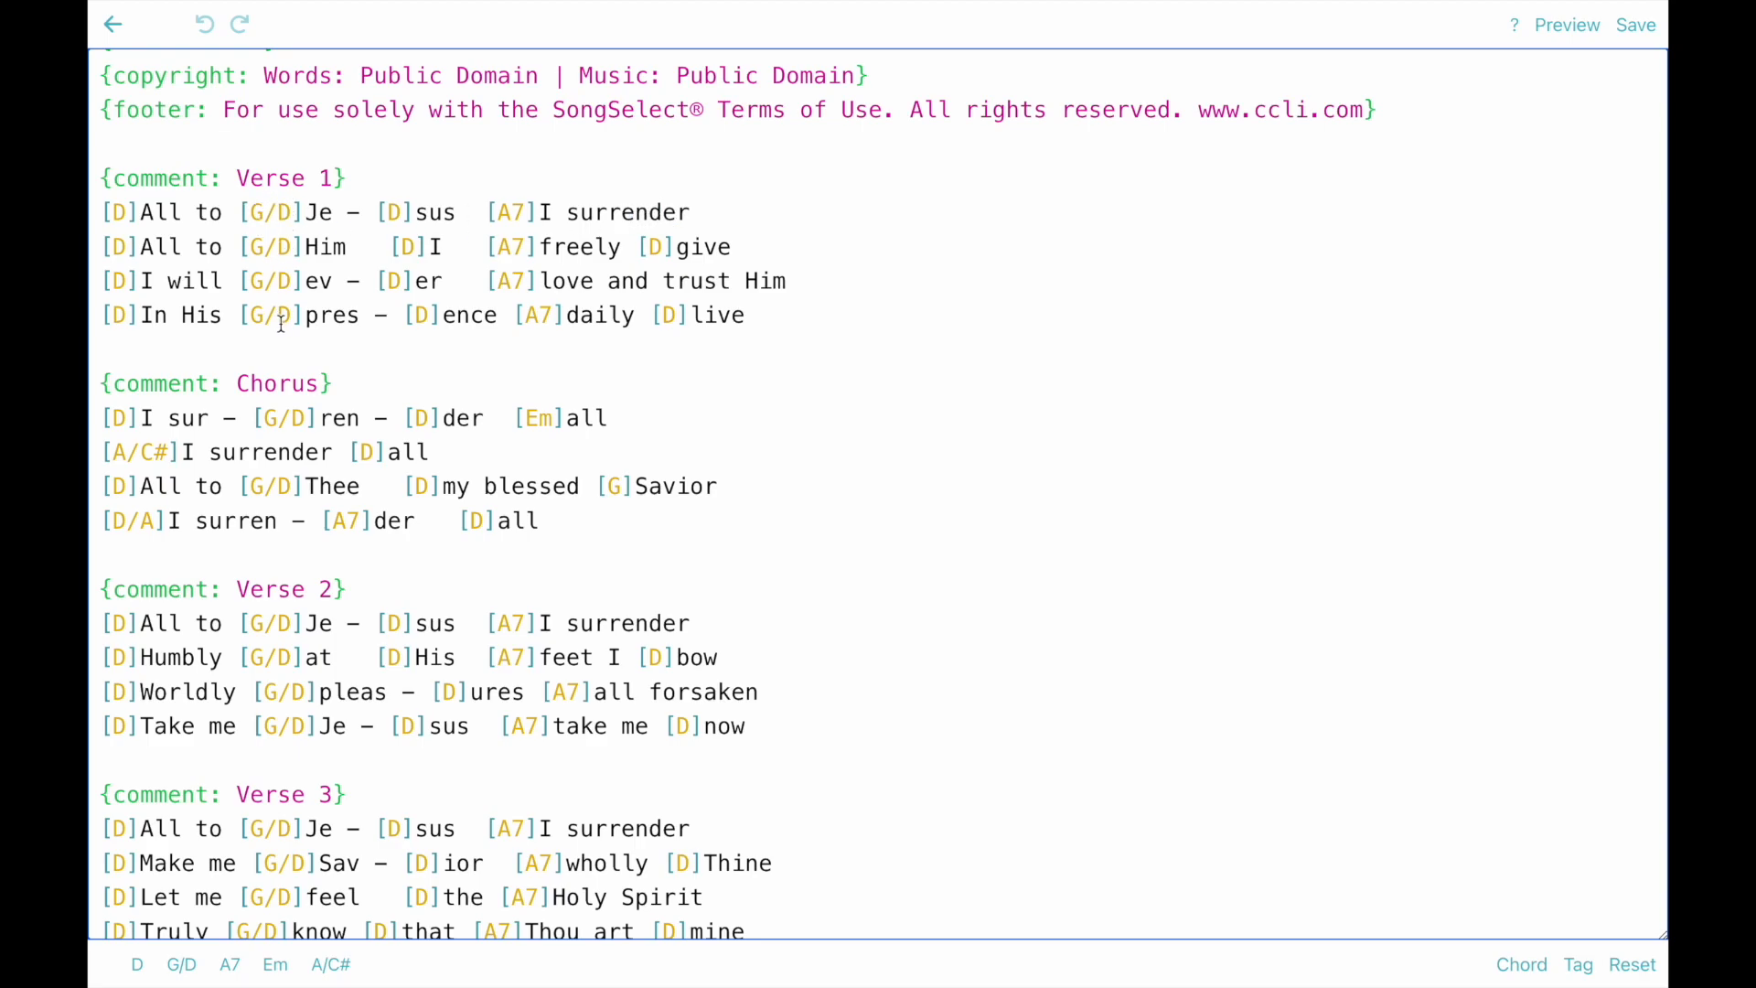
pyautogui.moveTo(406, 210)
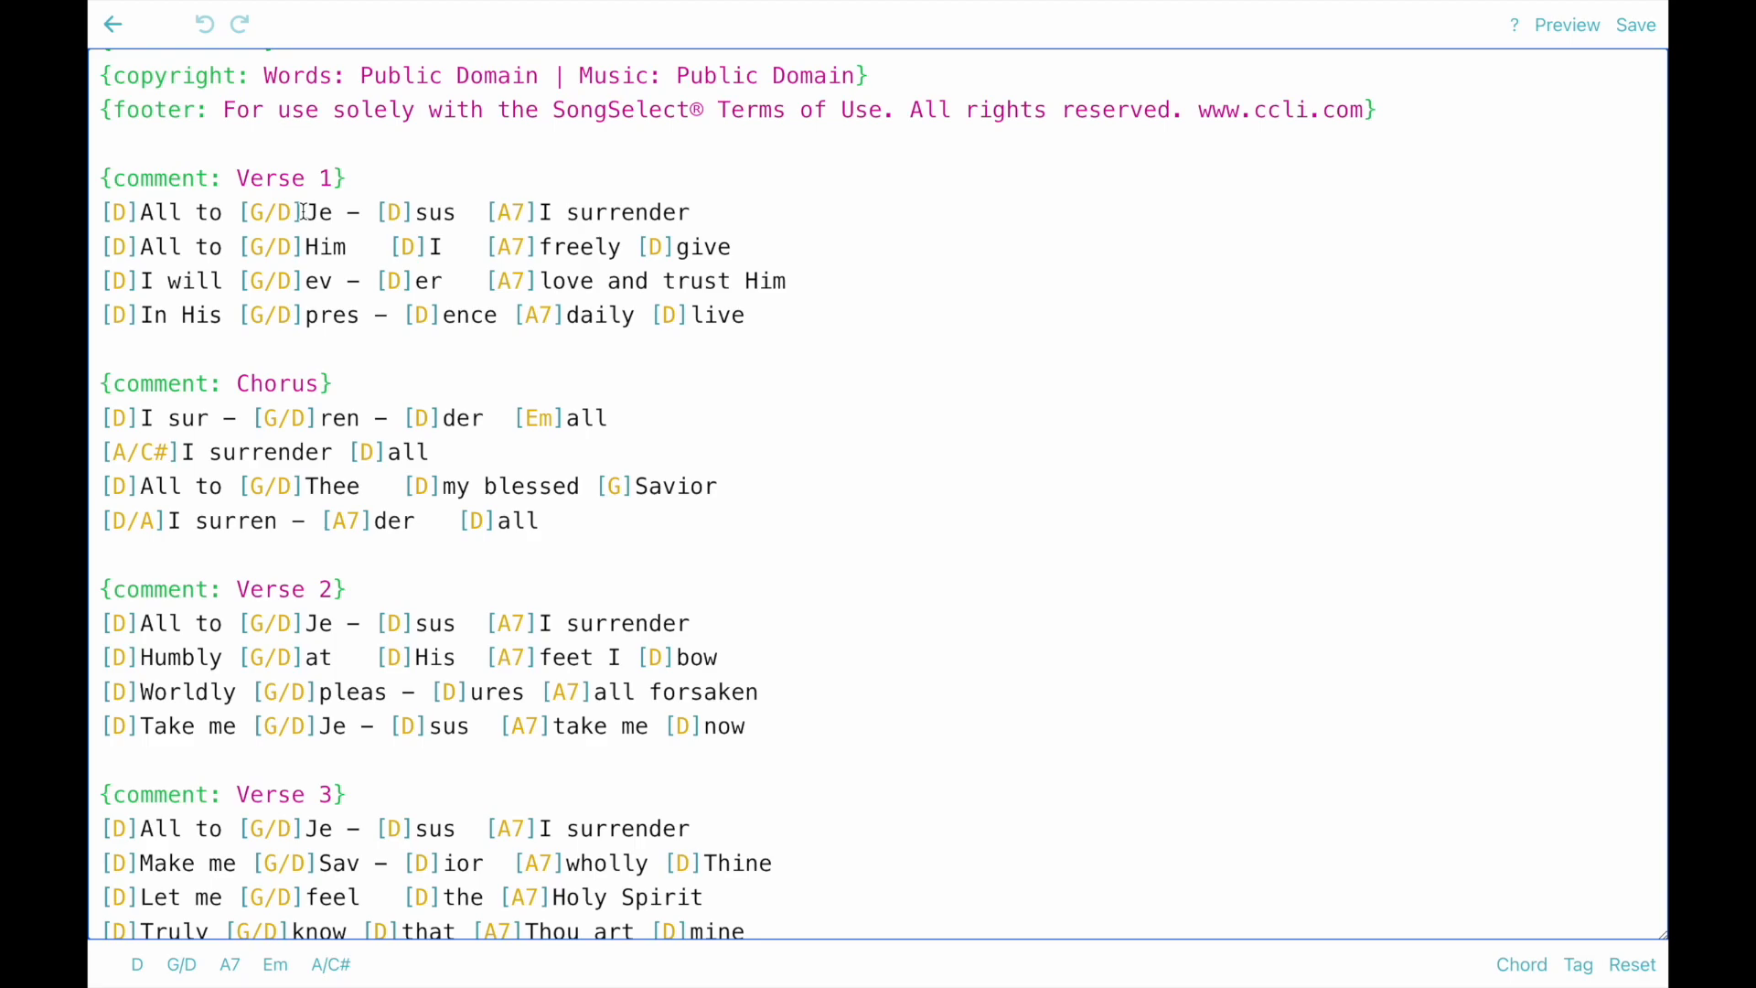
pyautogui.doubleClick(269, 212)
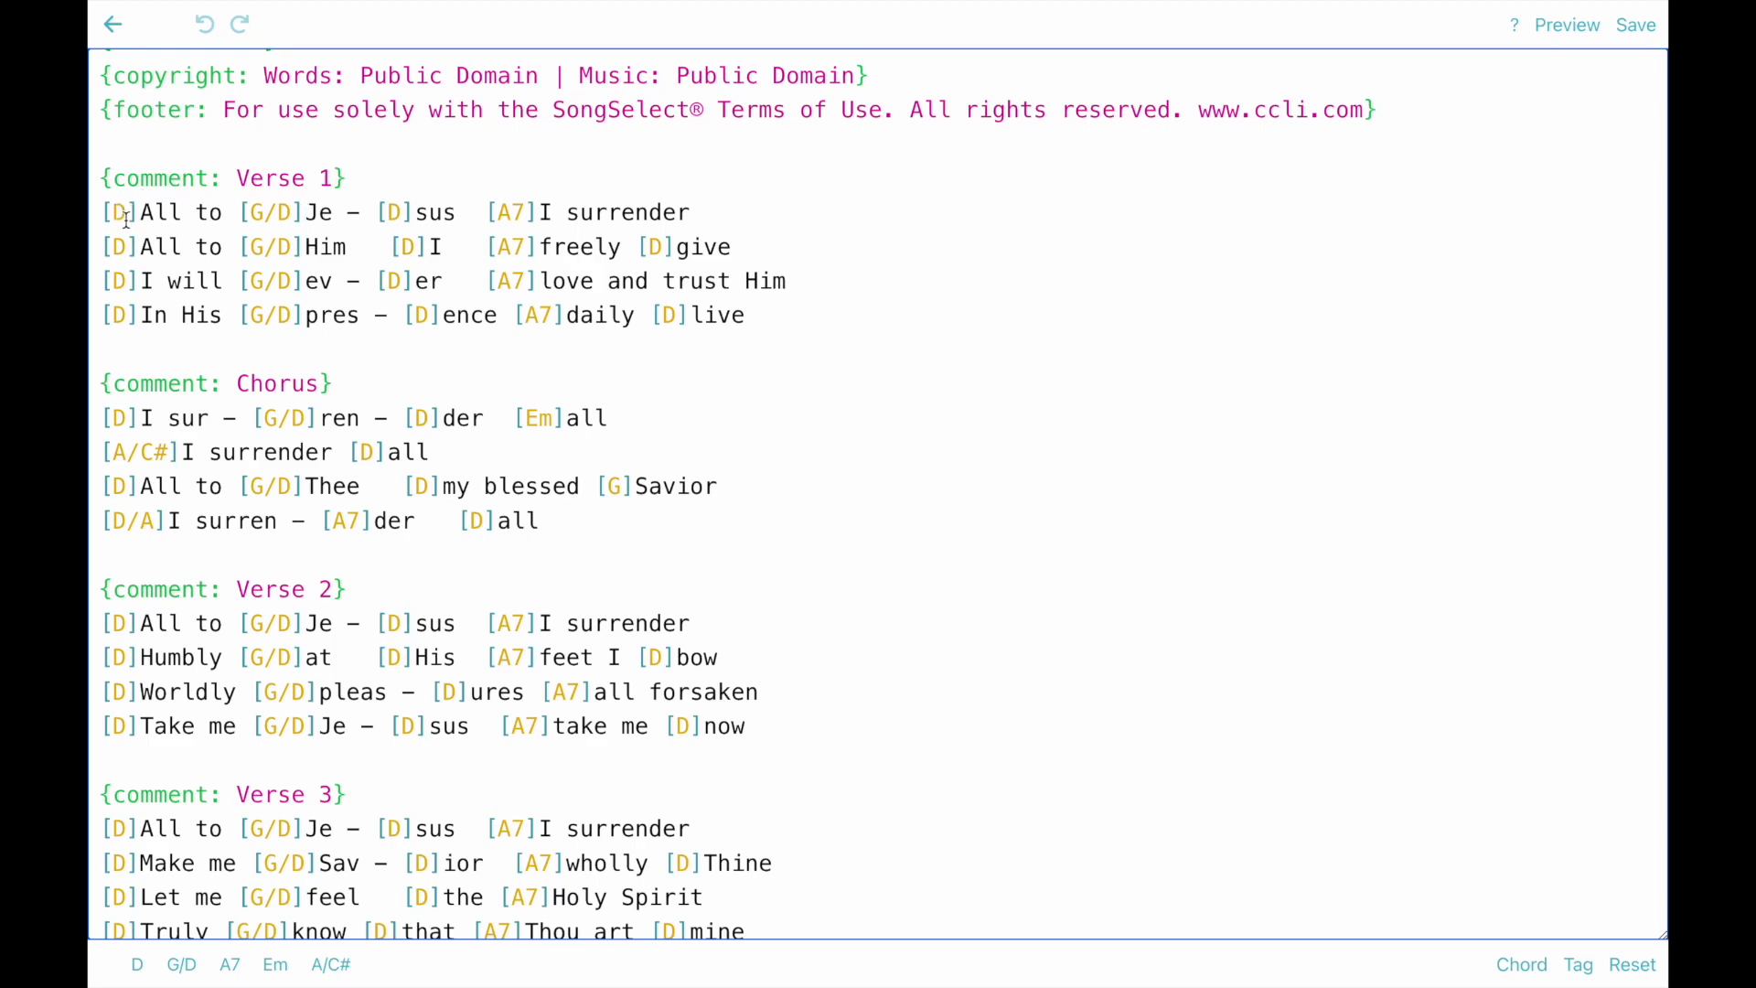
pyautogui.moveTo(274, 212)
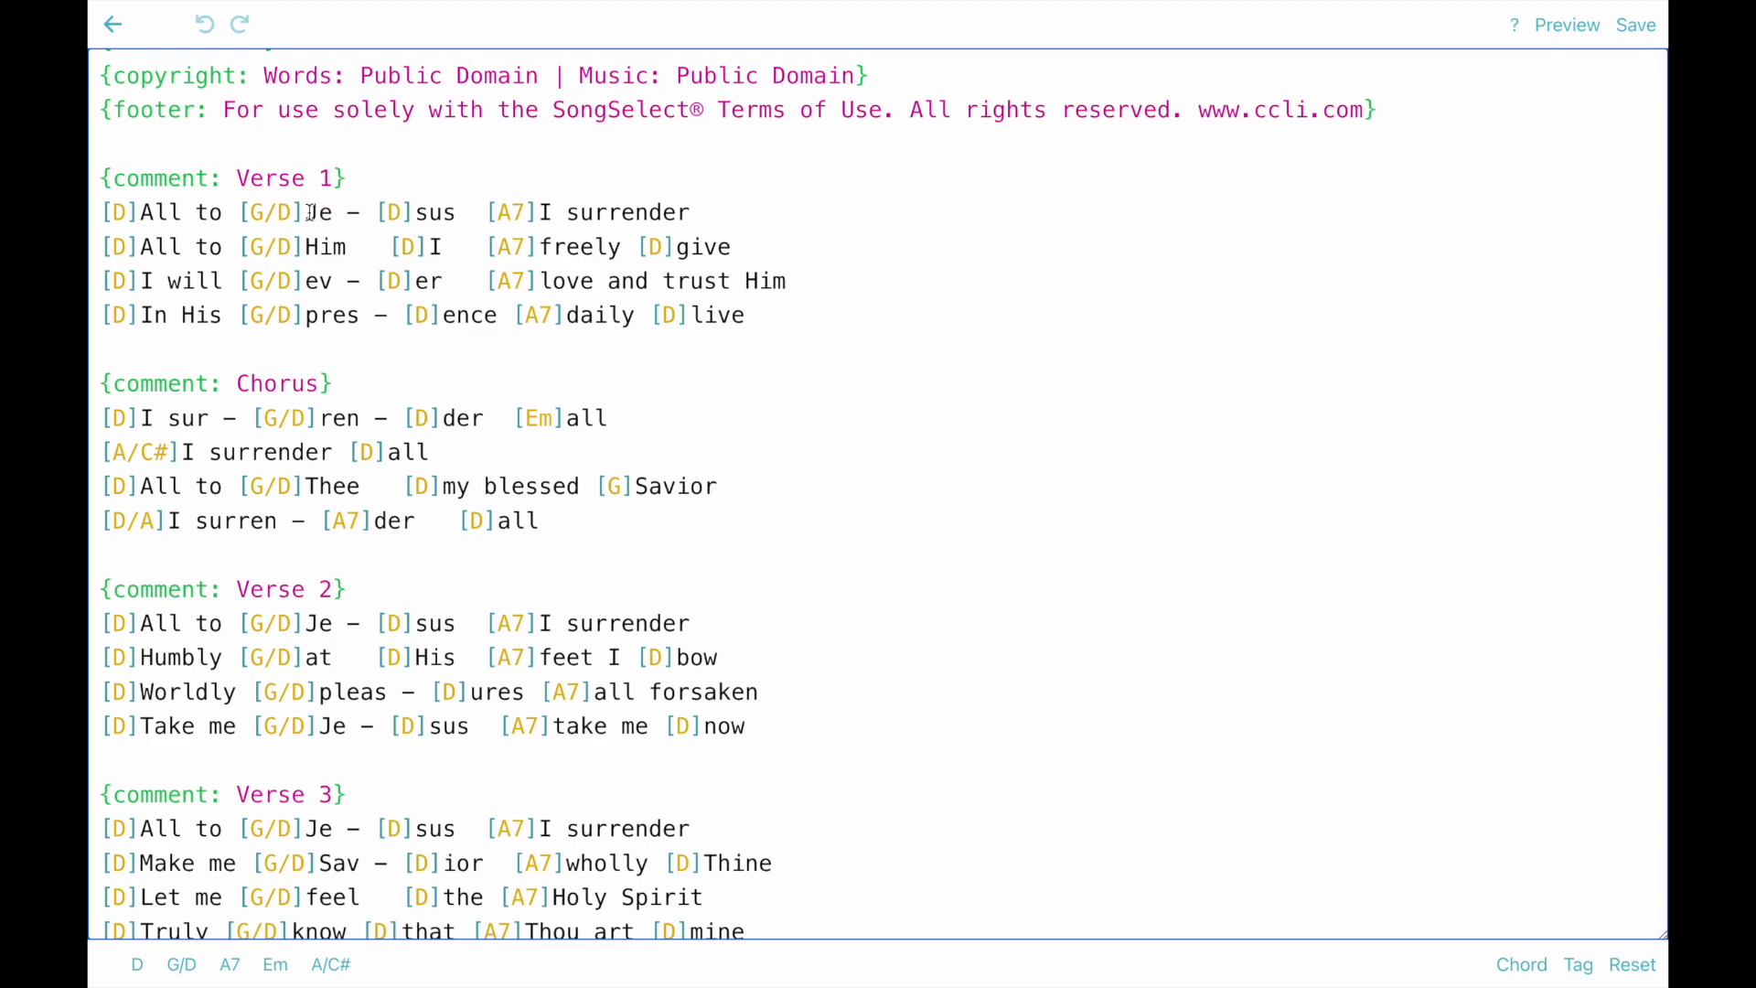
pyautogui.moveTo(1131, 133)
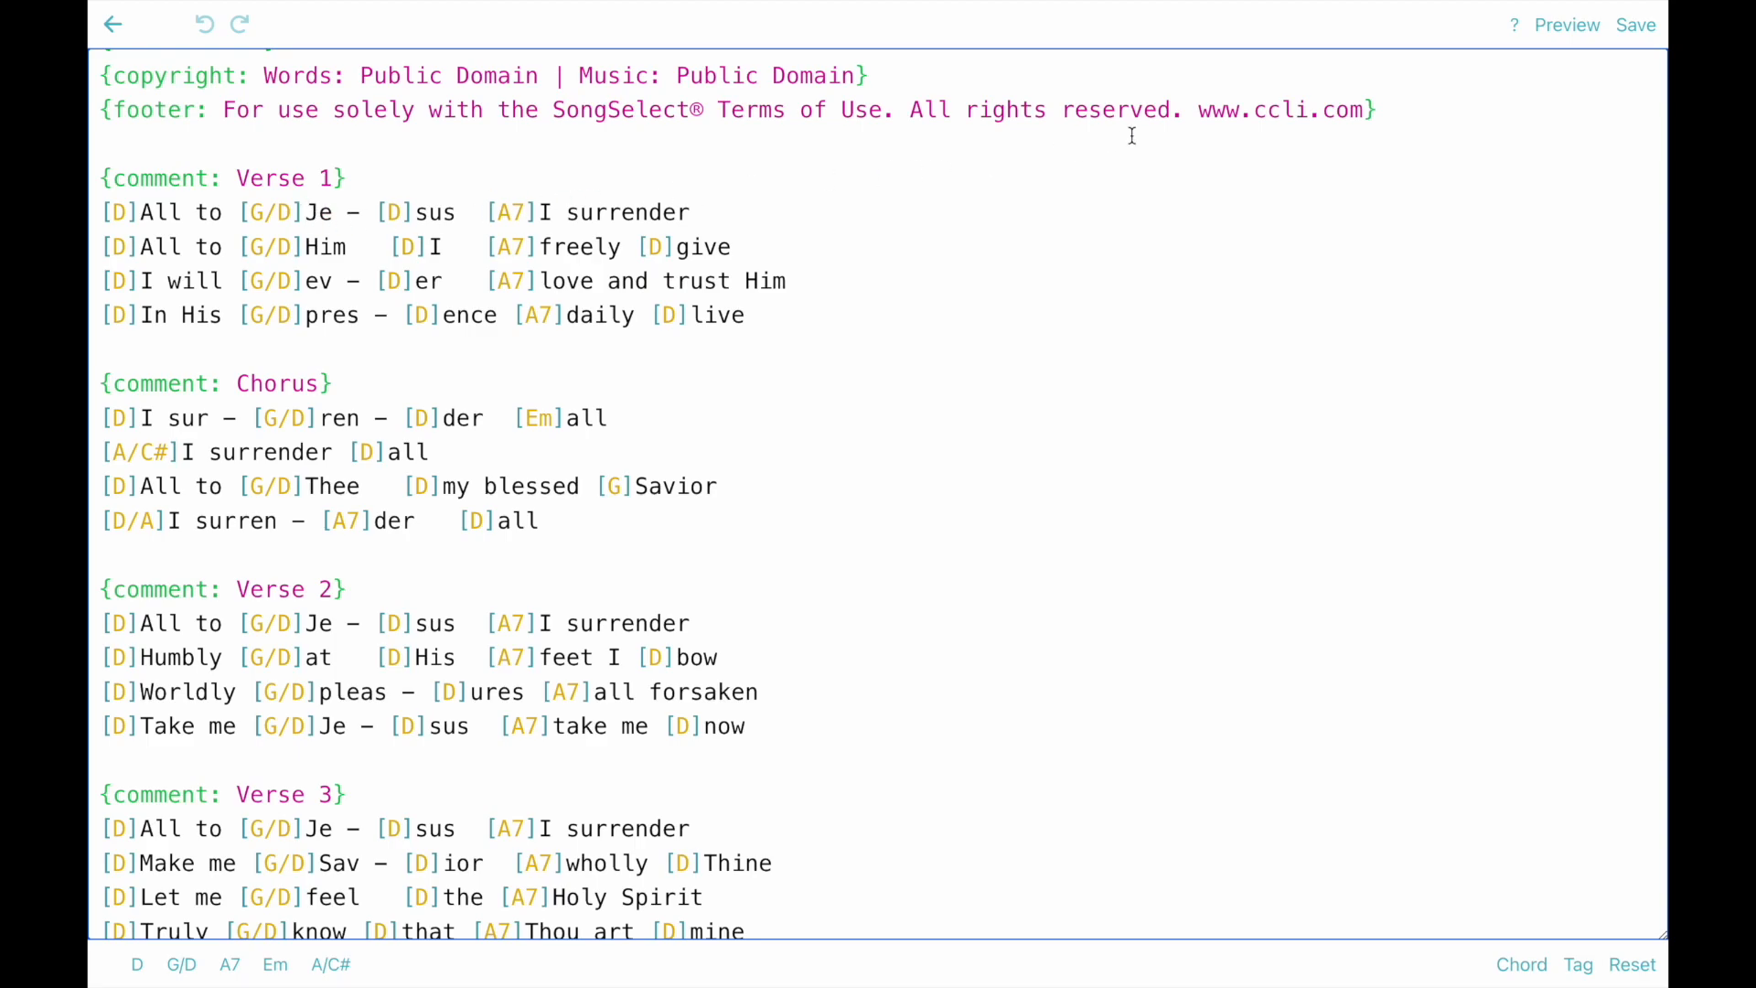
pyautogui.click(1566, 24)
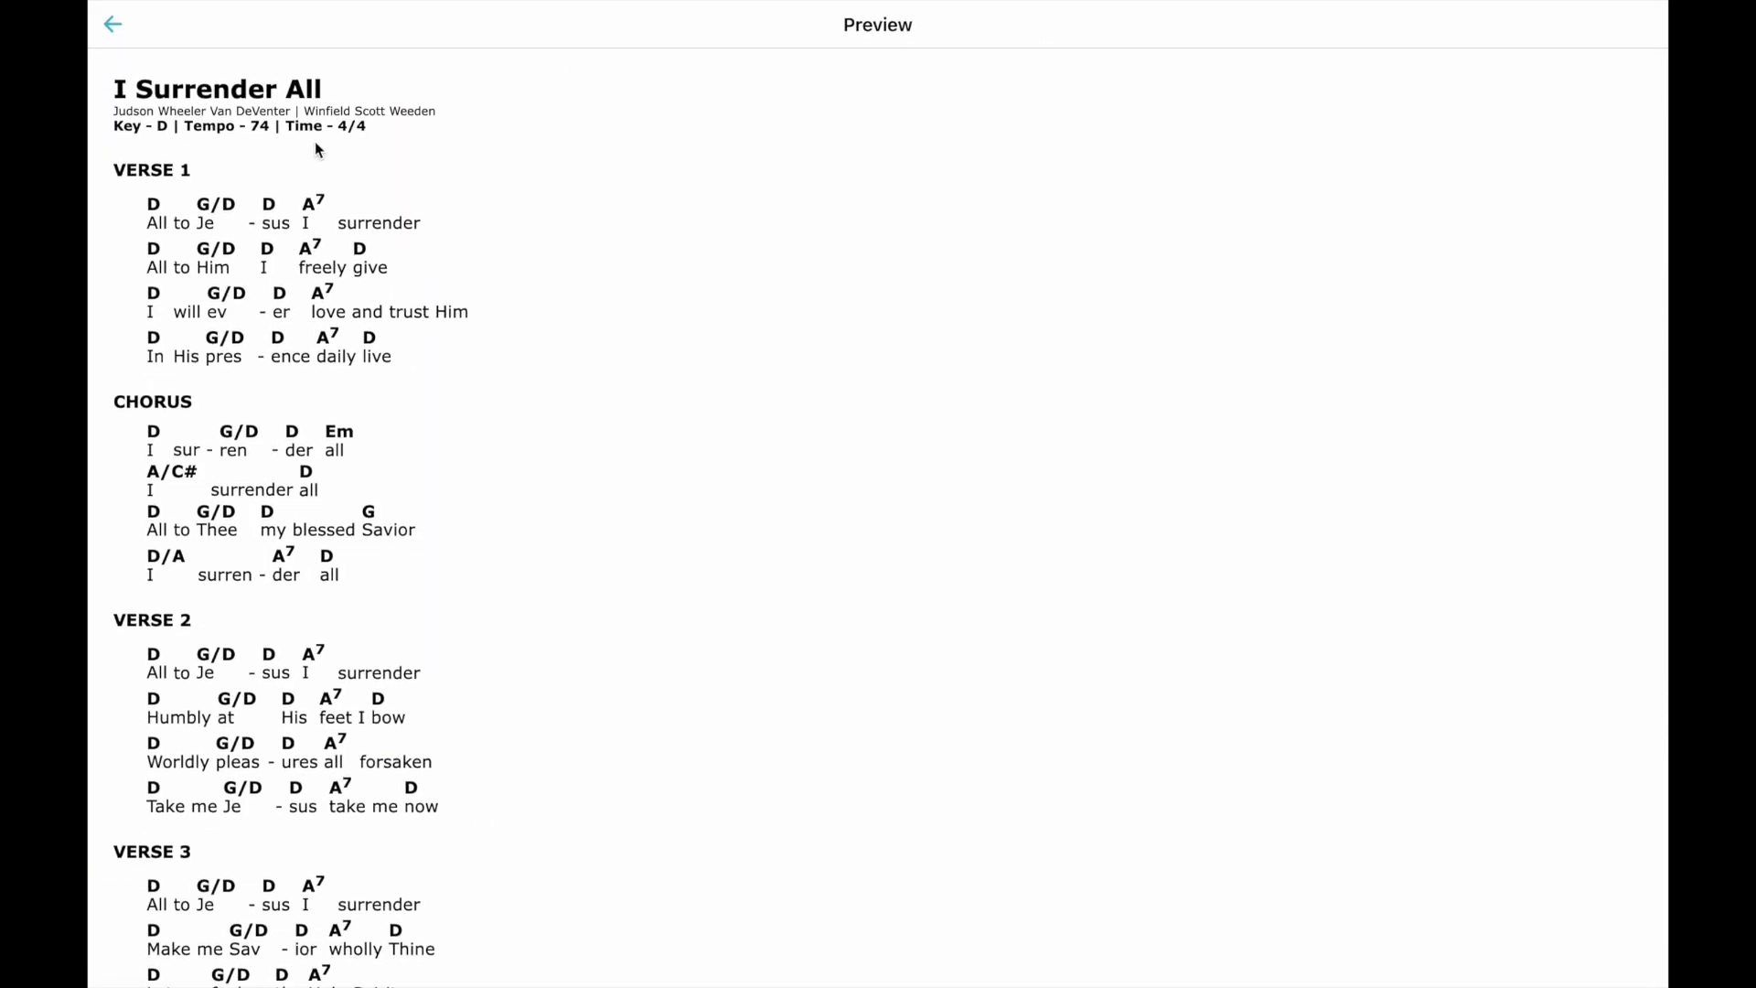
pyautogui.moveTo(205, 201)
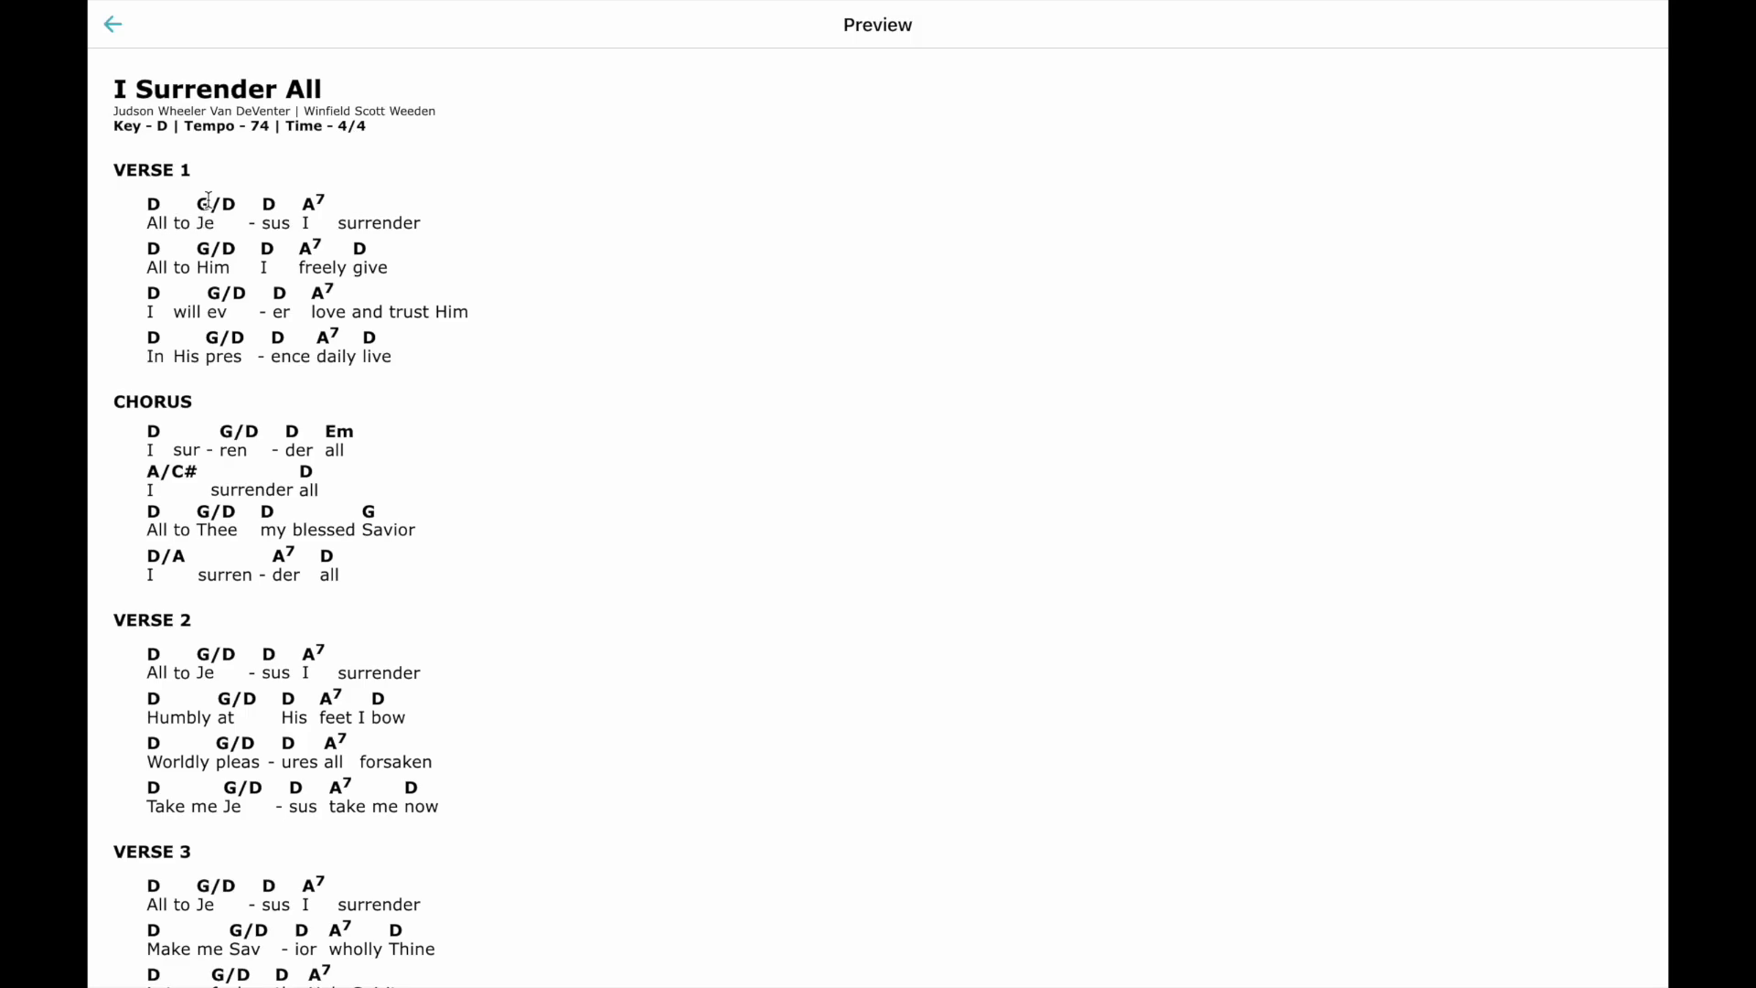
pyautogui.click(109, 24)
pyautogui.write('{comment: Ver')
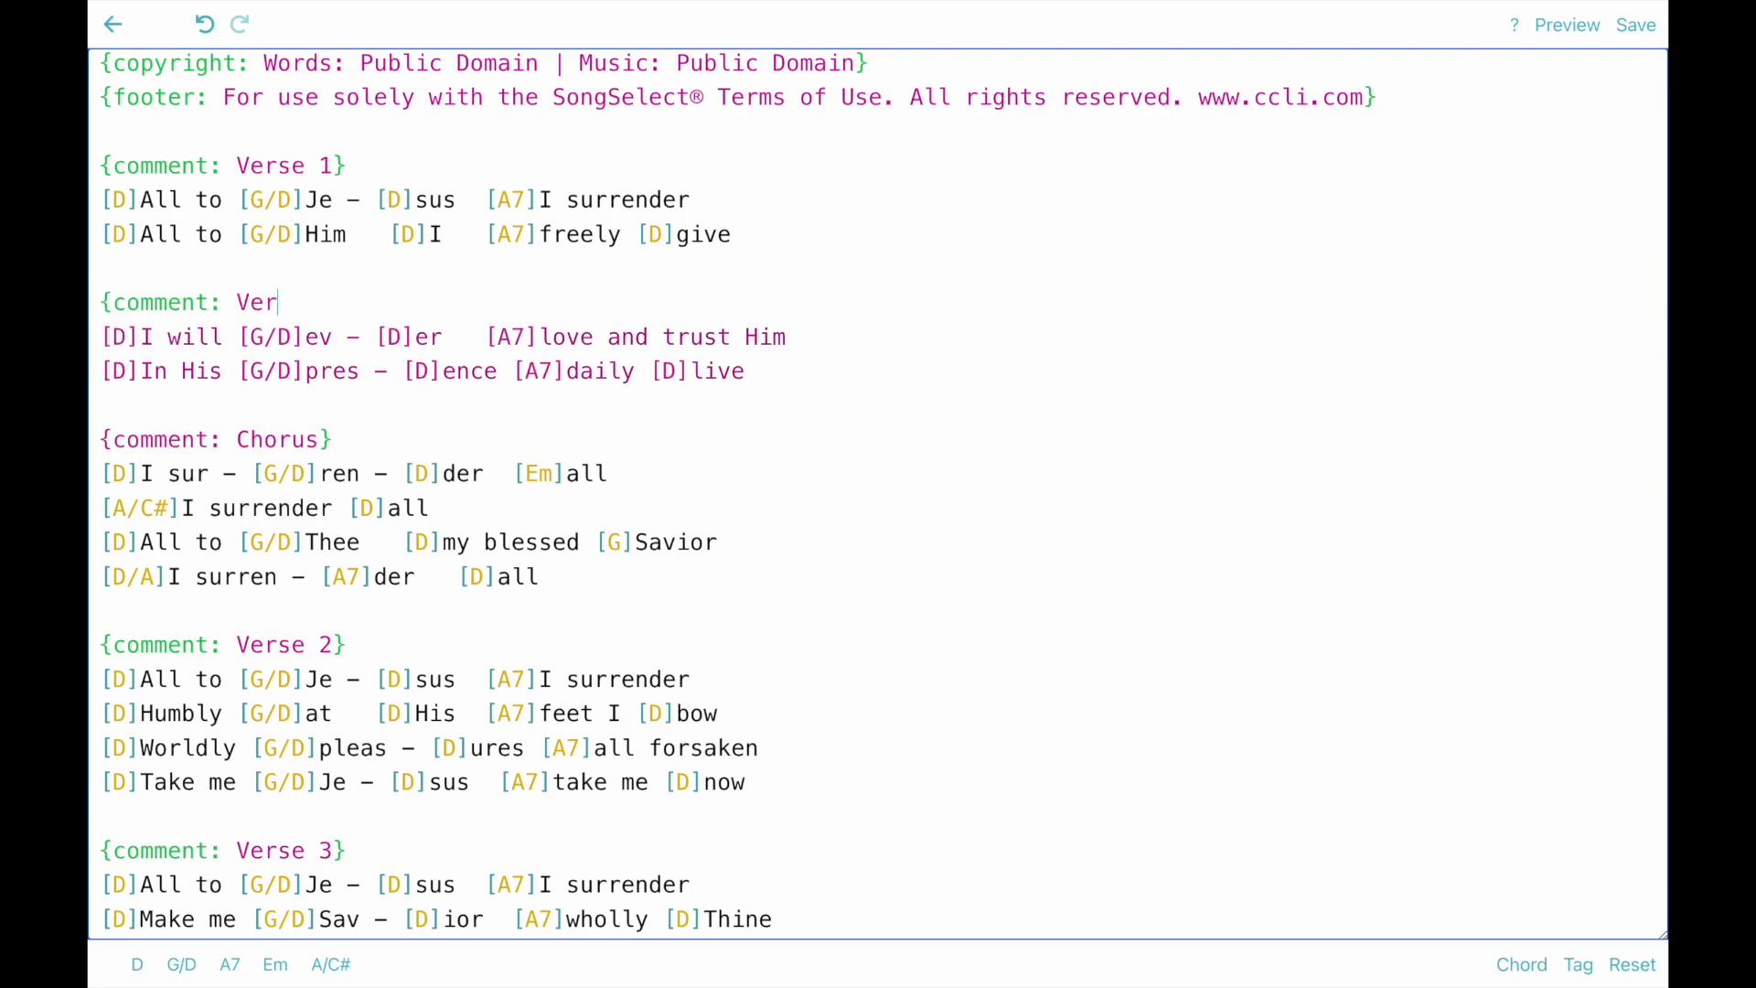
# Step: Finish the {comment: Verse 1b} tag before 'I will ever love and trust Him'
pyautogui.write('se 1b}')
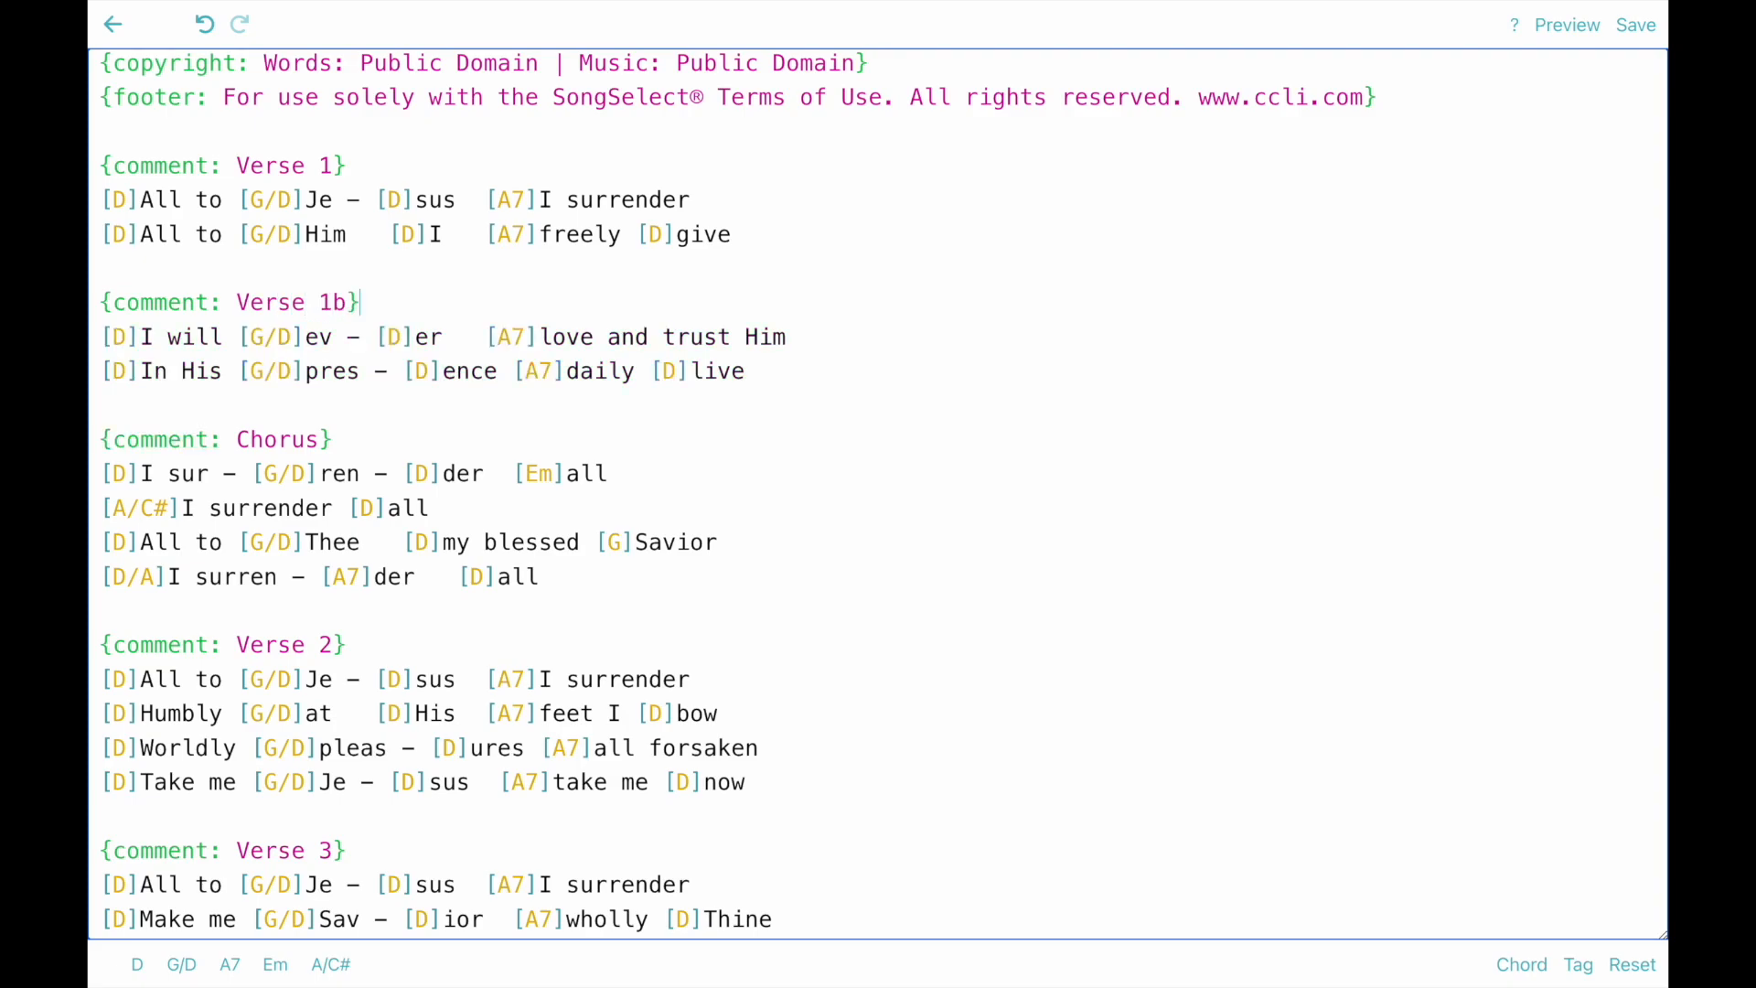
pyautogui.moveTo(360, 307)
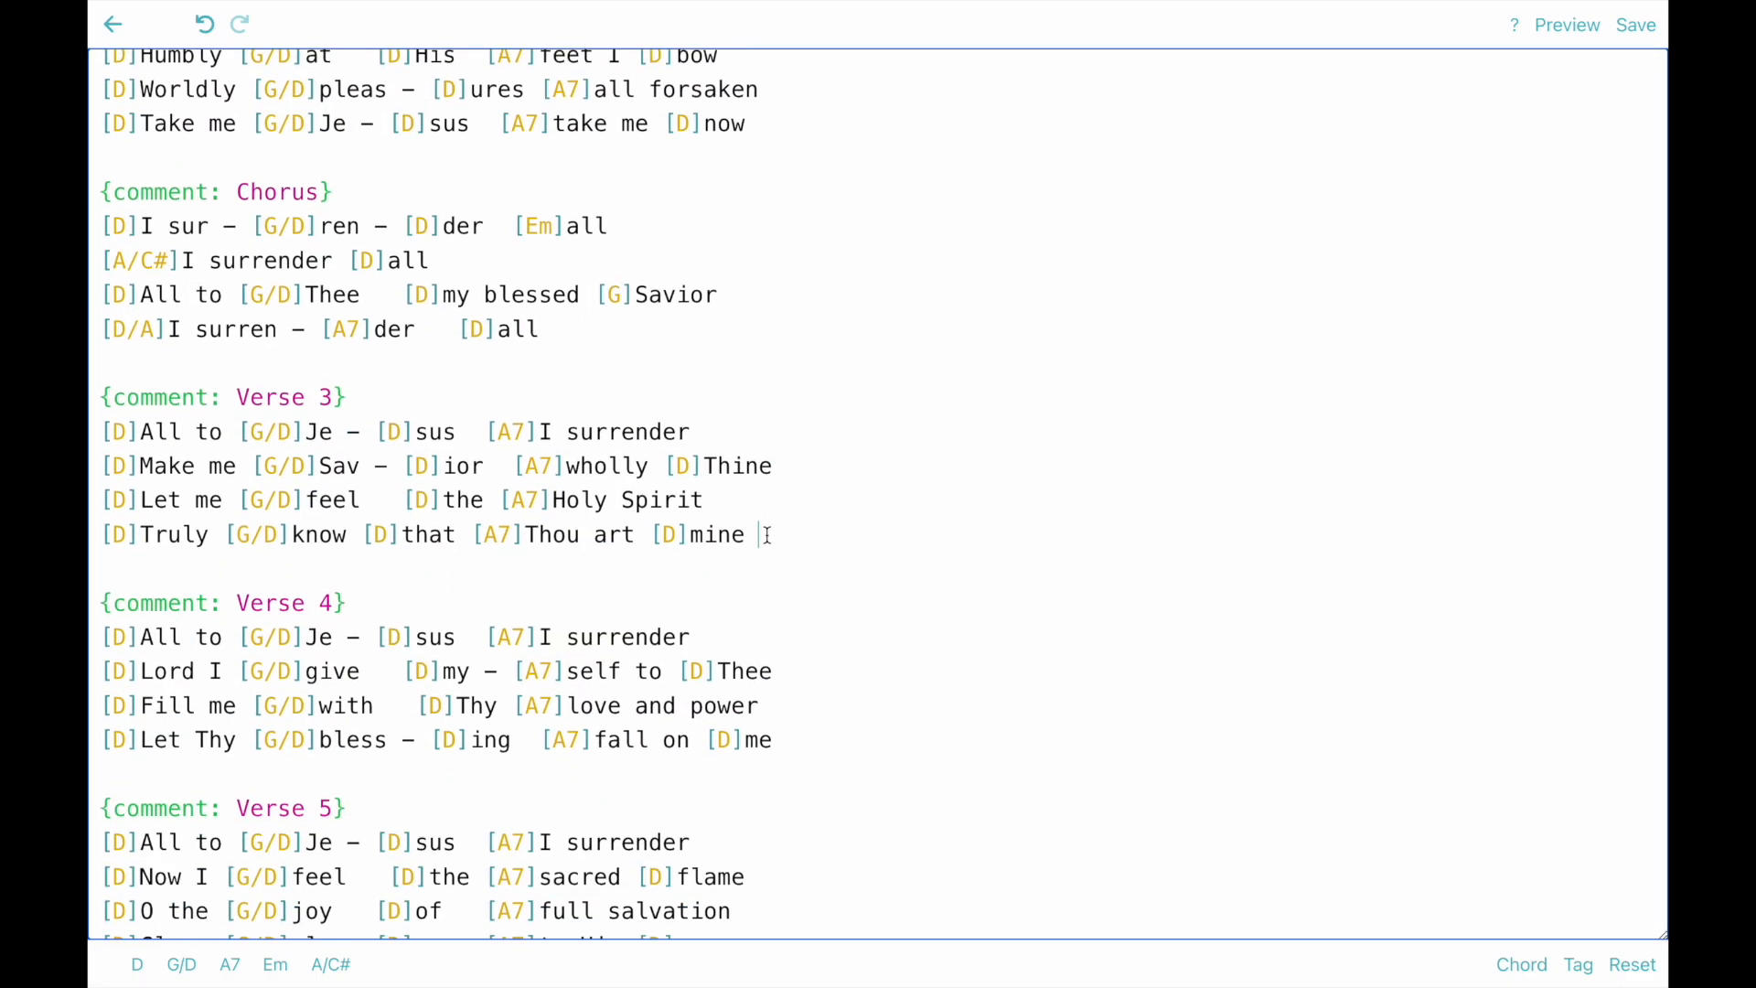
# Step: Scroll through the source to where the Chorus copies follow Verses 2, 3 and 4
pyautogui.scroll(-3)
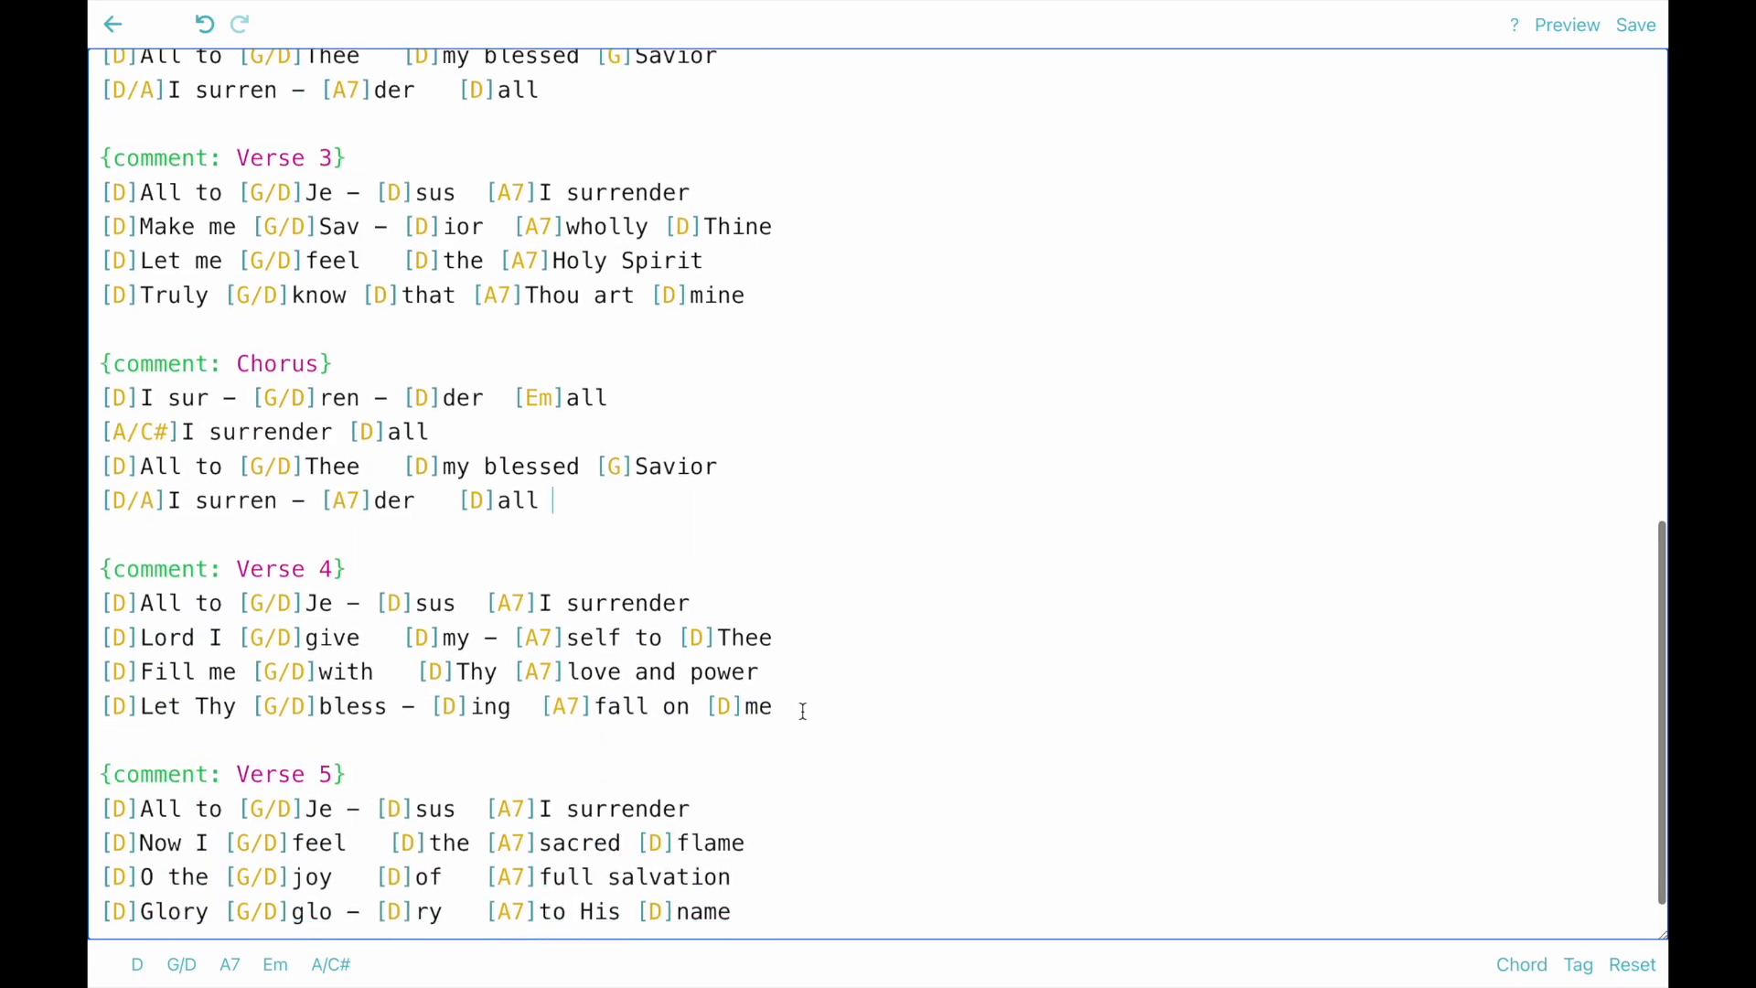
pyautogui.scroll(-3)
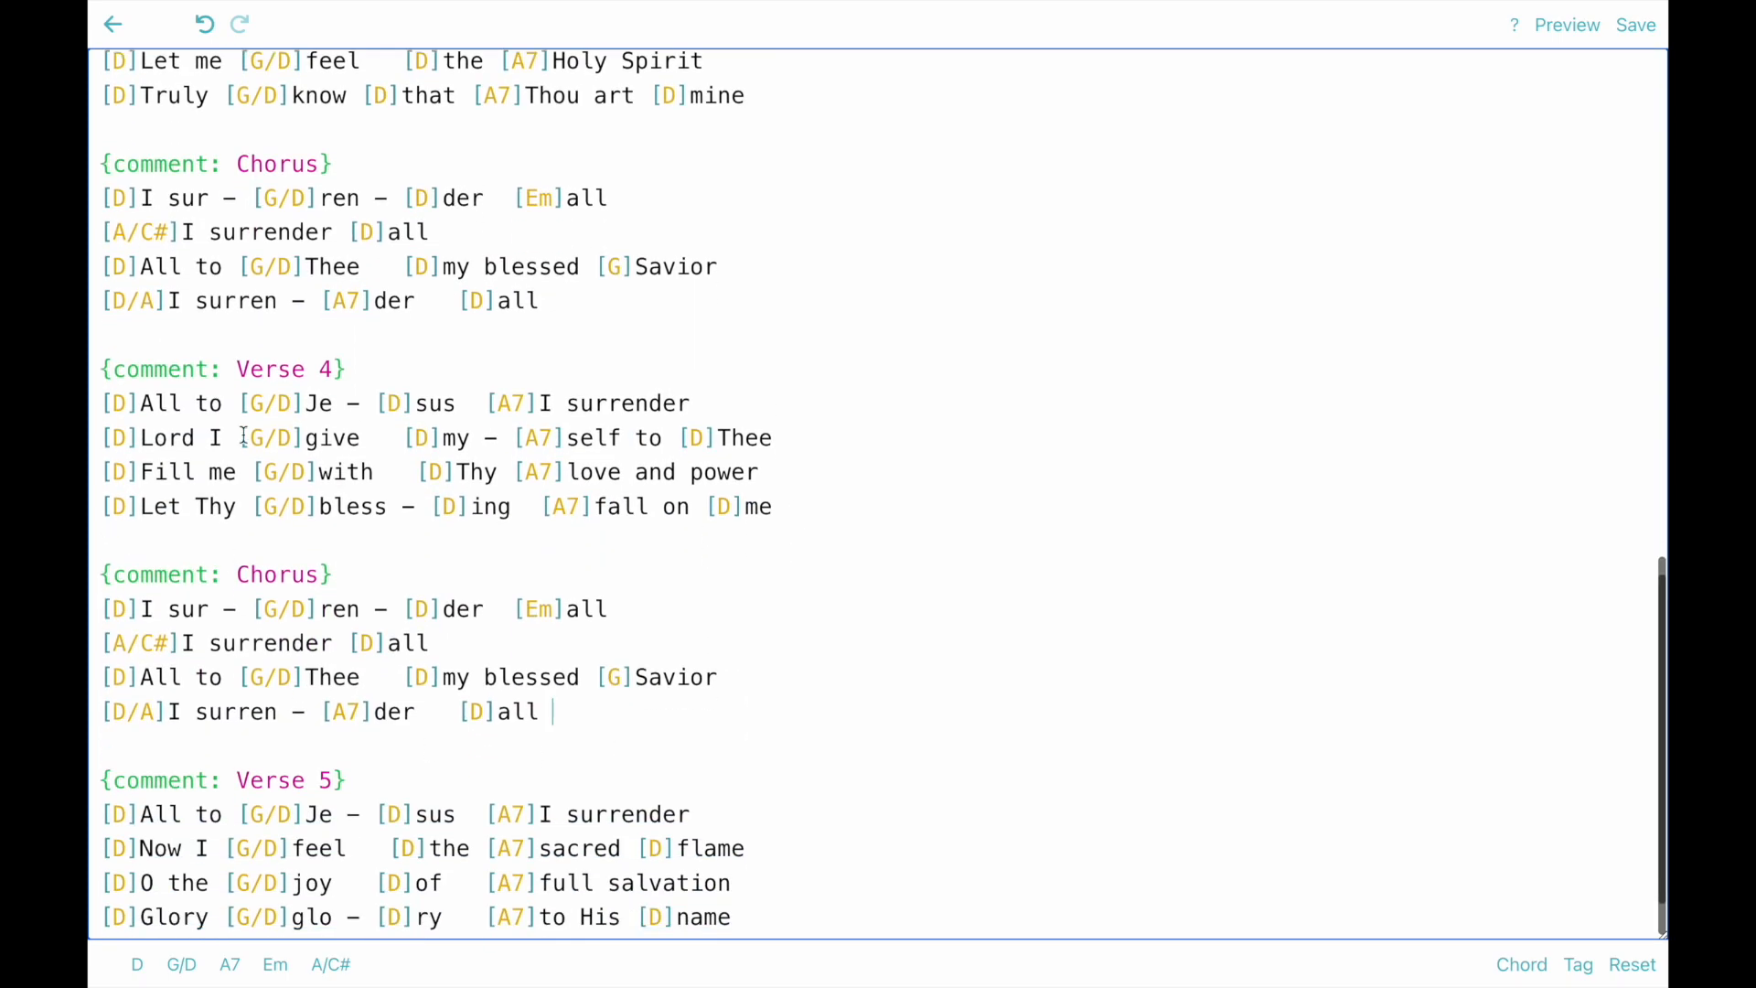
pyautogui.moveTo(539, 377)
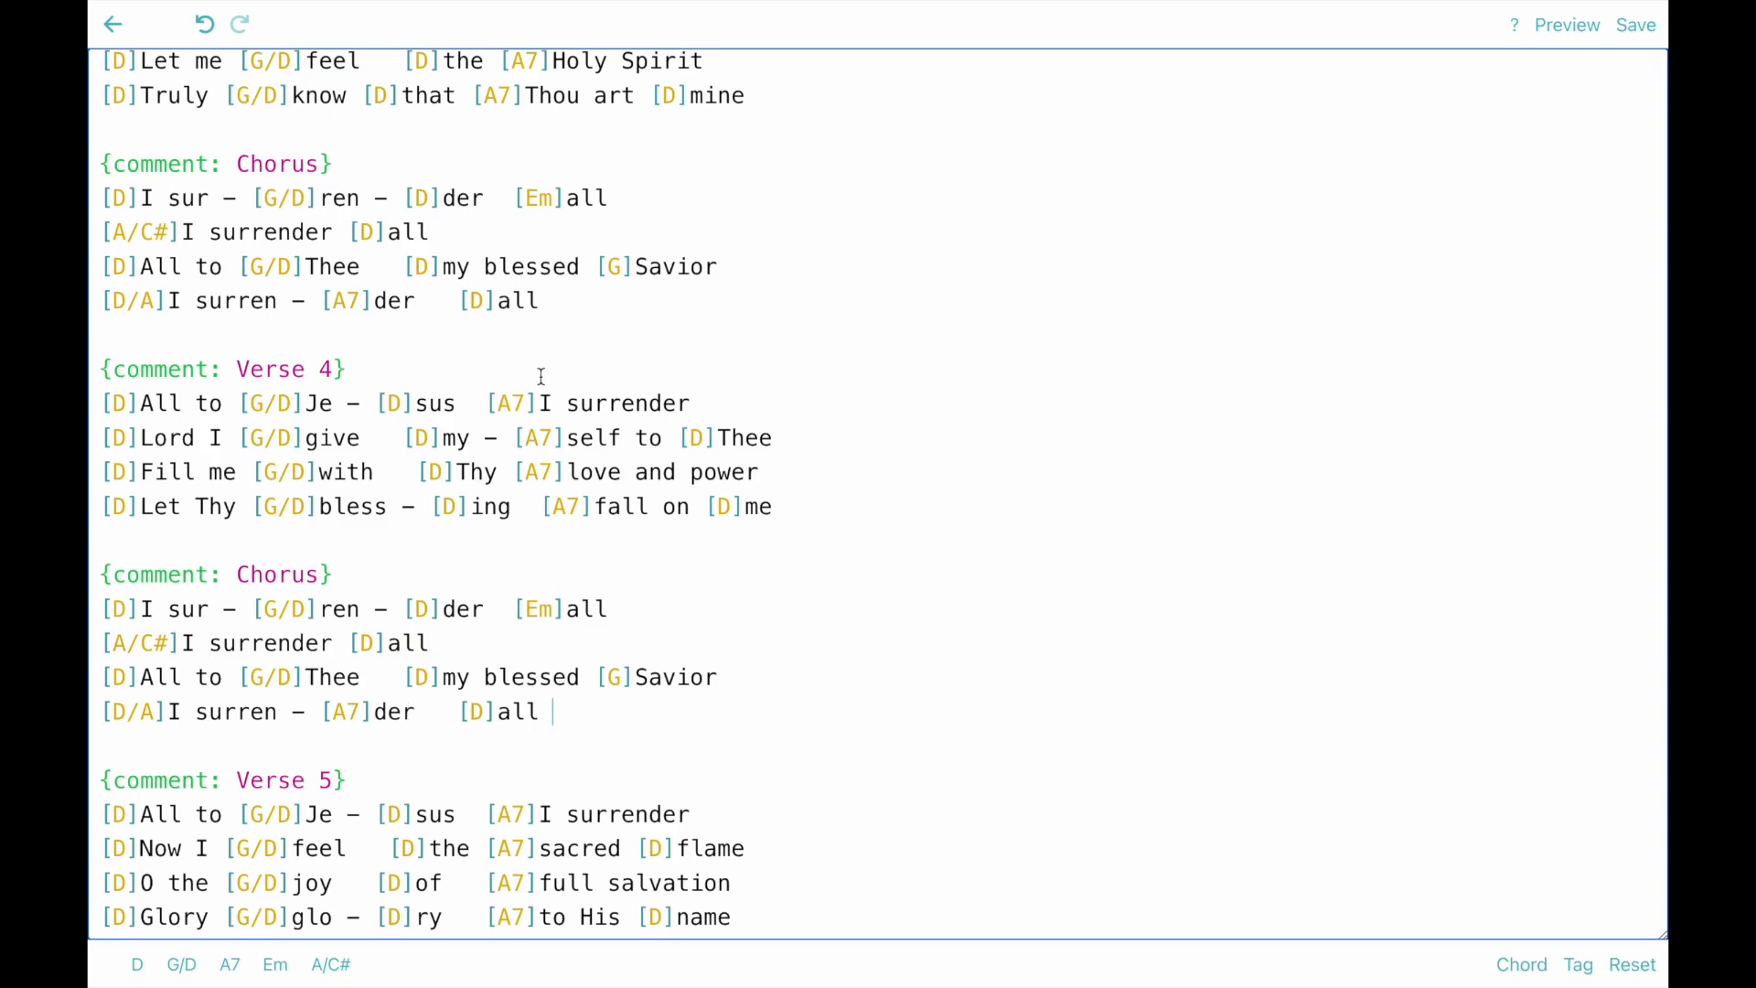
# Step: Insert {comment: Instrumental} with [D][G/D][D]/// after the third chorus and return to the chart
pyautogui.scroll(3)
pyautogui.write('{comment:')
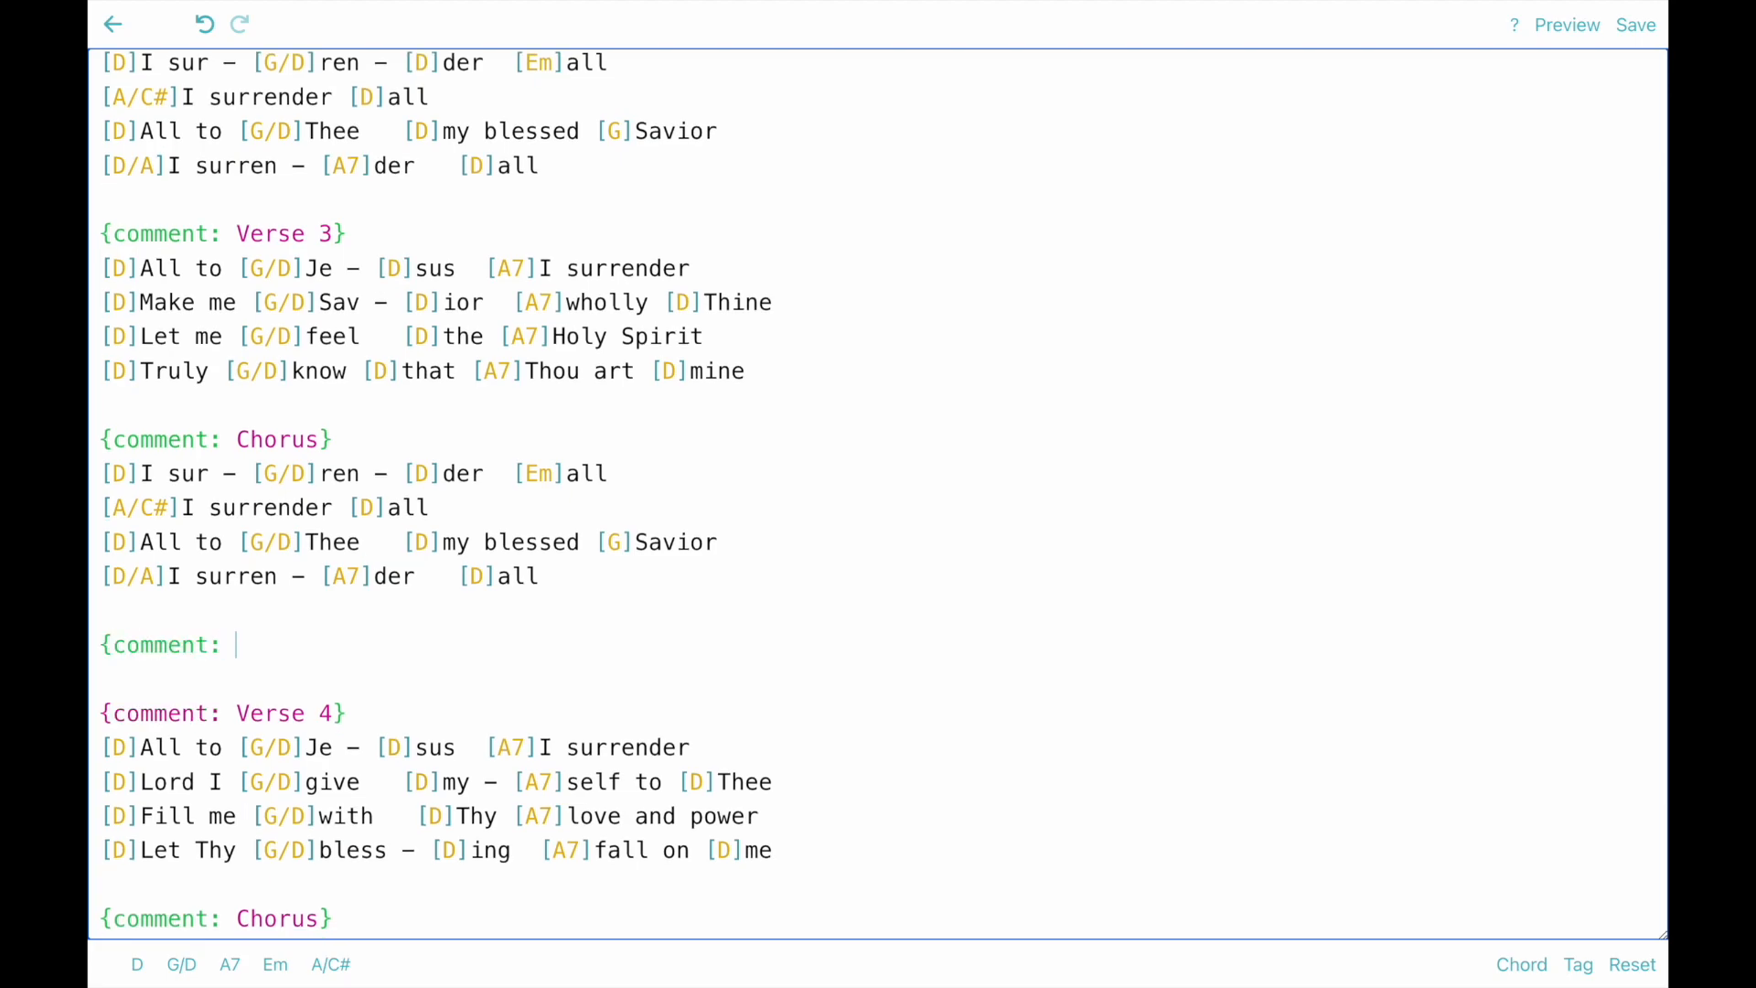
pyautogui.write('Instrumenta')
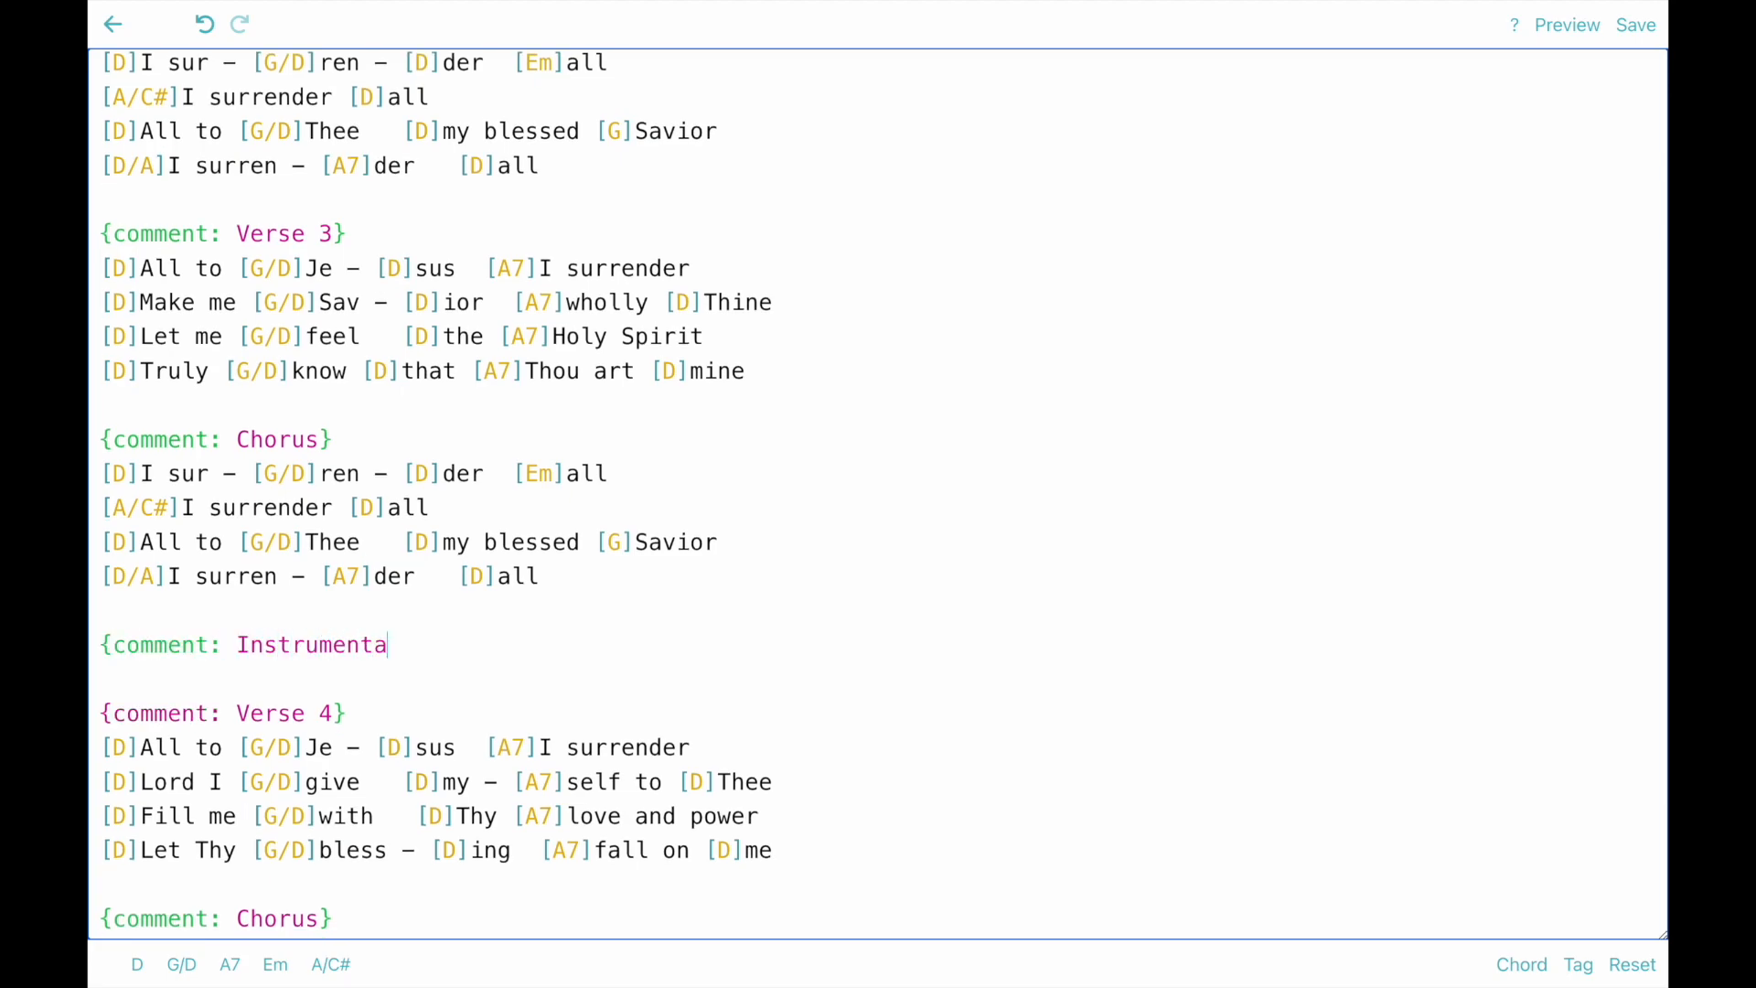
pyautogui.write('l')
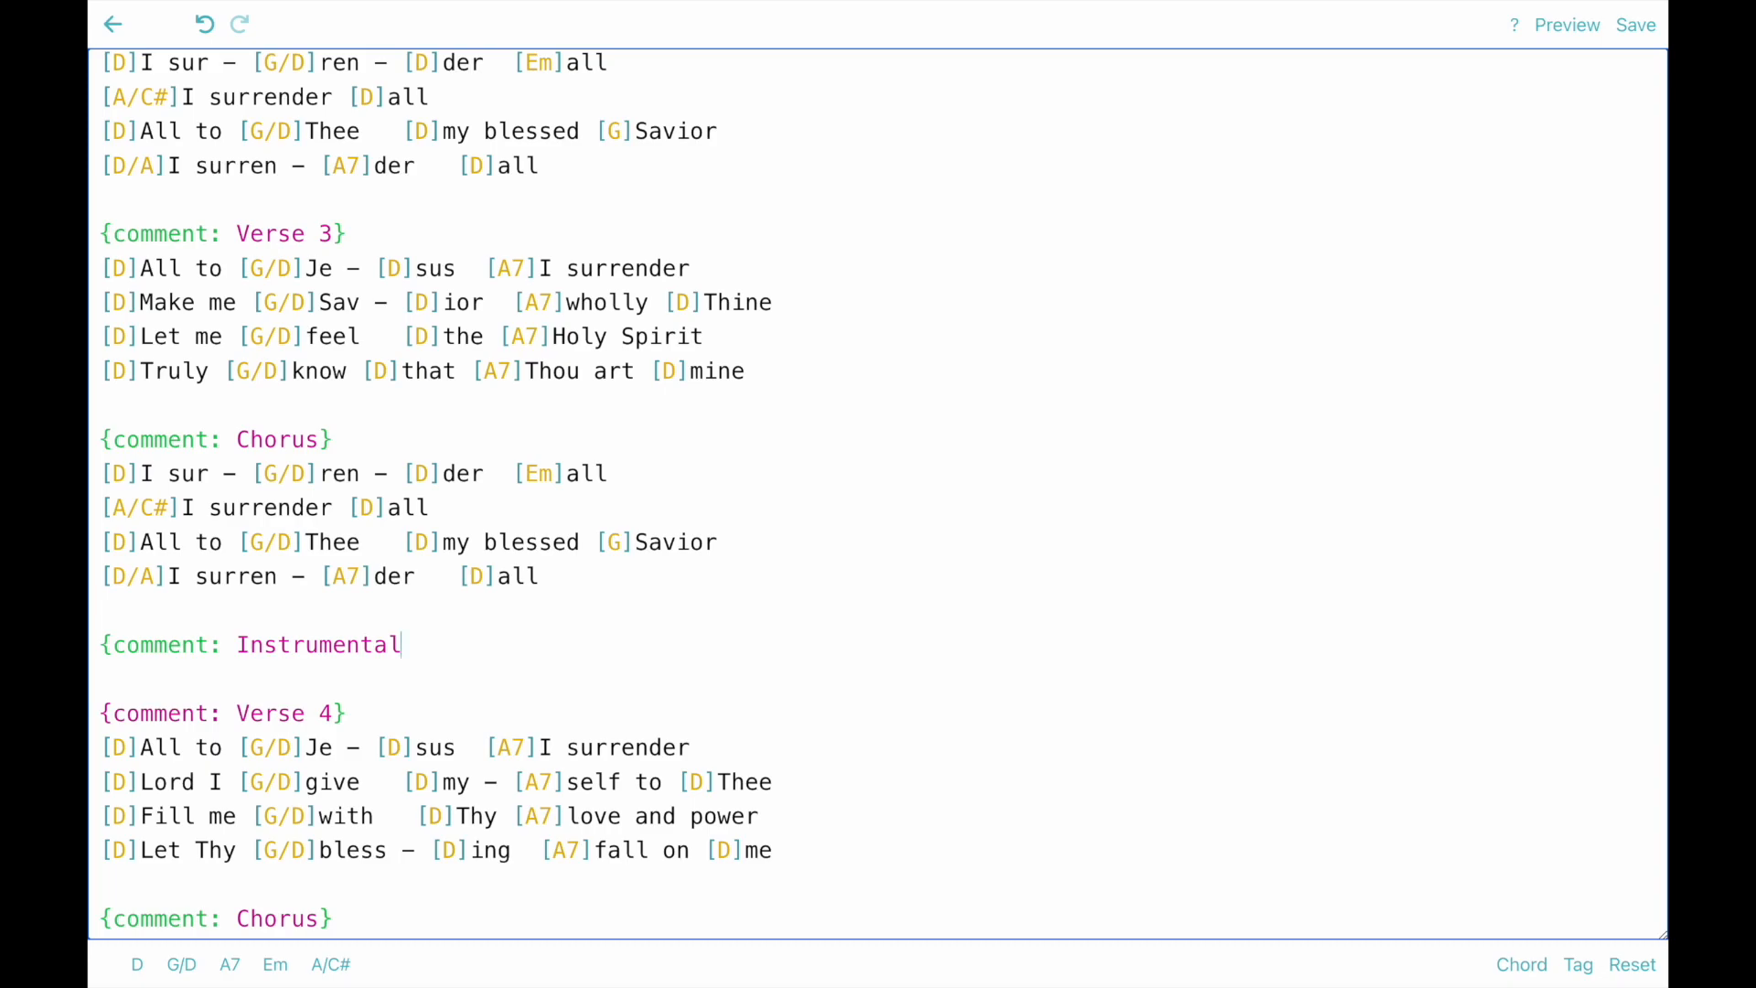
pyautogui.write('}')
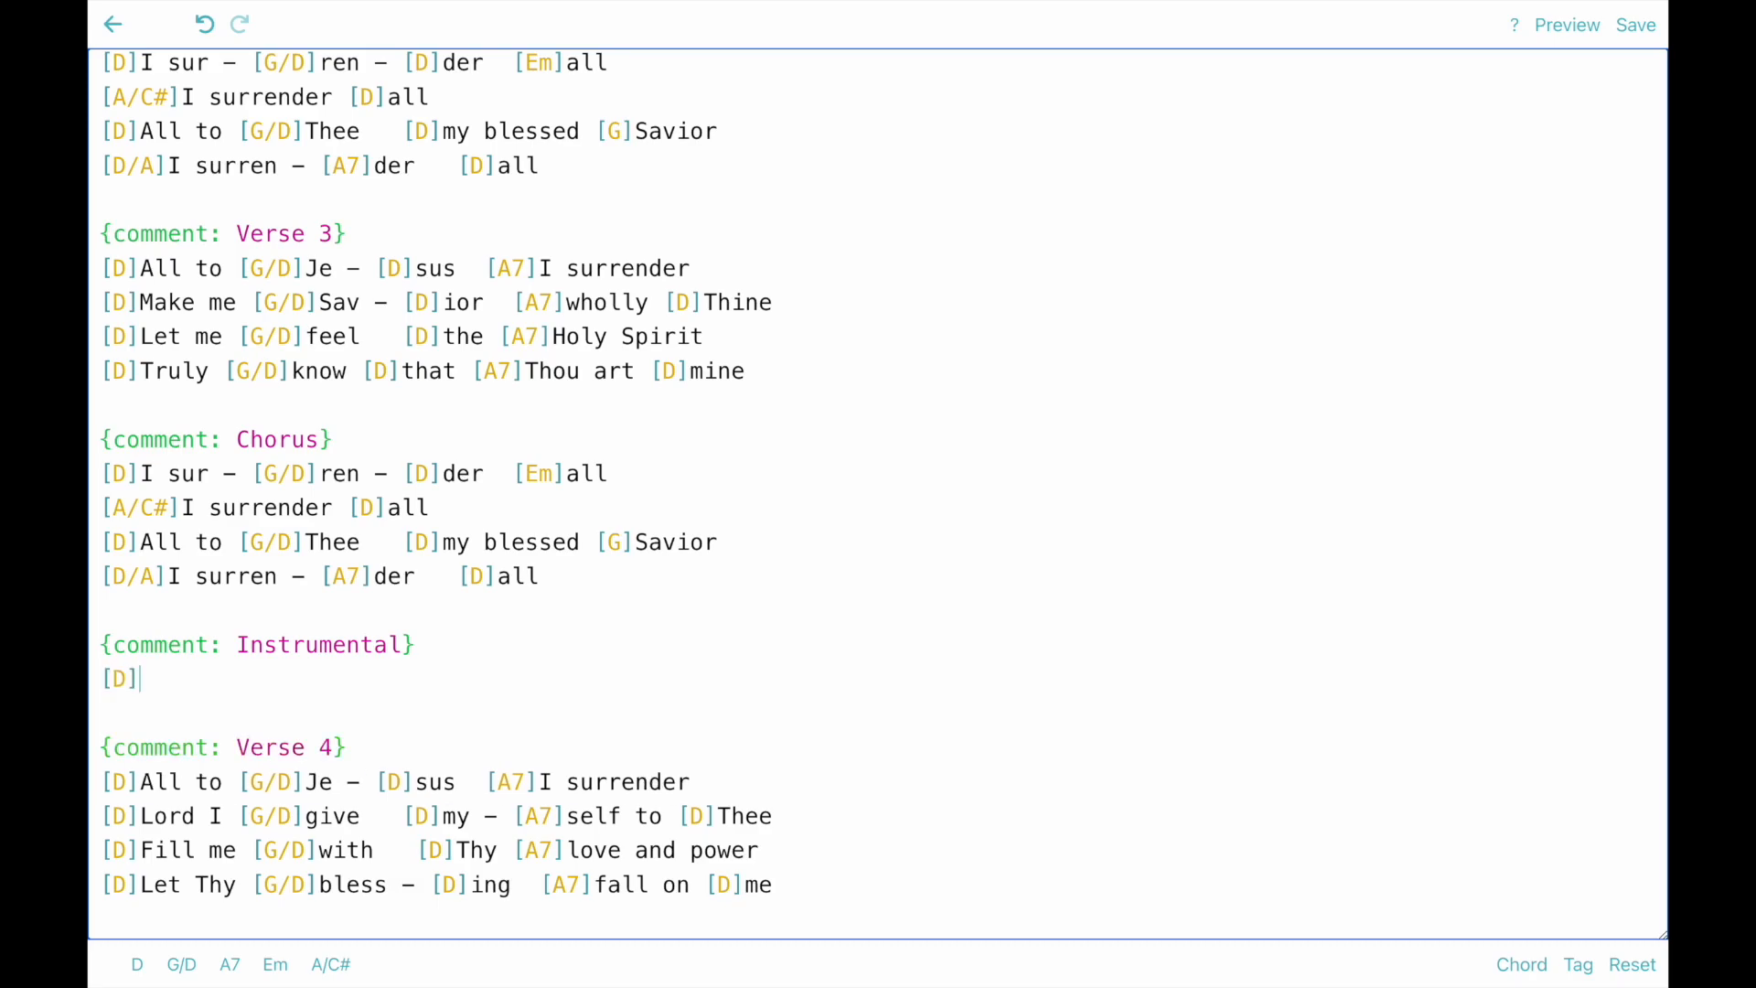
pyautogui.write('[G/D][D')
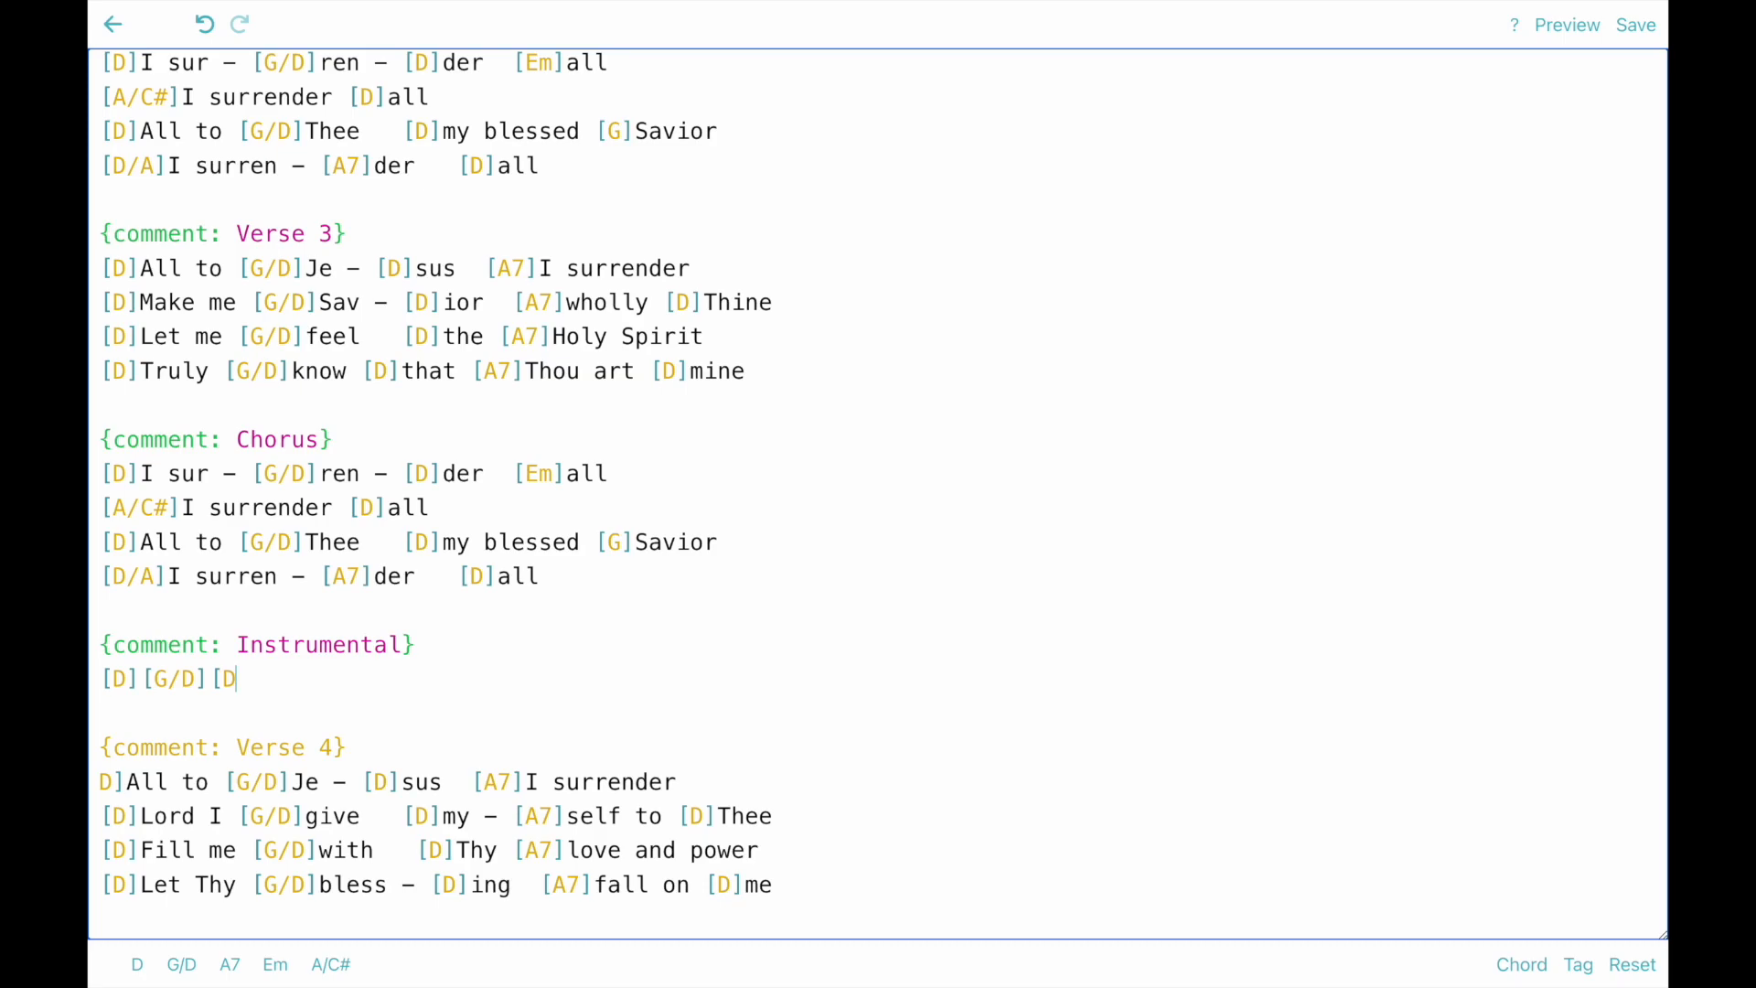
pyautogui.write('///')
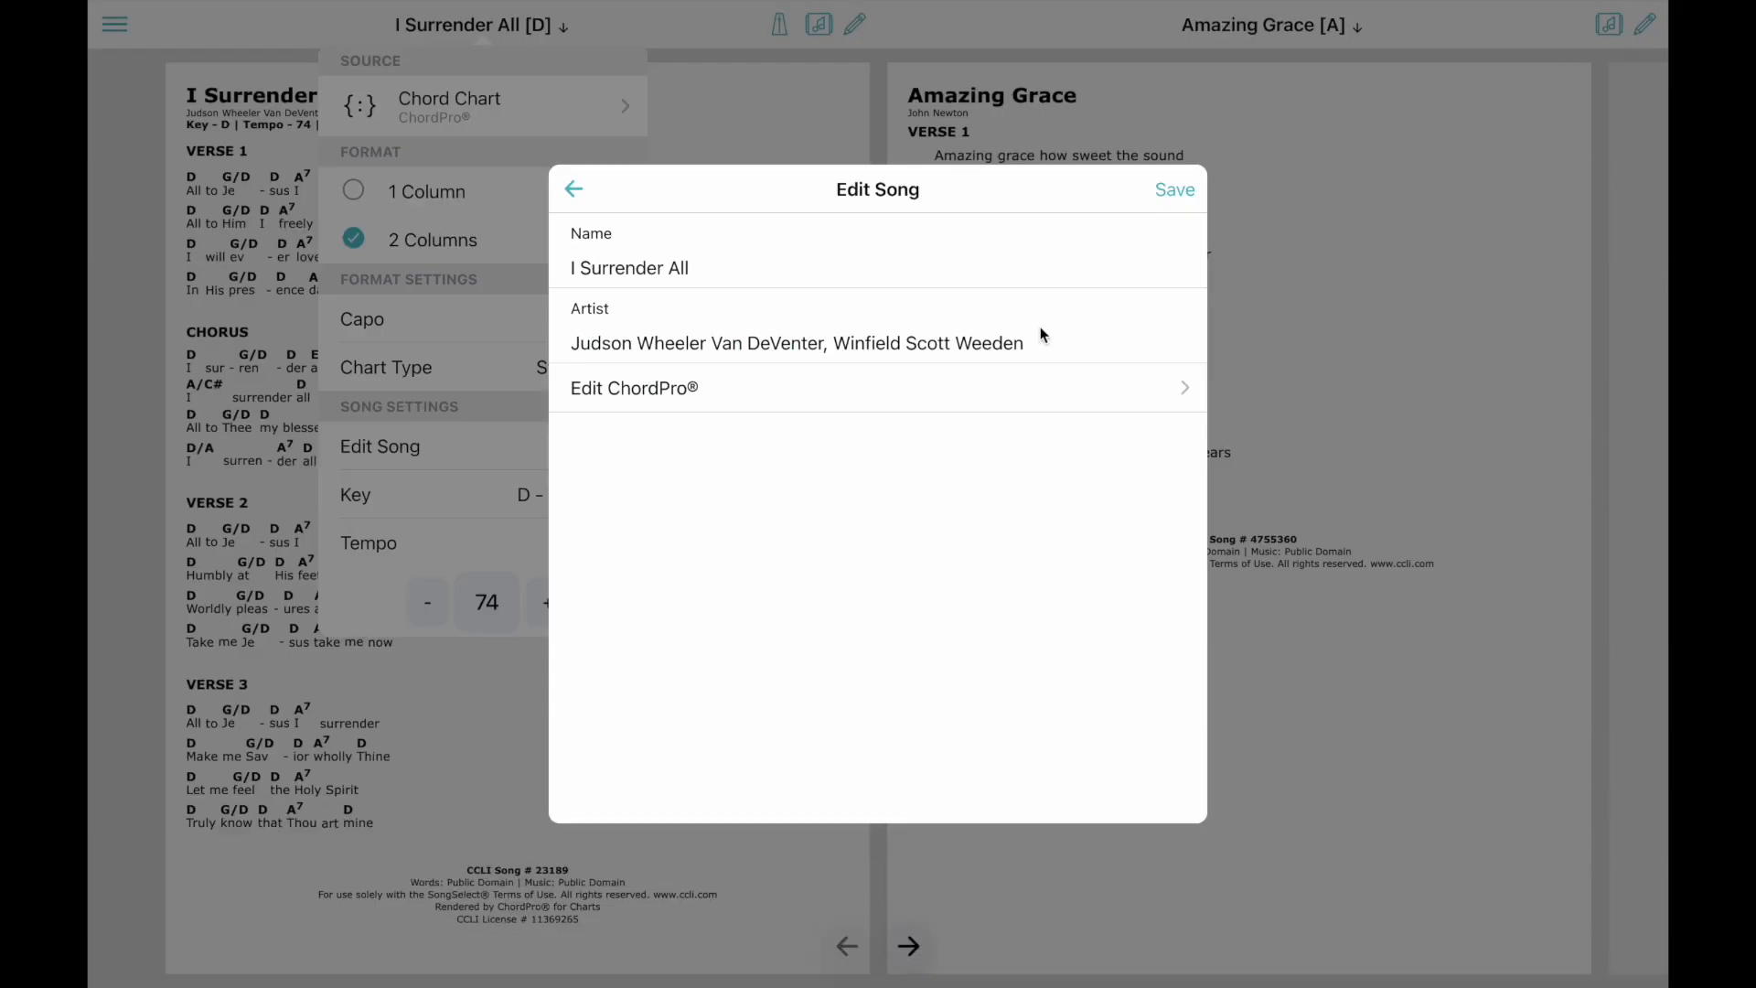
pyautogui.click(572, 188)
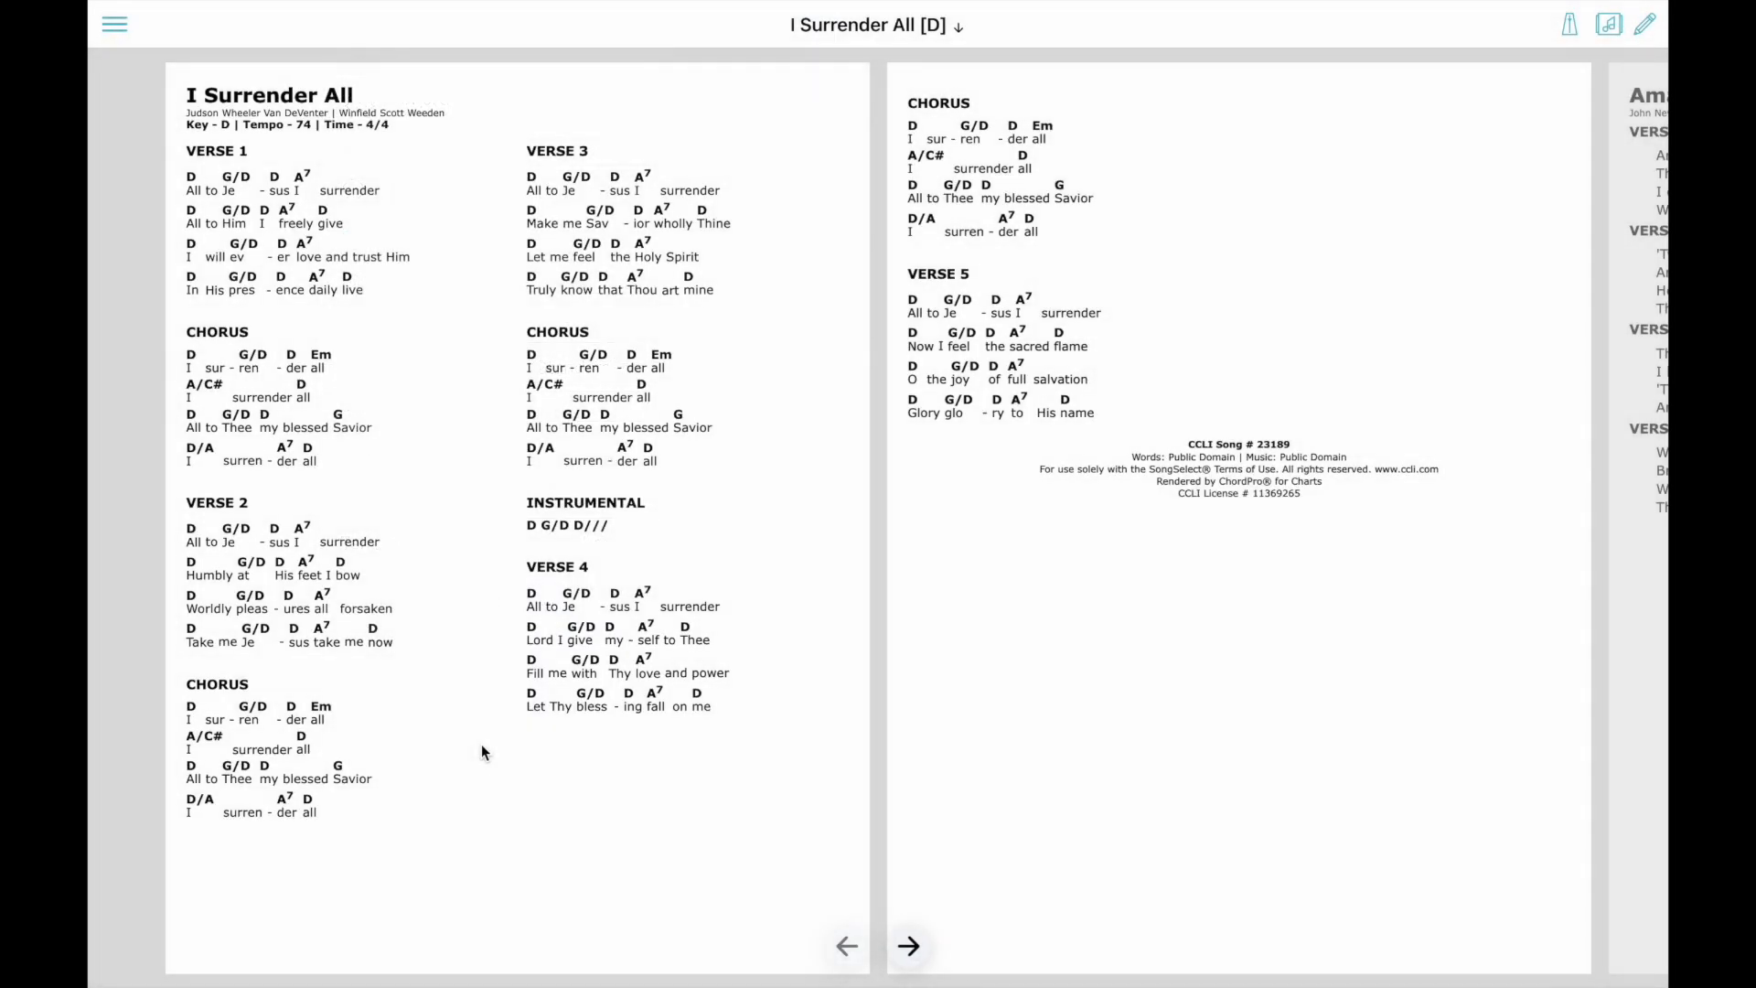
pyautogui.moveTo(539, 163)
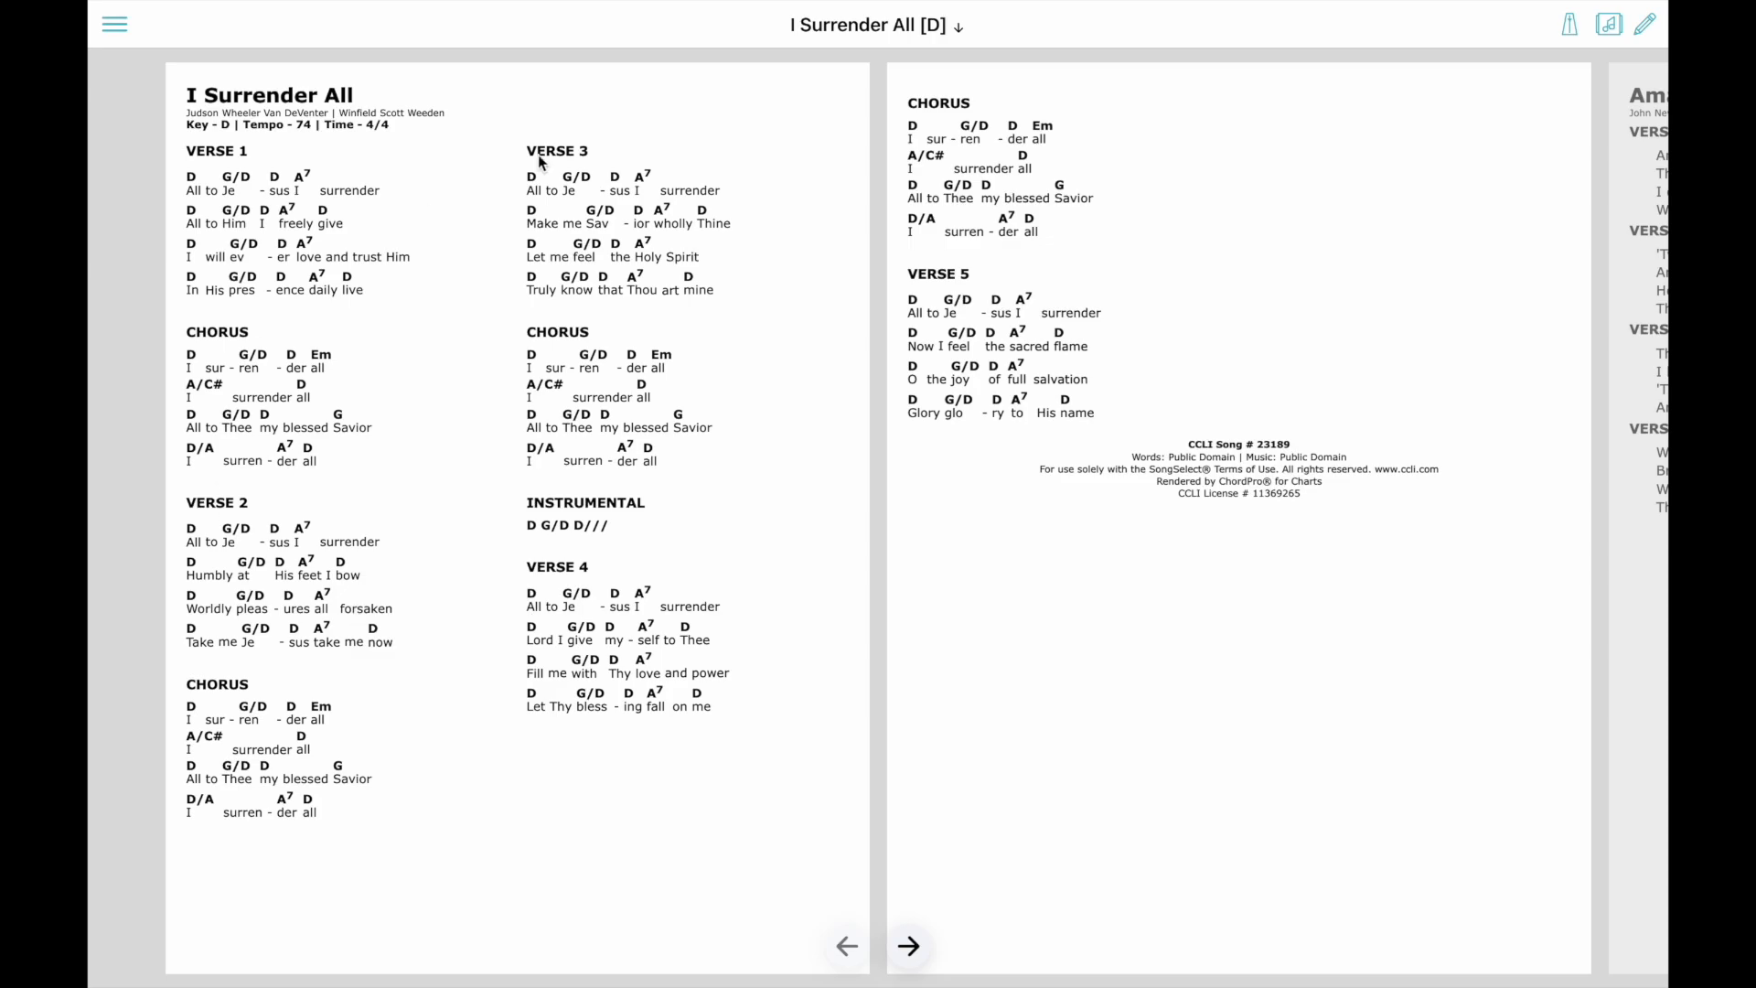
pyautogui.moveTo(543, 528)
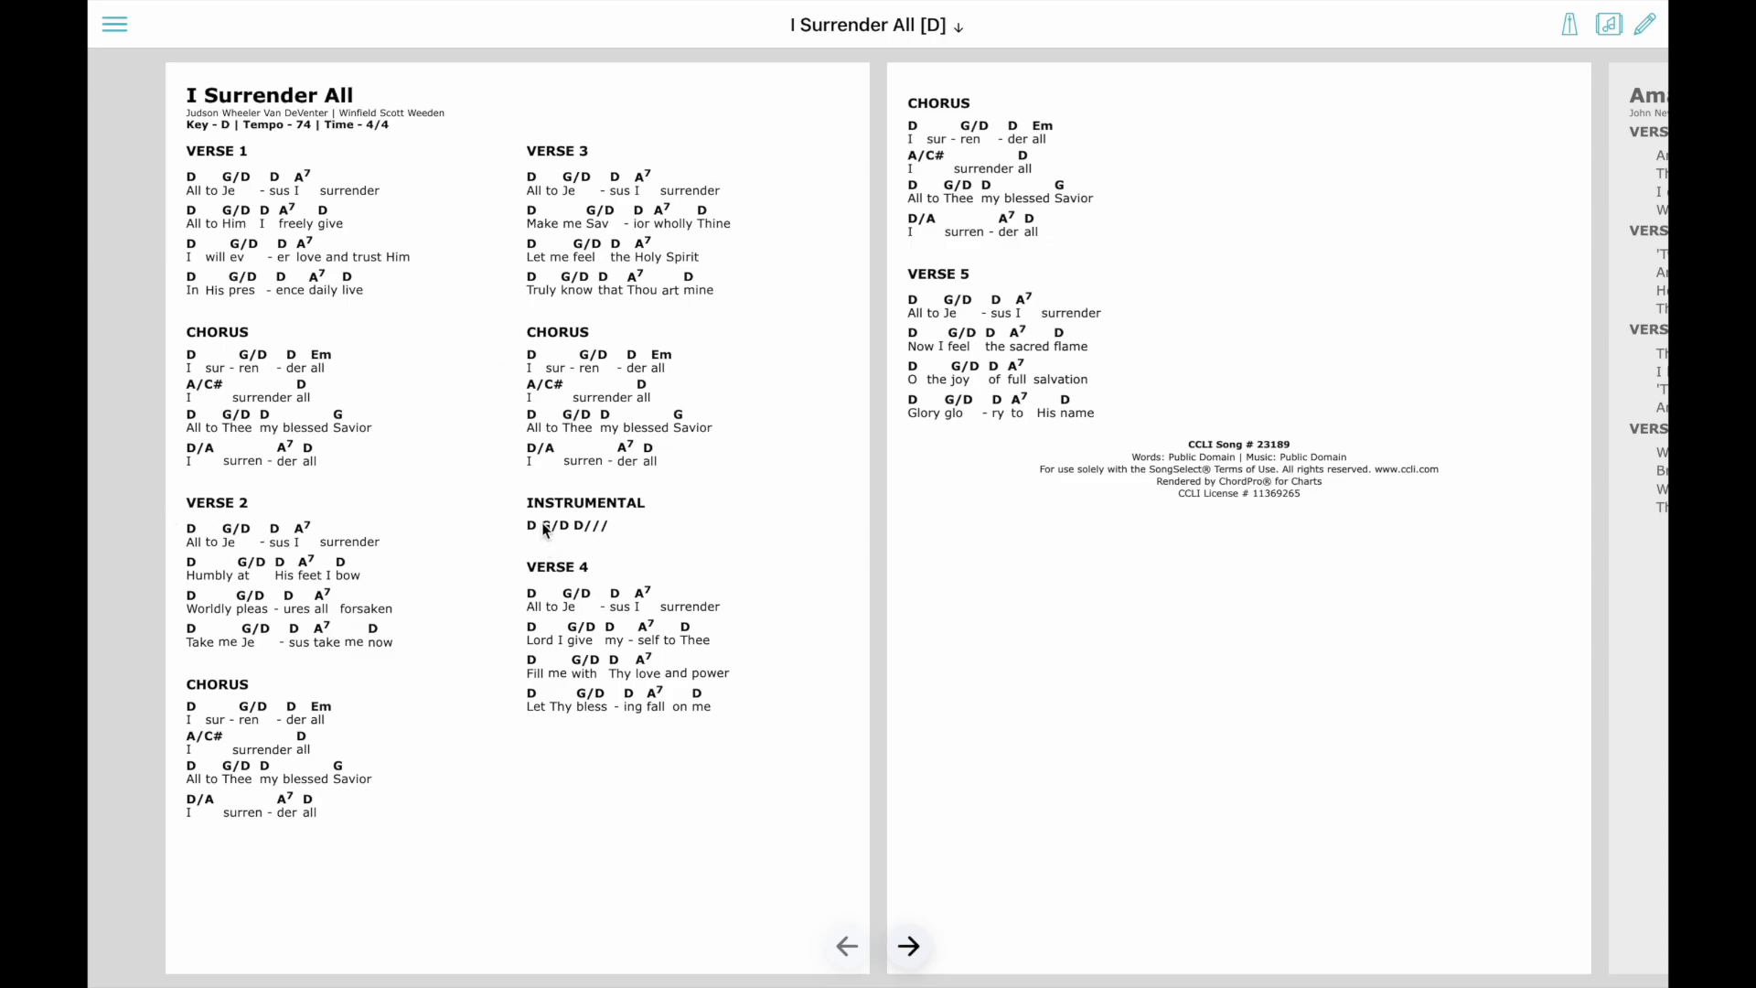
# Step: Set the song key to B in the settings popover so all chords transpose
pyautogui.click(869, 24)
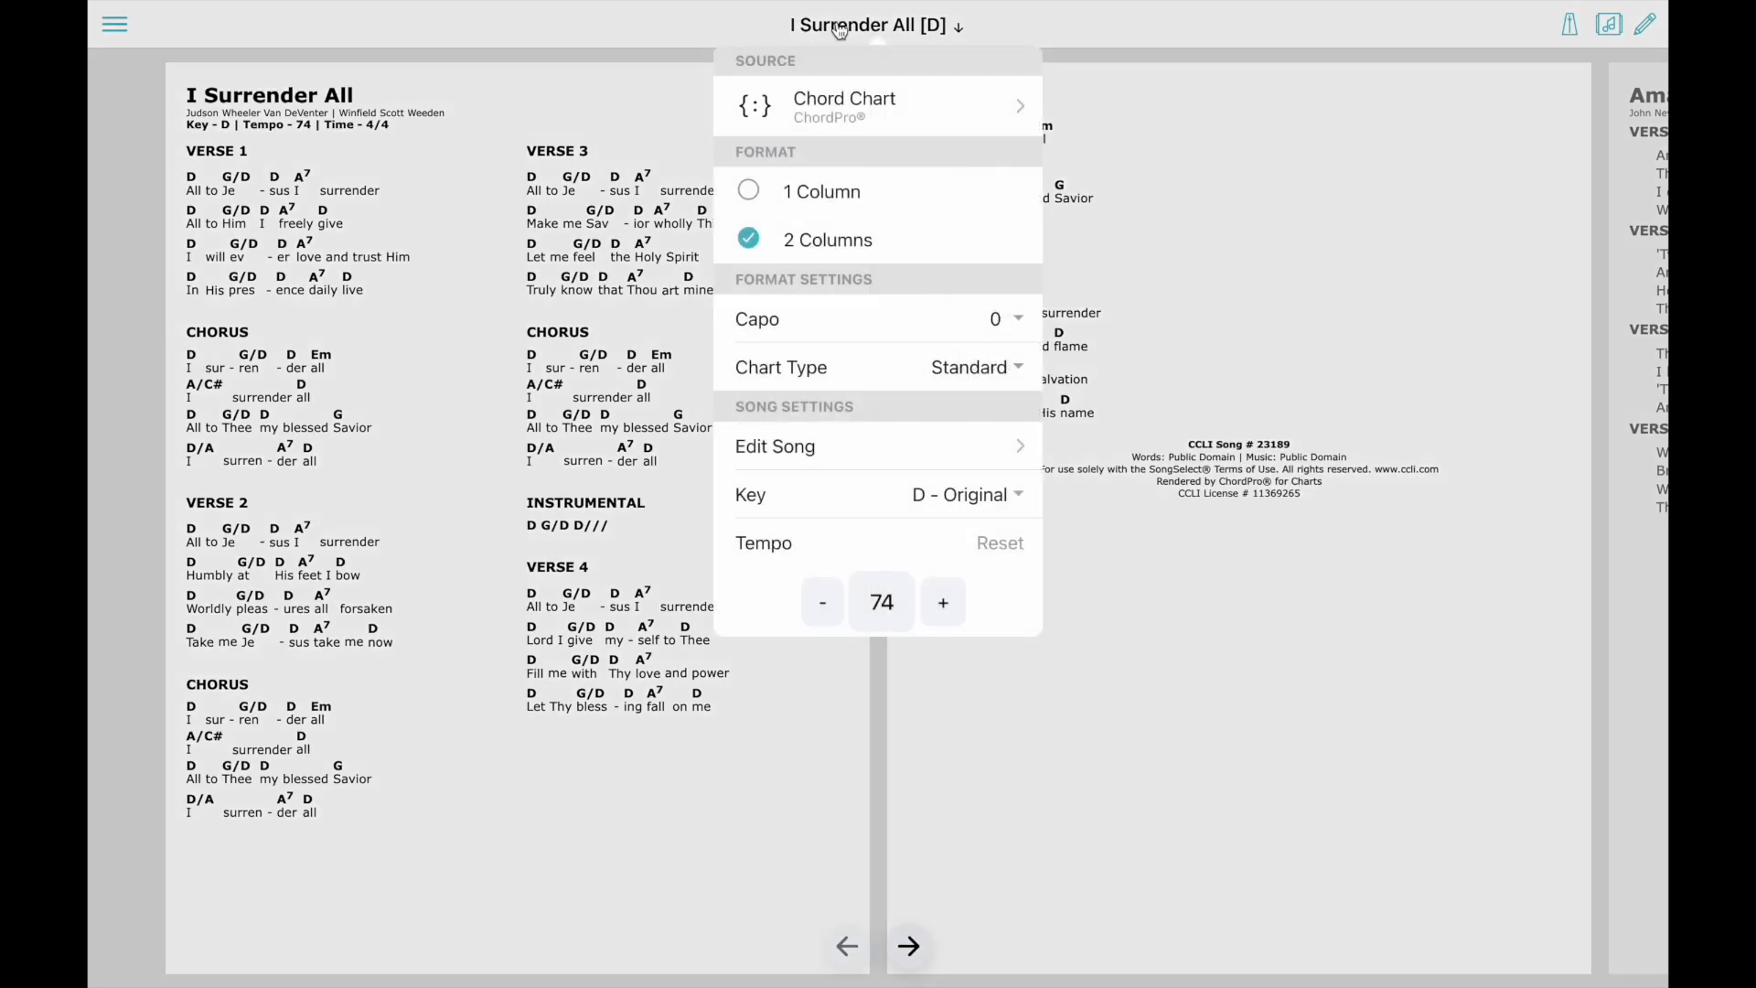
pyautogui.click(960, 494)
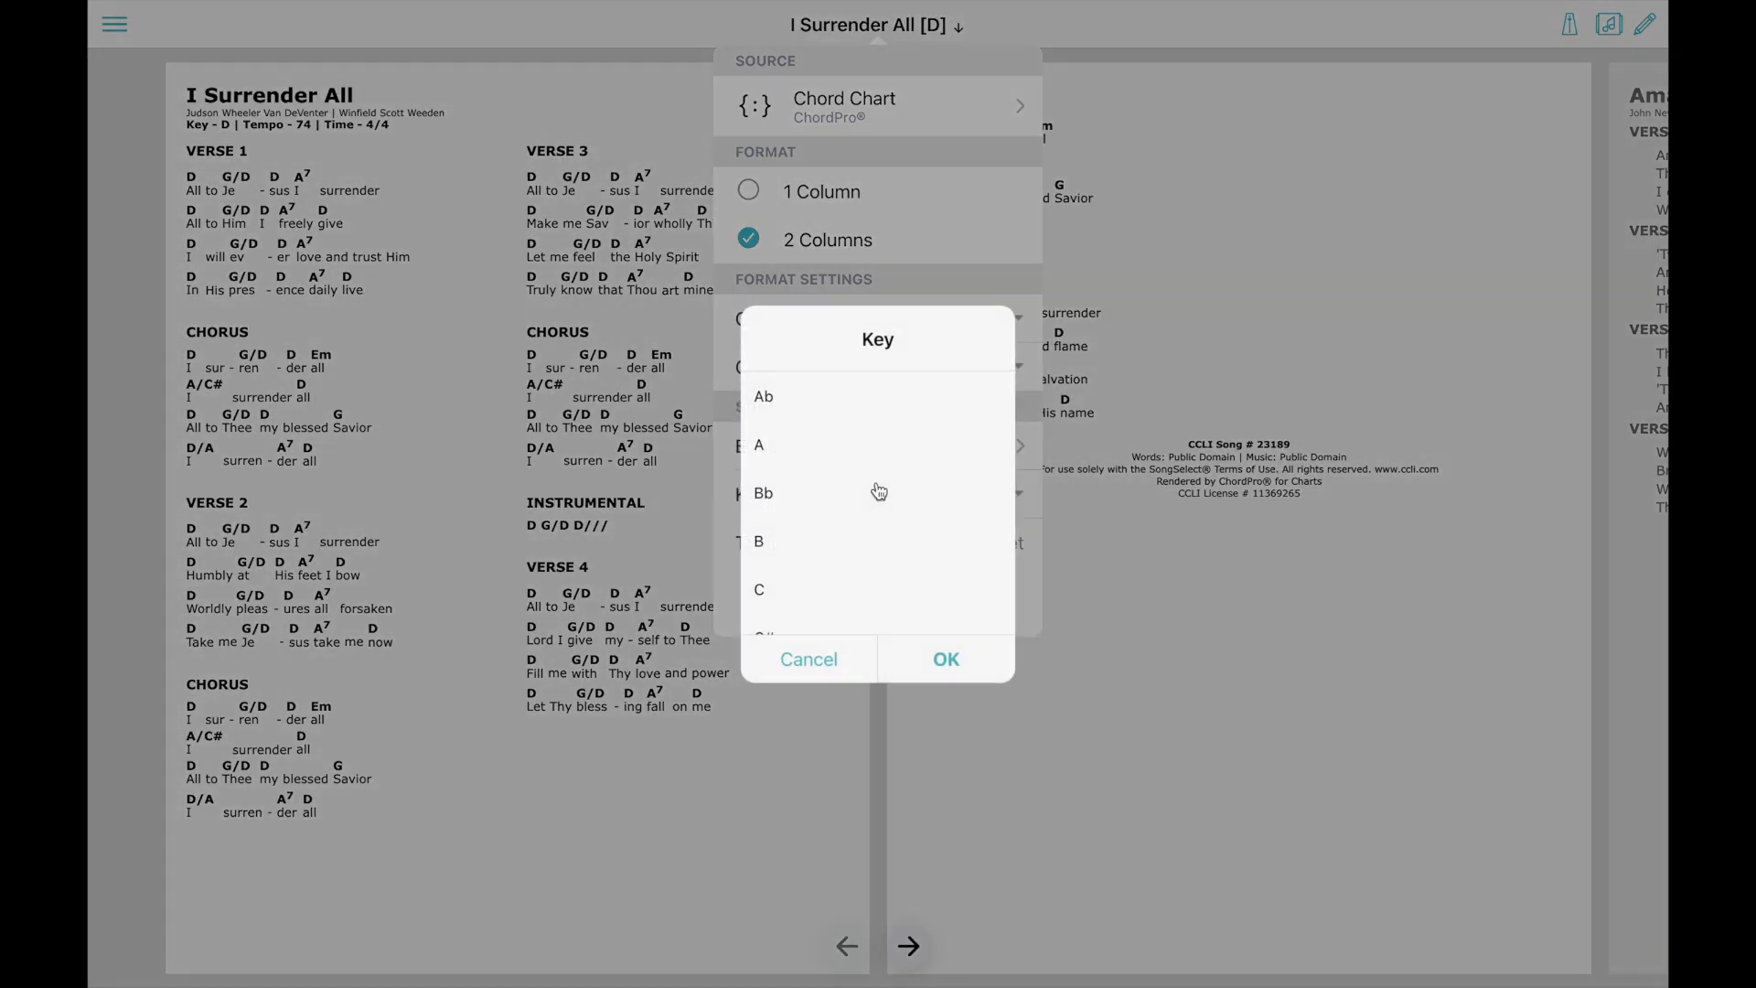
pyautogui.click(944, 659)
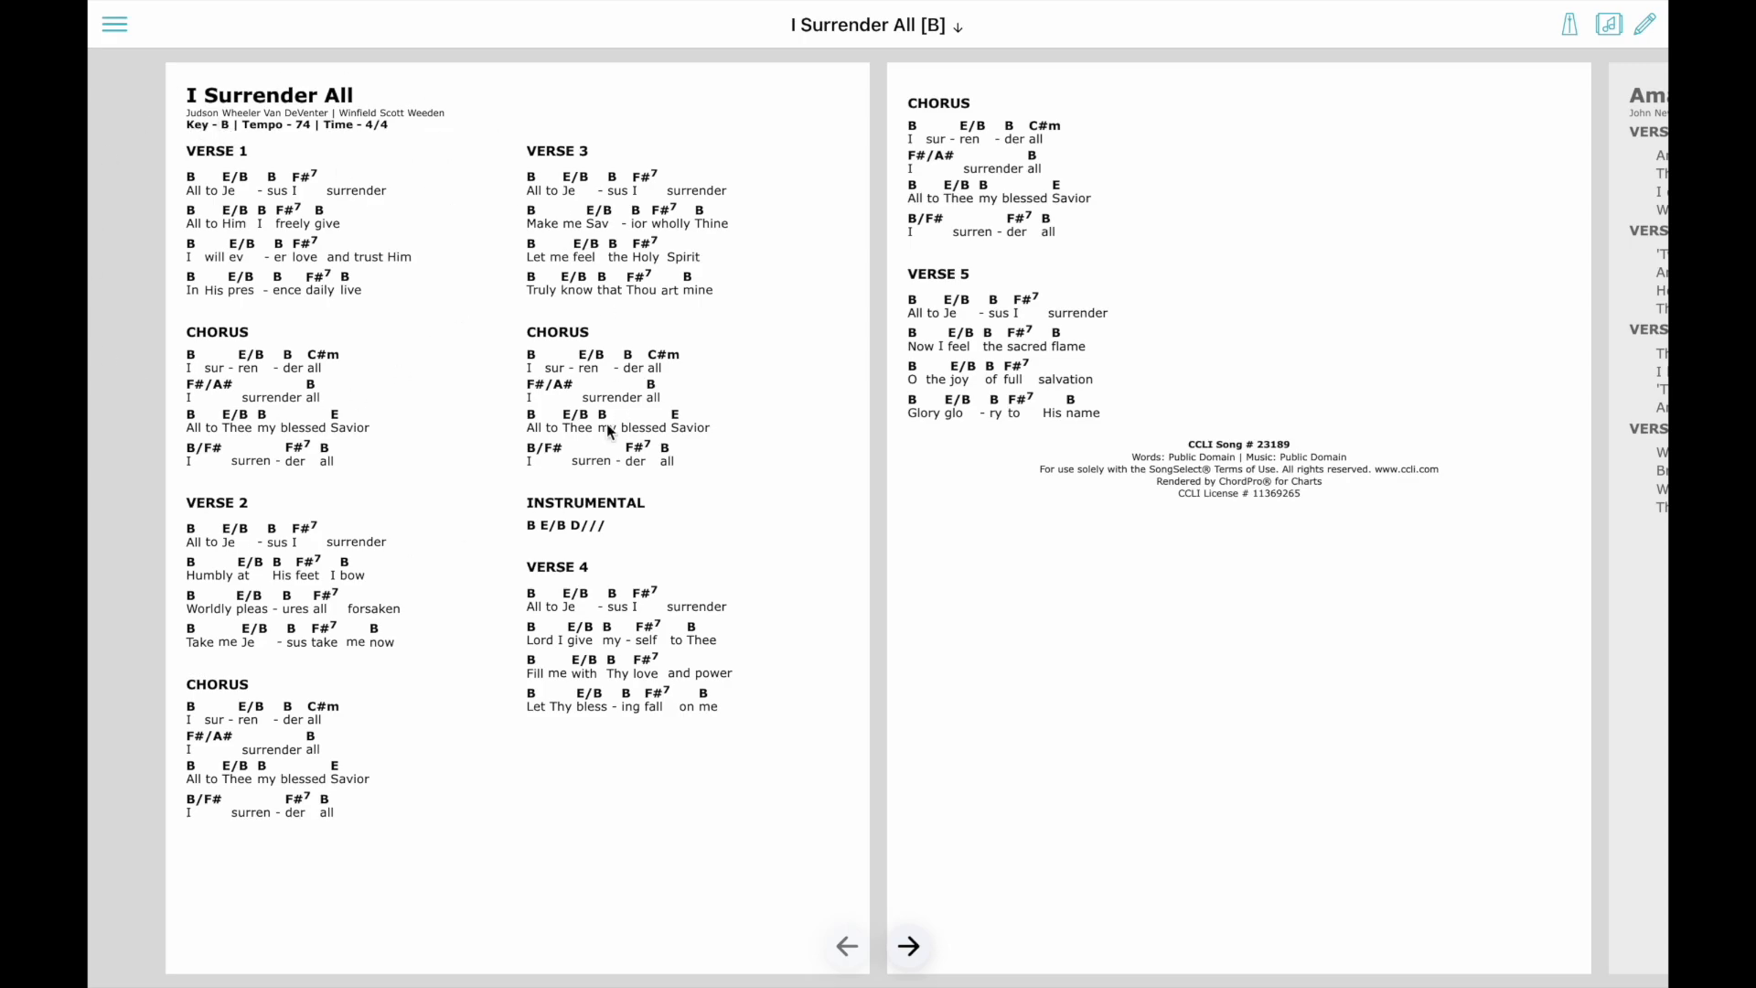
pyautogui.moveTo(824, 86)
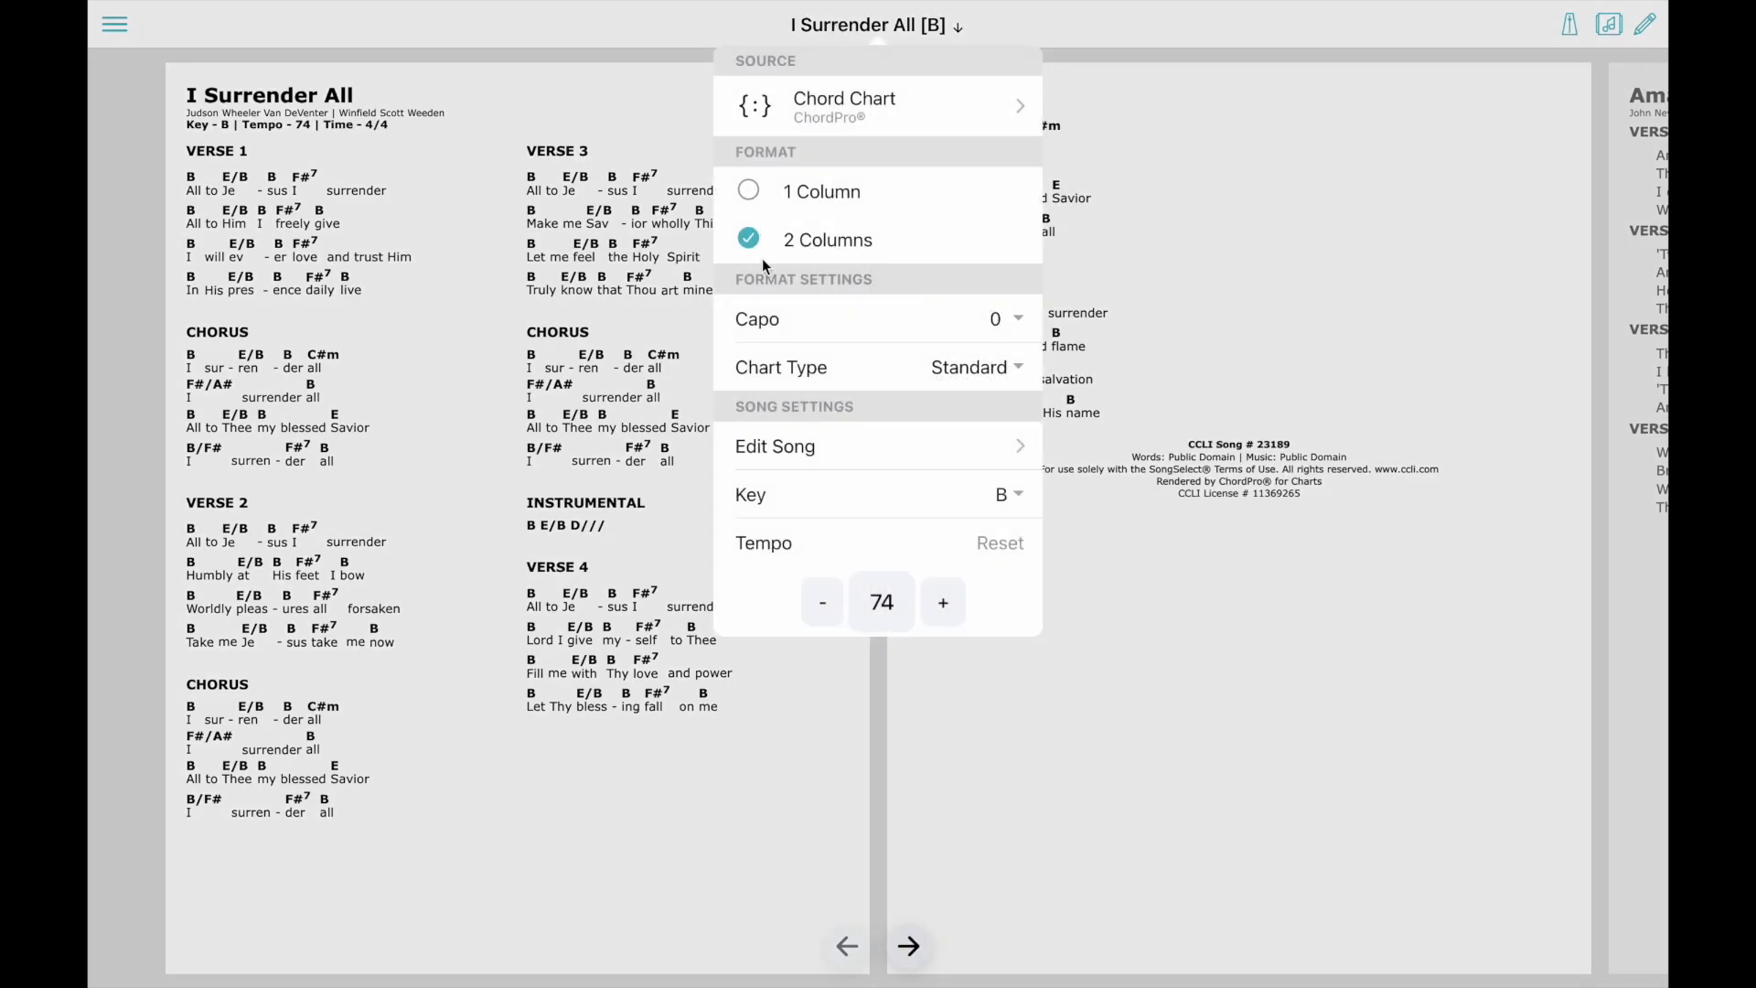
pyautogui.click(966, 365)
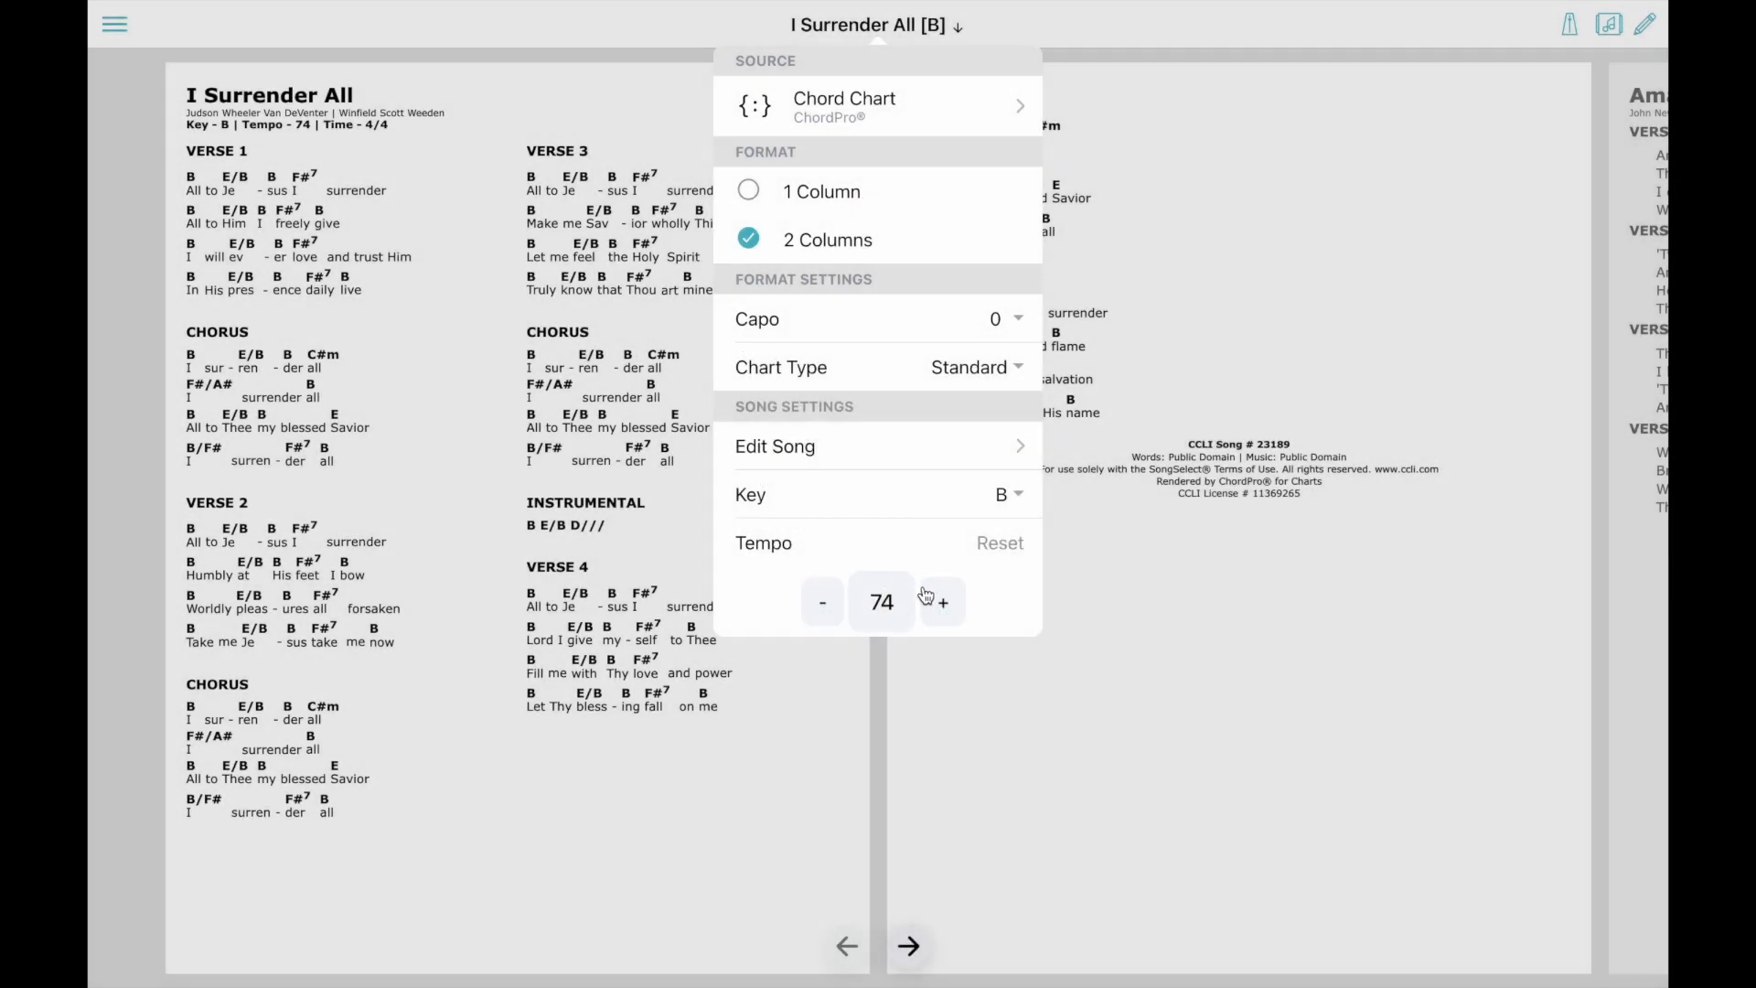
pyautogui.moveTo(505, 506)
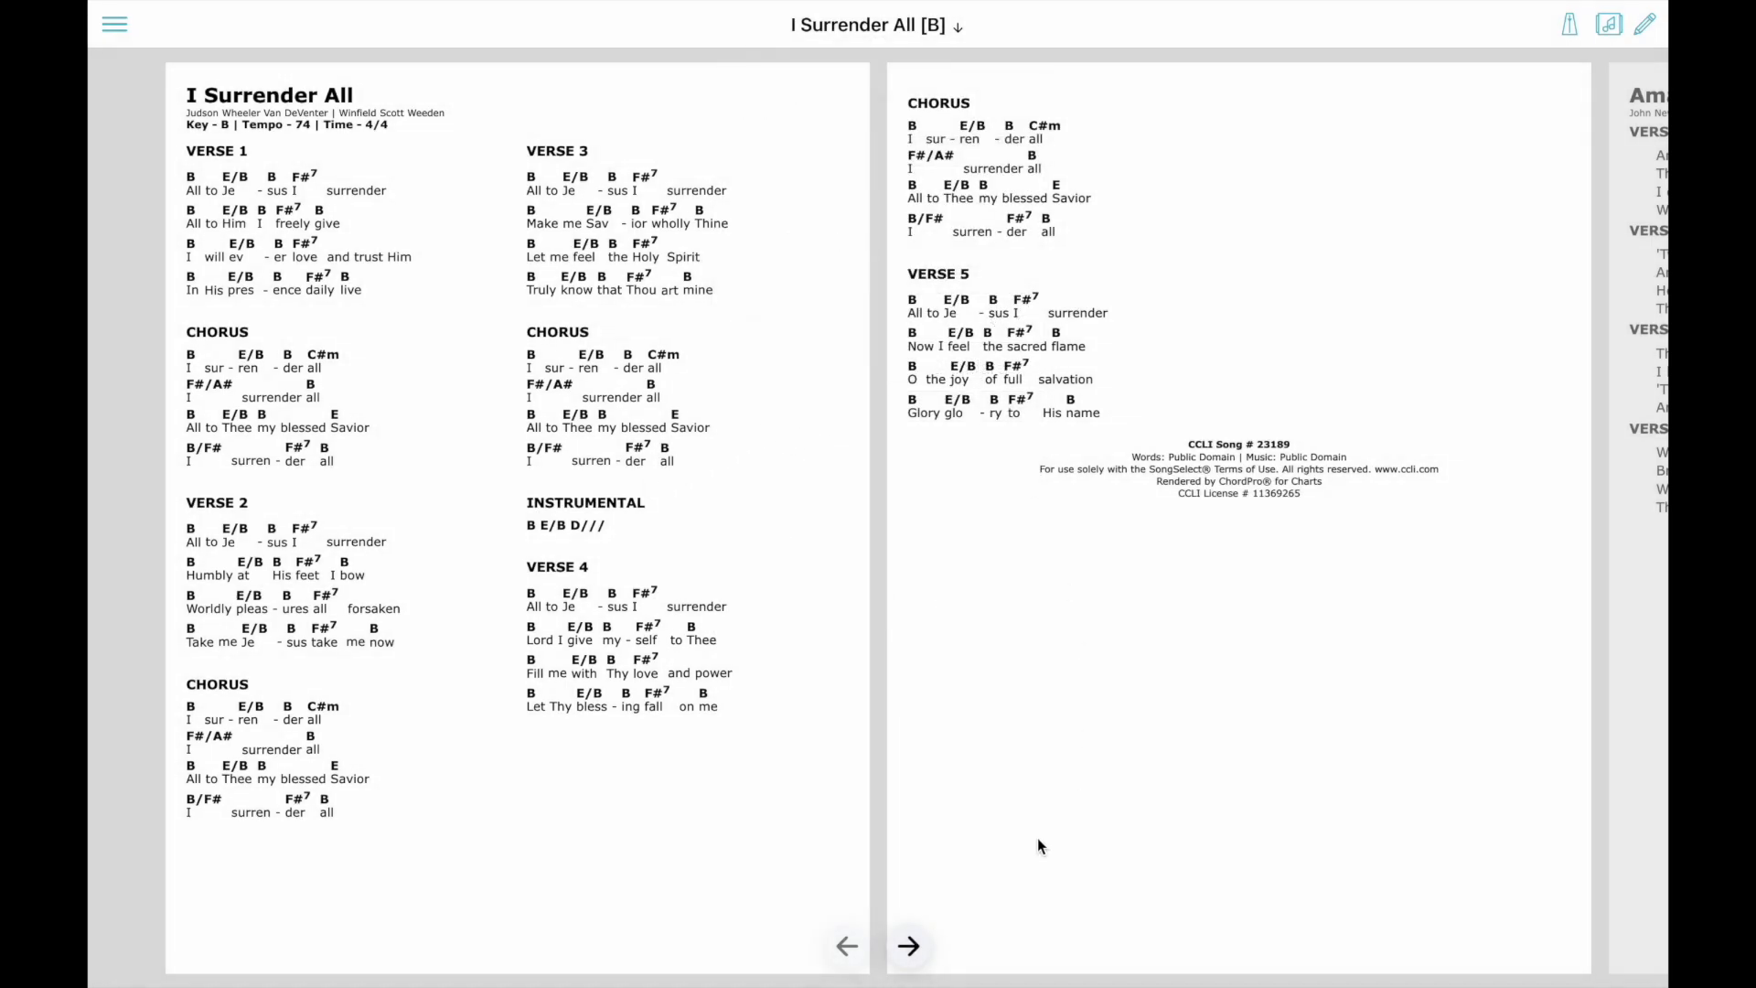
# Step: Step past Amazing Grace, glancing at its details, and land on My Original Song
pyautogui.click(909, 945)
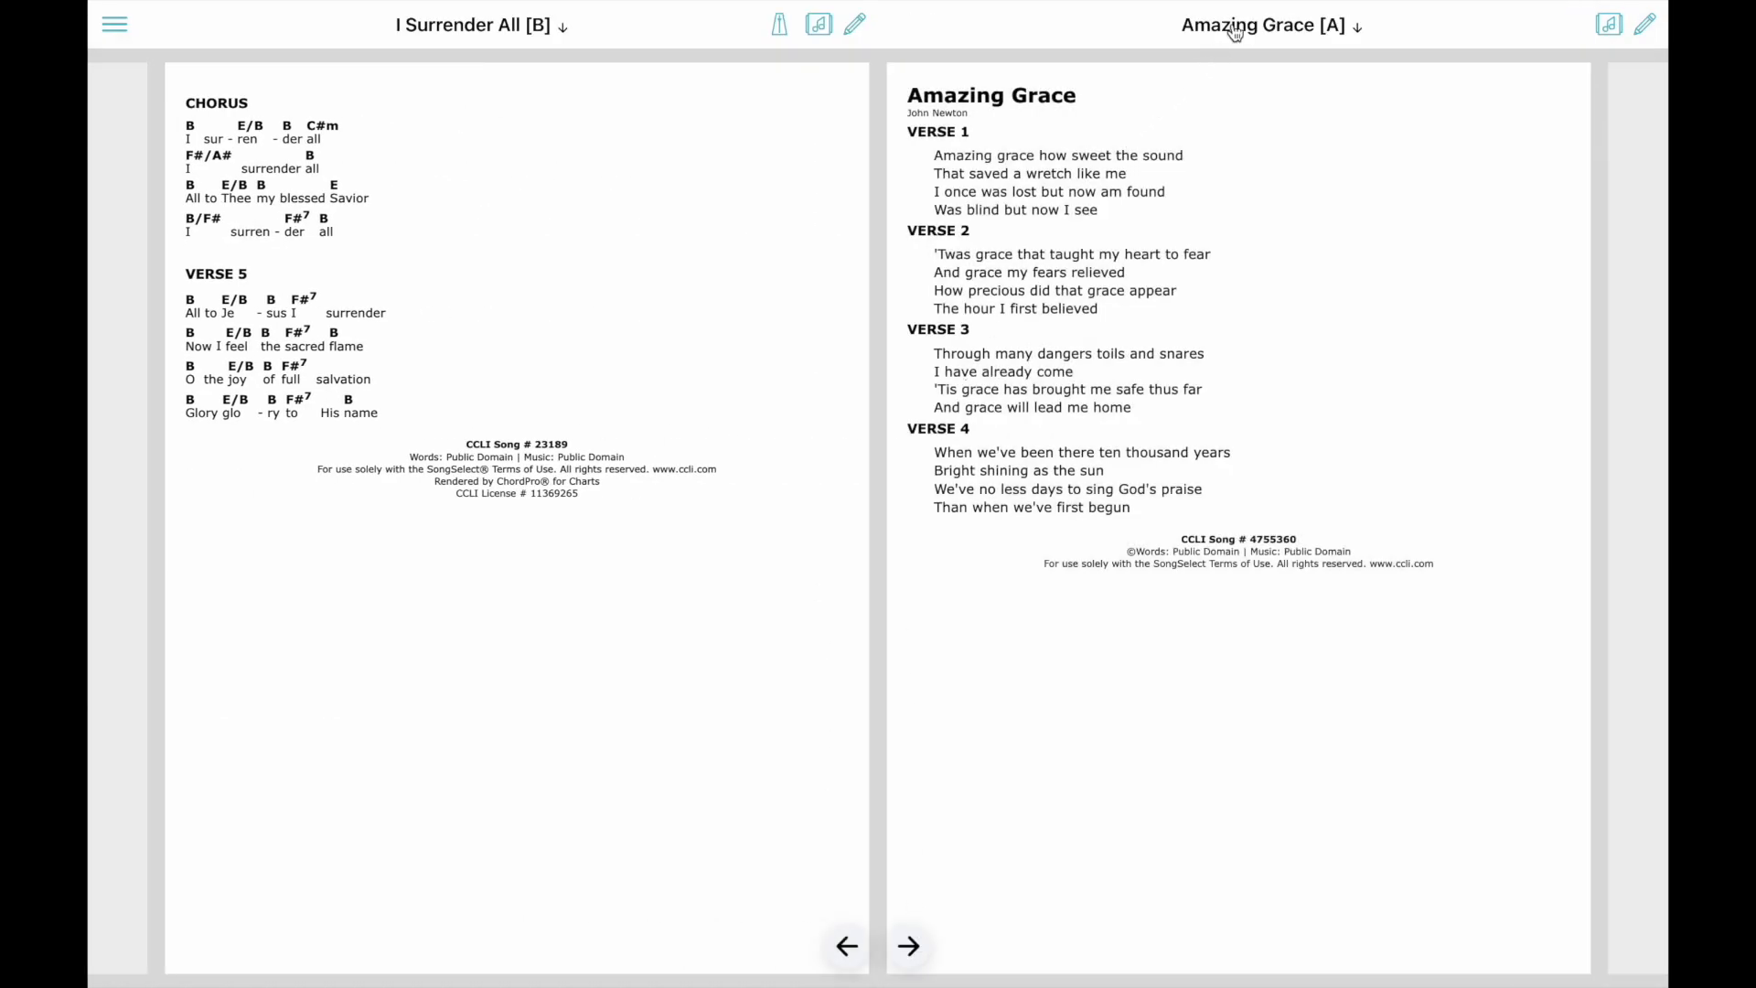
pyautogui.click(1642, 24)
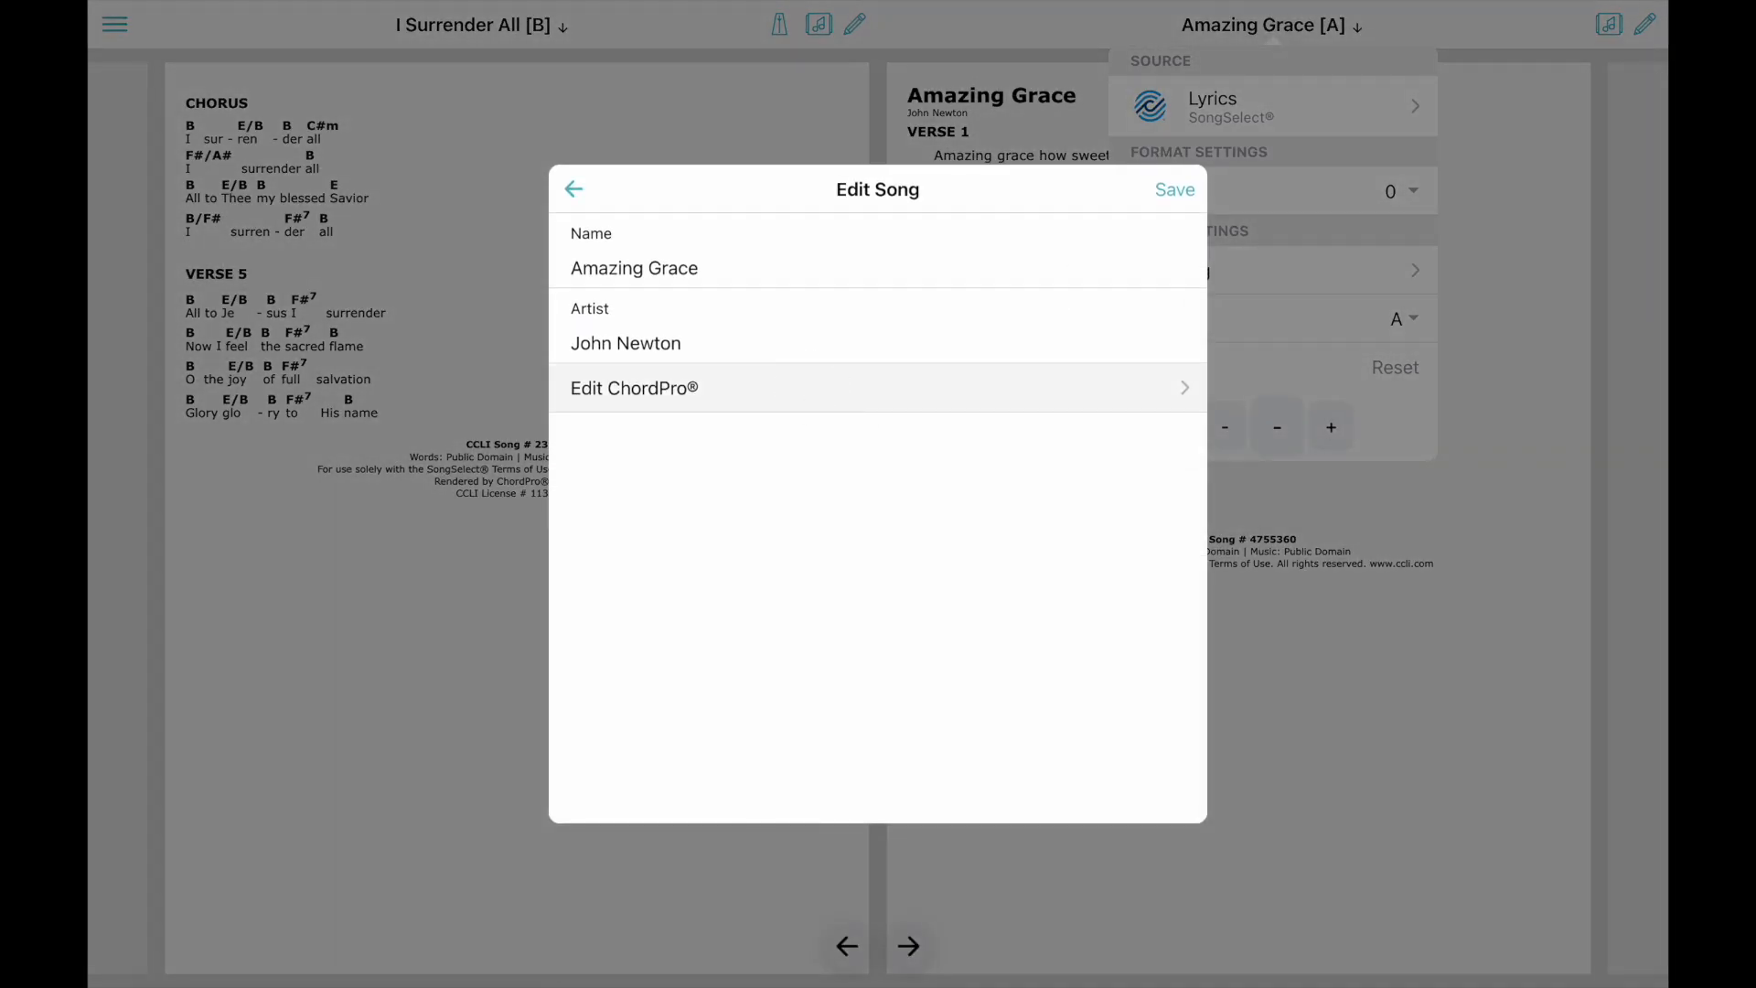
pyautogui.click(635, 388)
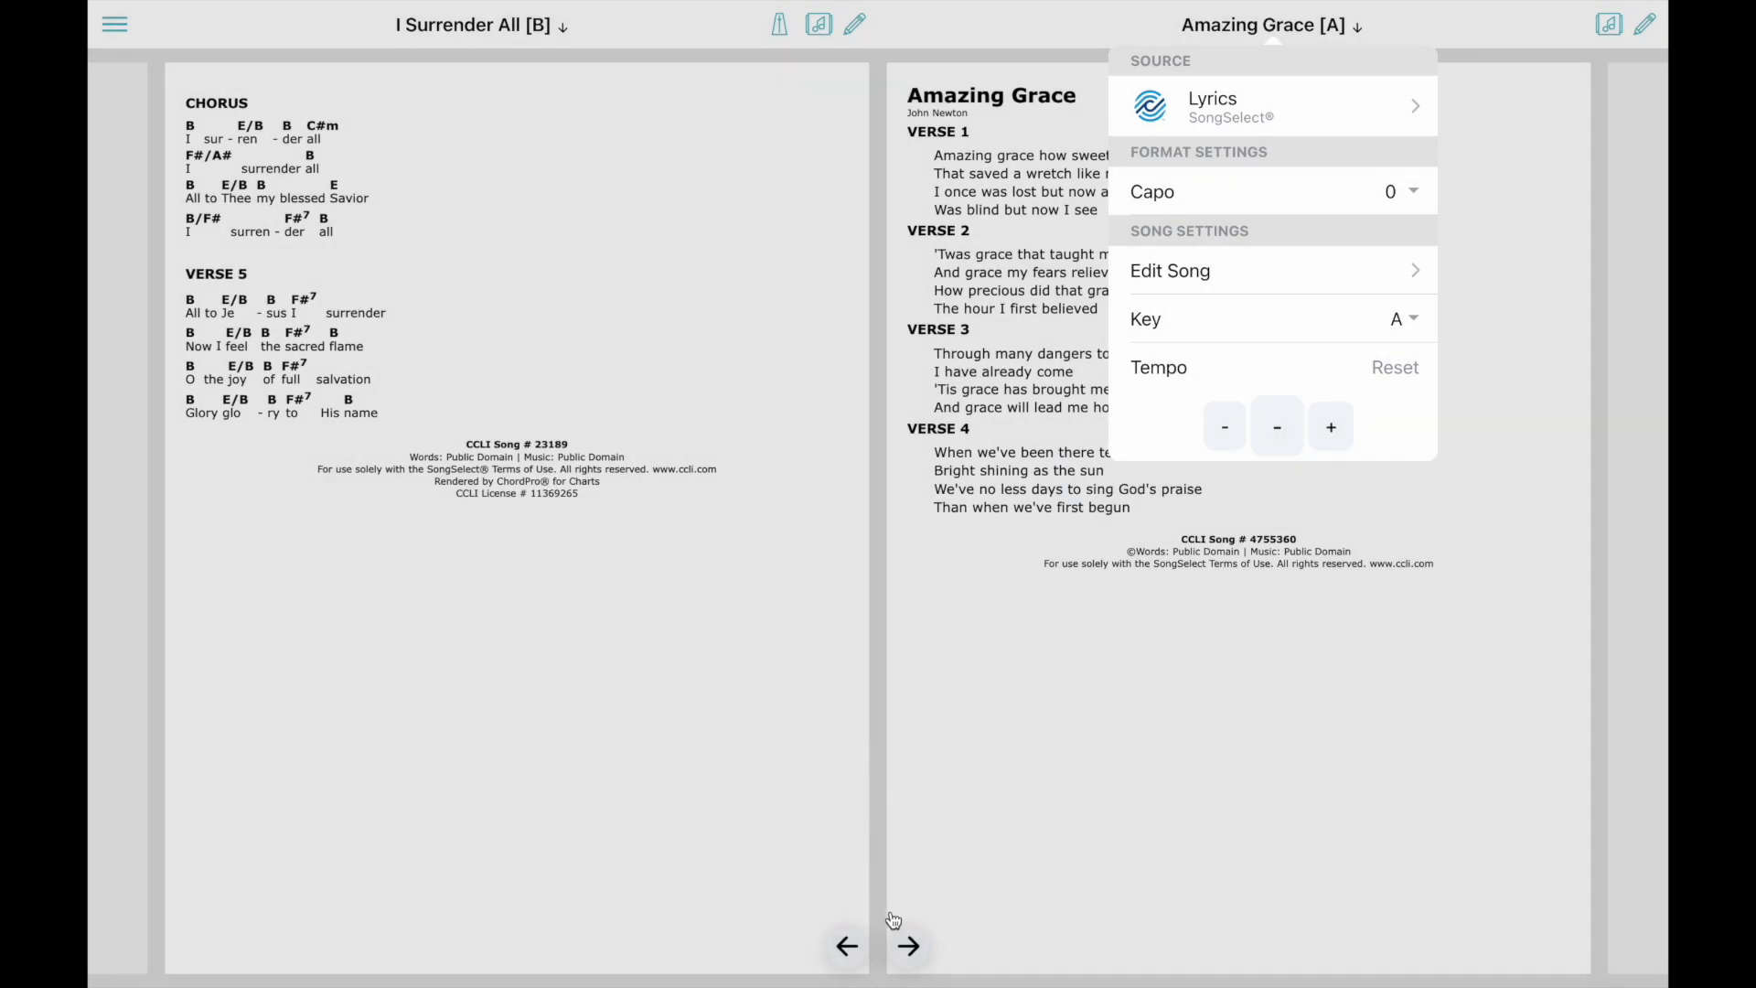
pyautogui.click(909, 945)
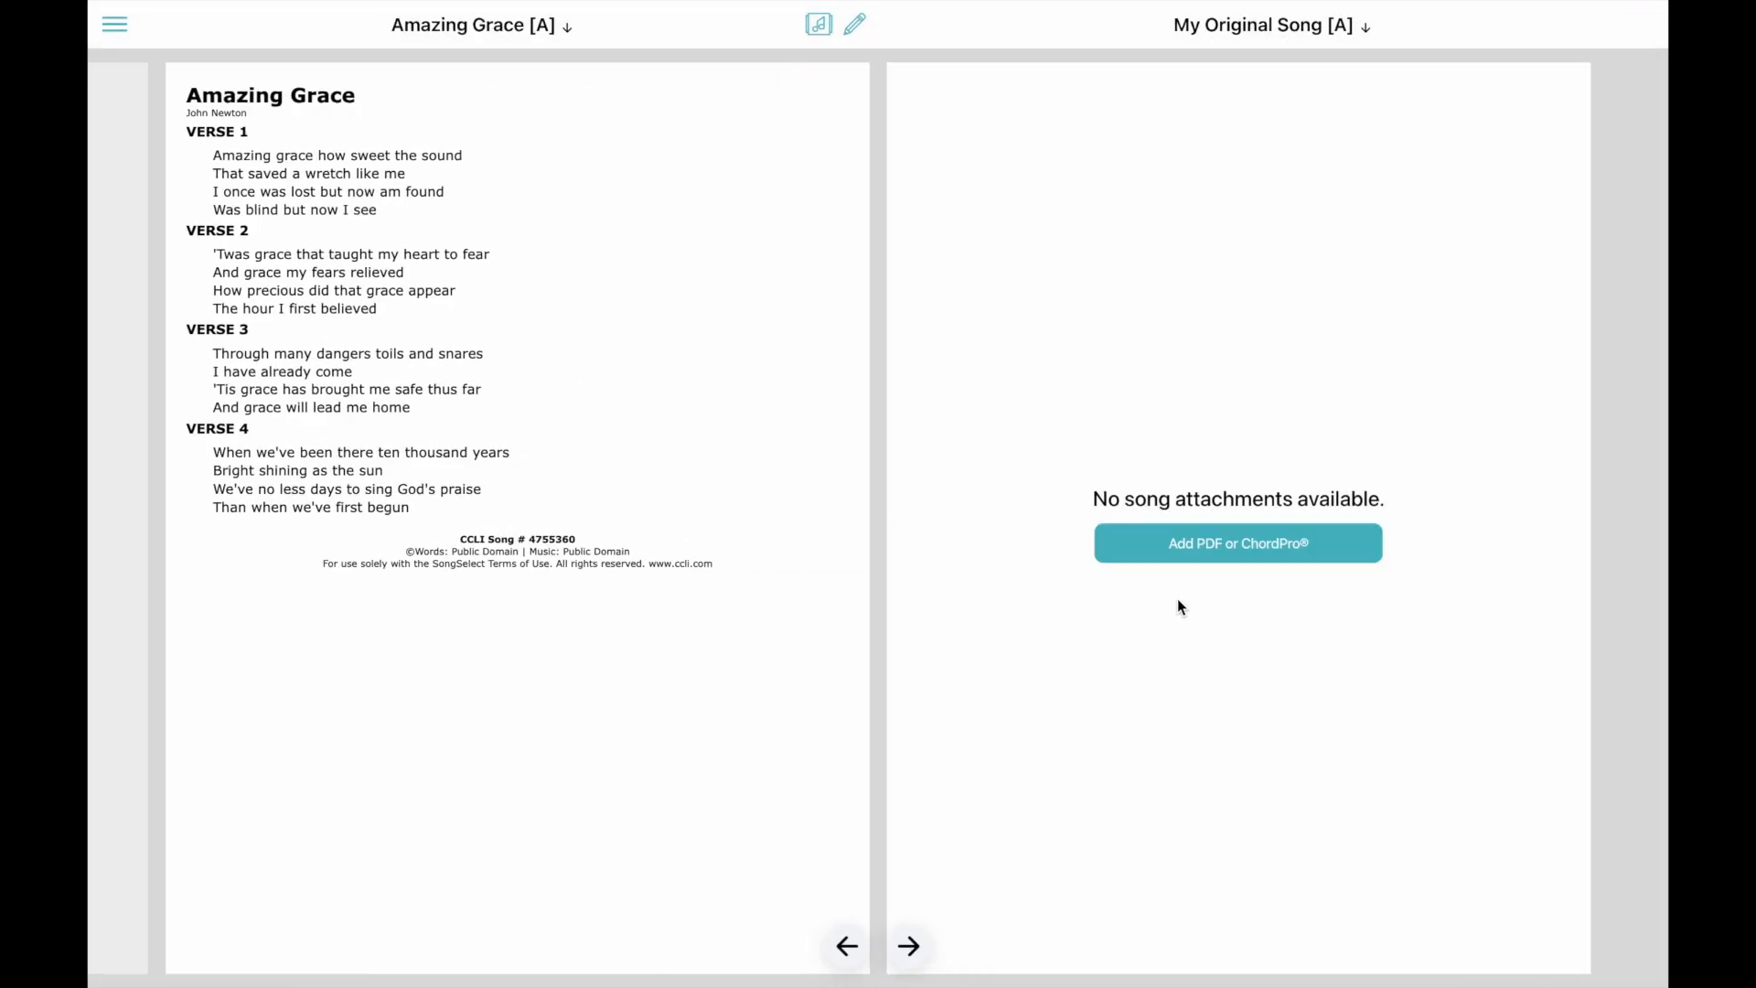
# Step: Attach a new ChordPro chart to My Original Song from the starter template
pyautogui.click(1236, 544)
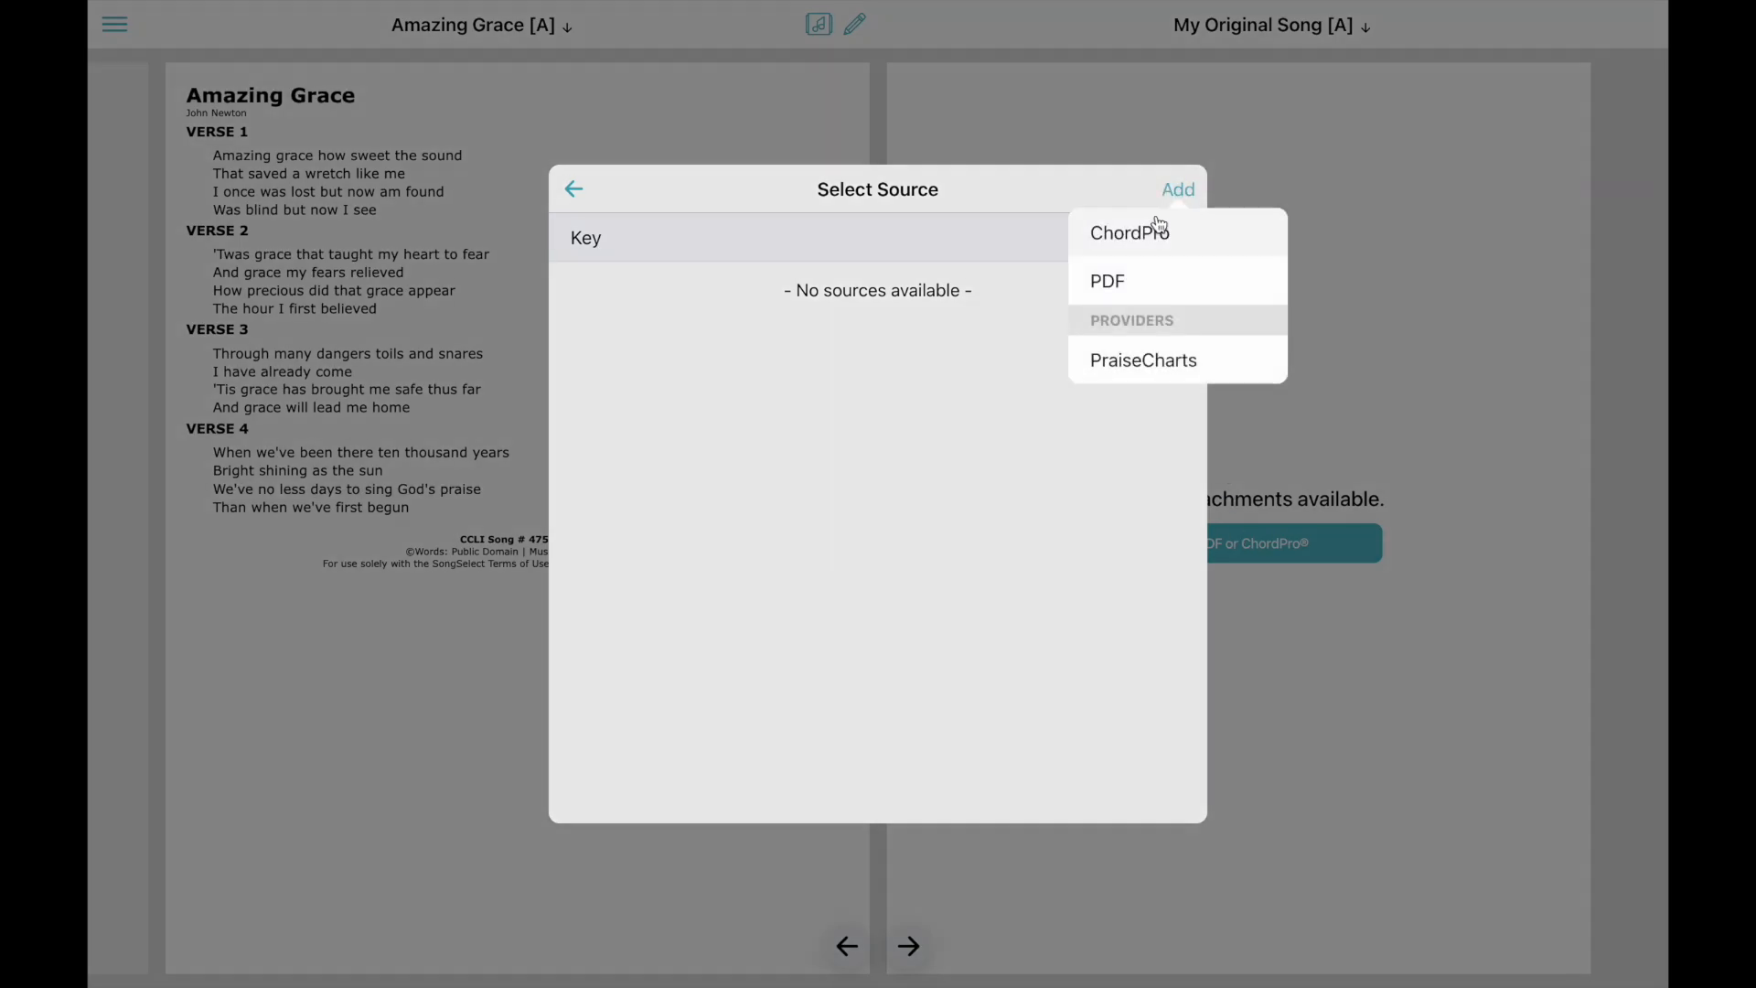
pyautogui.click(1128, 232)
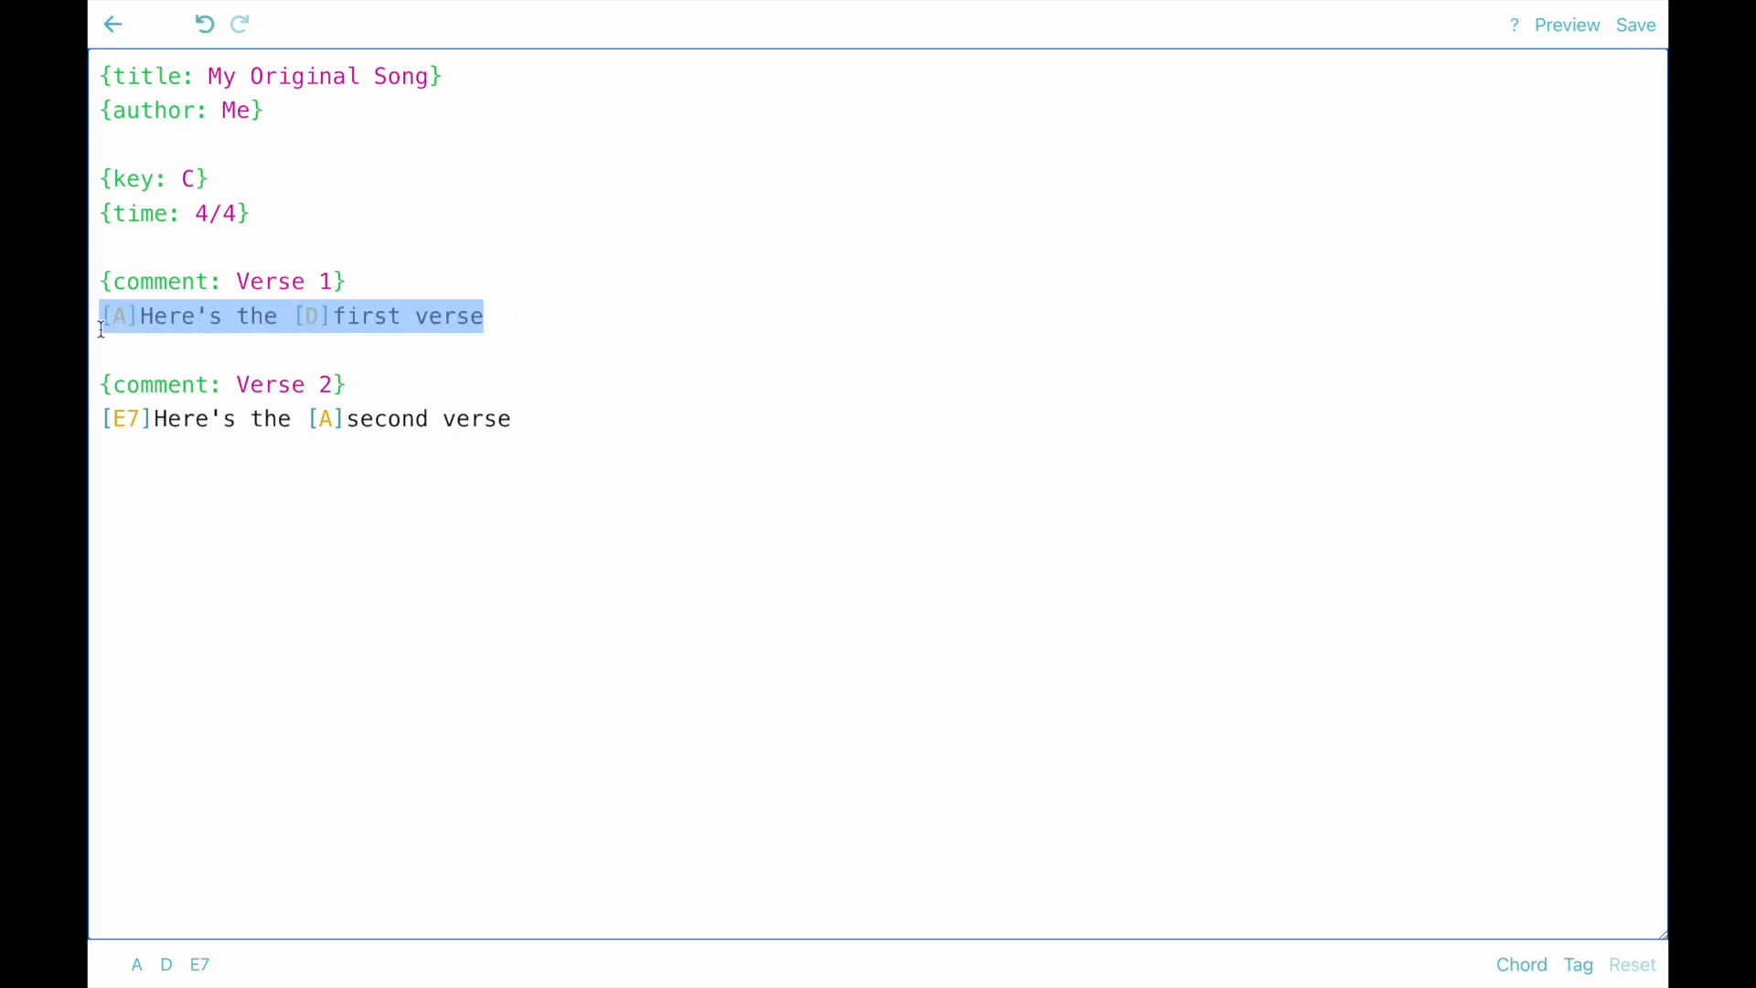
# Step: Write Verse 1 as 'This is my original song / Verse 1 goes here' with [C], [A] and [G] chords
pyautogui.write('This is my orig')
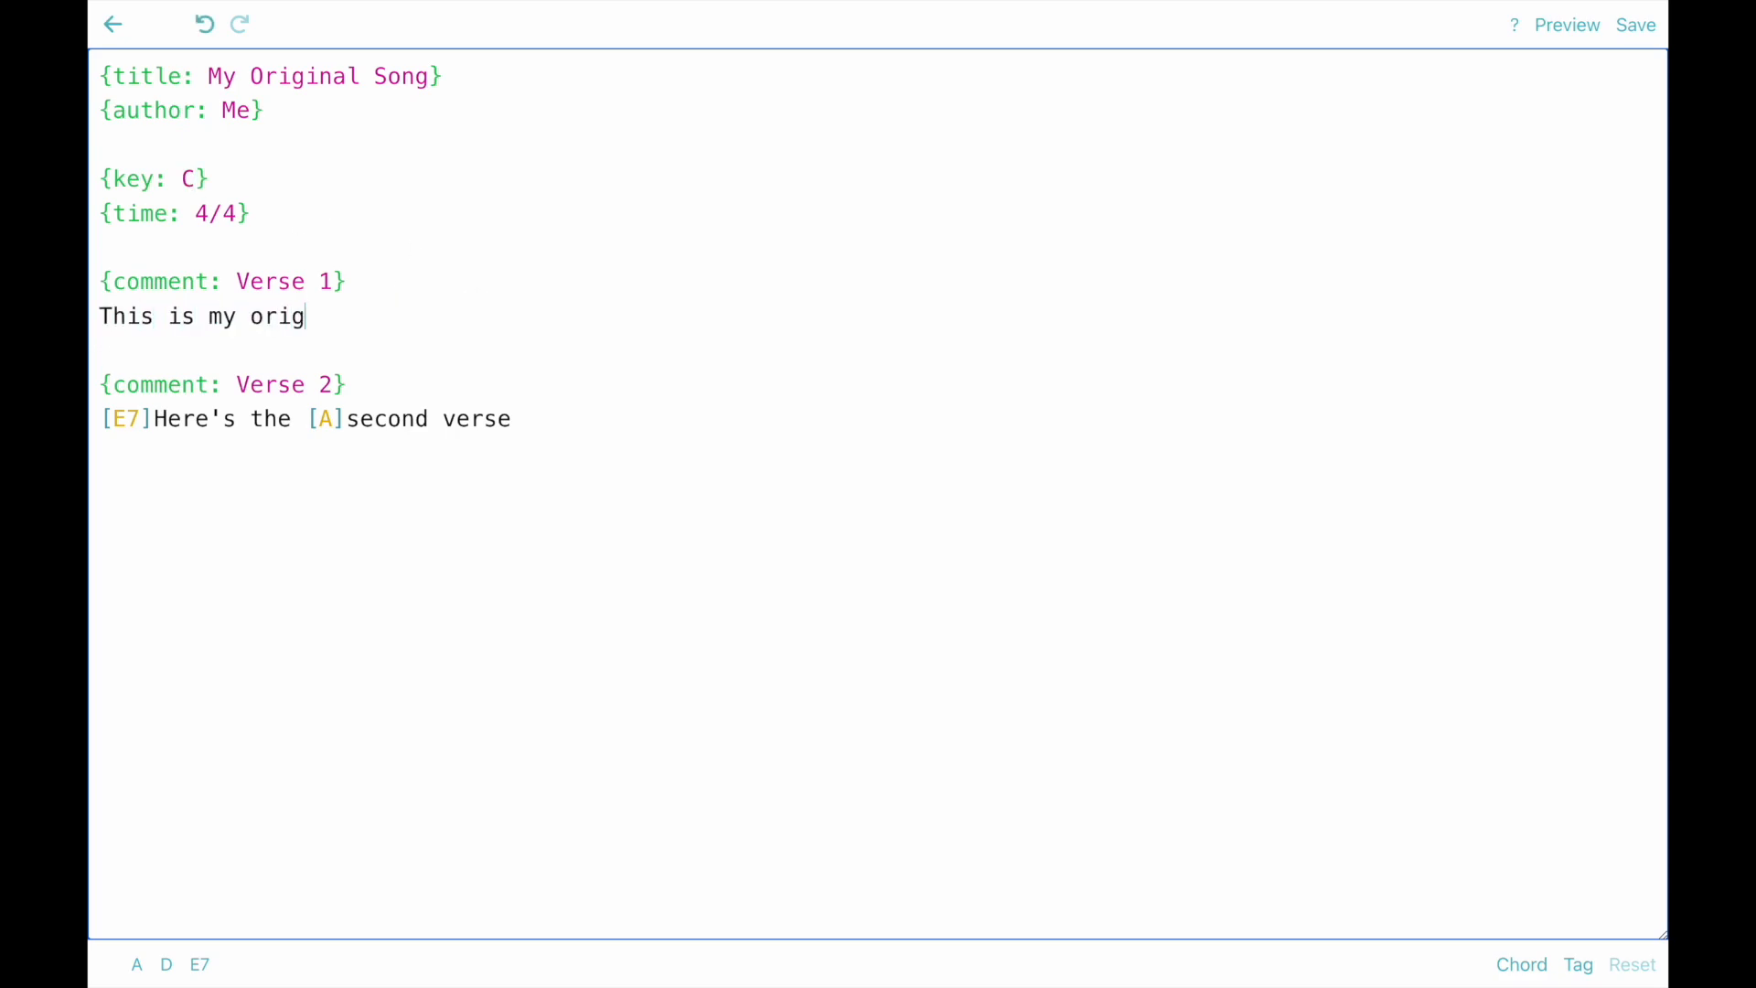
pyautogui.write('inal song')
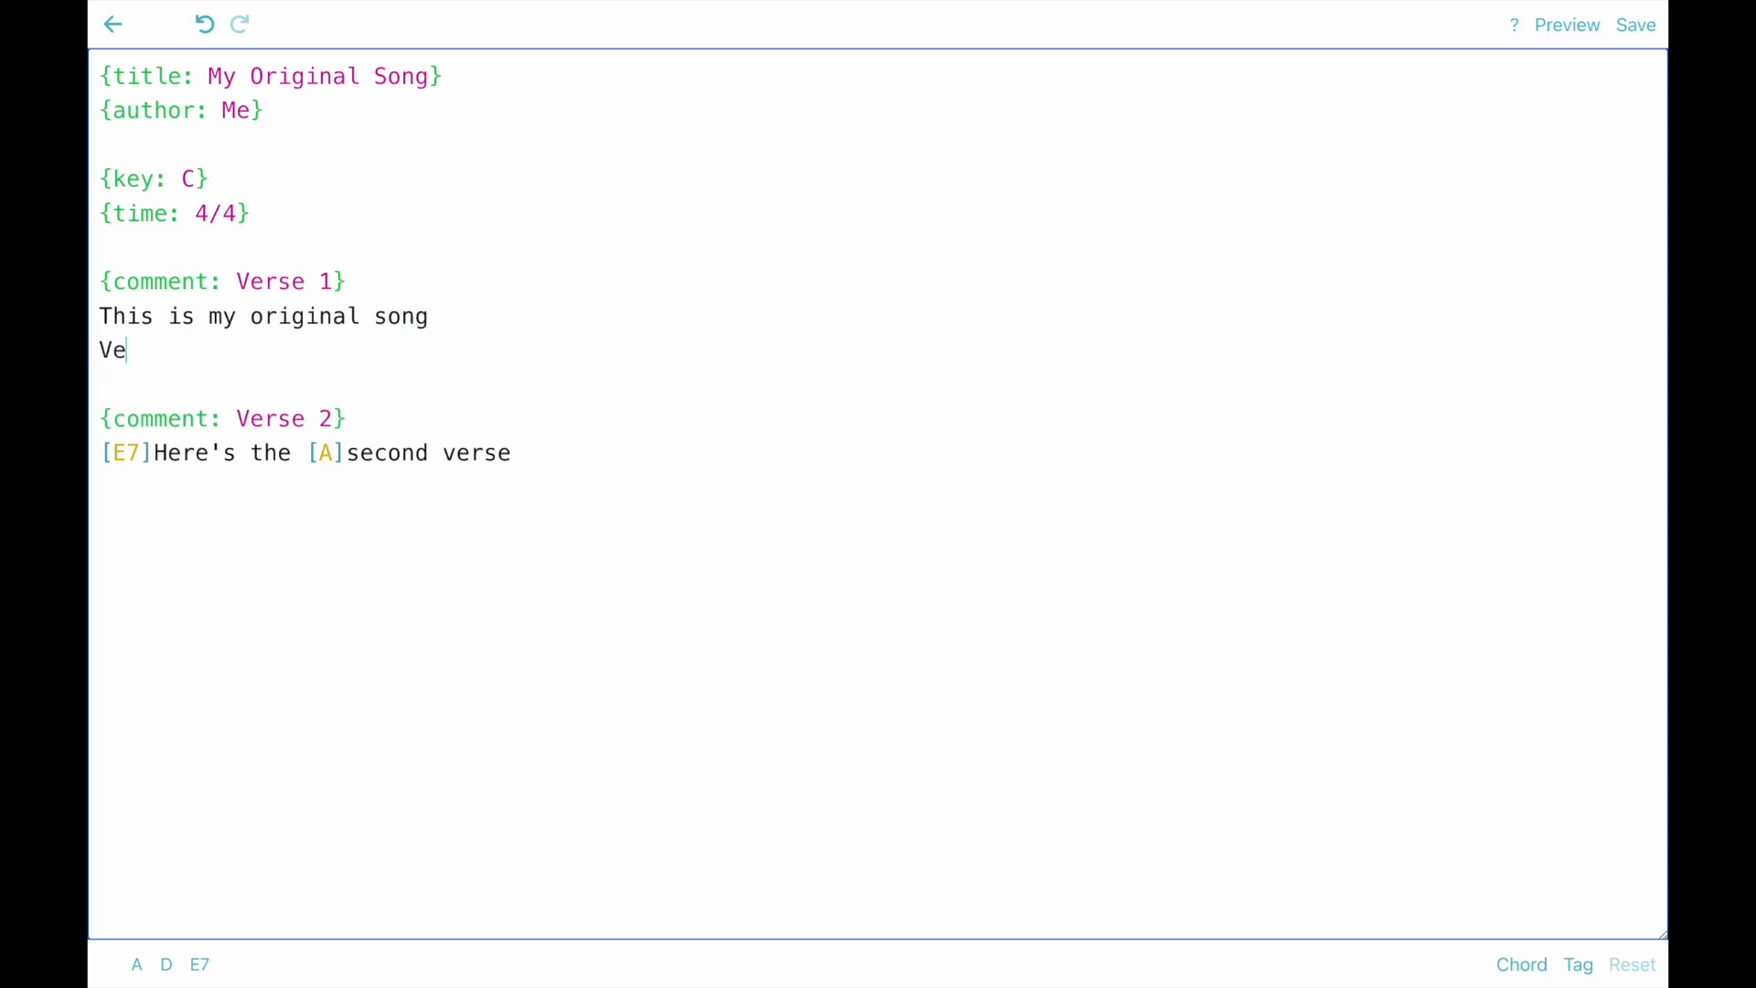
pyautogui.write('rse 1 goes here')
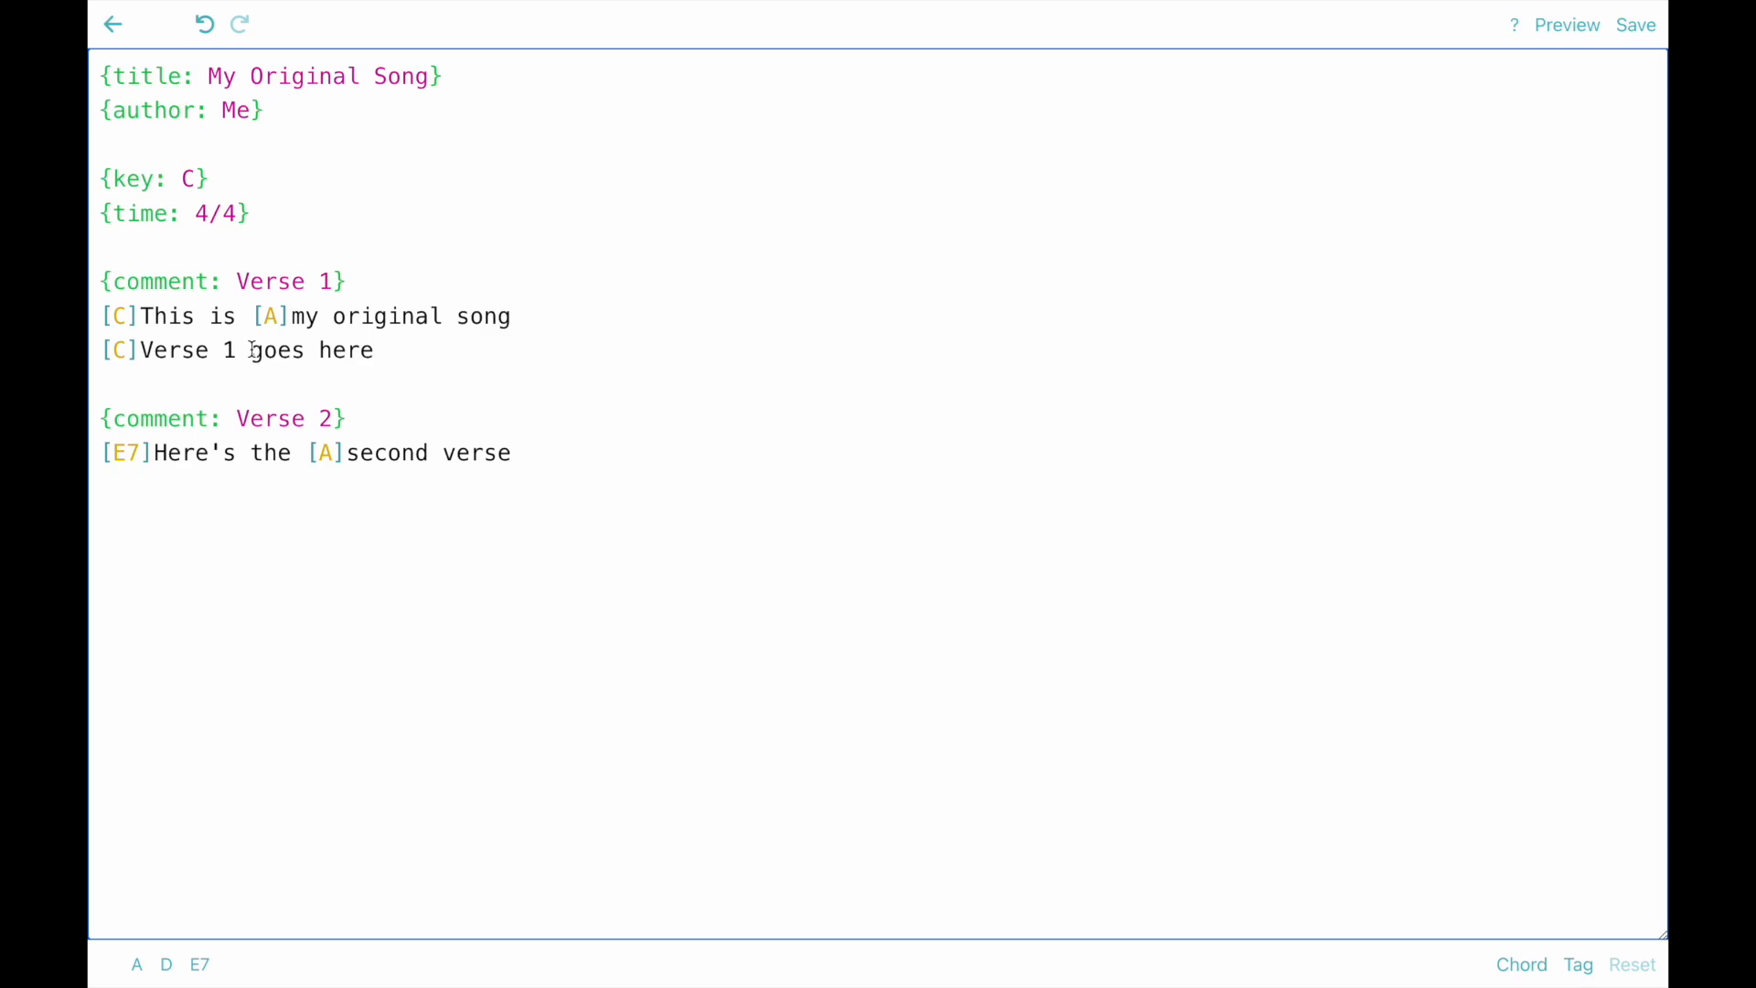
pyautogui.write('[G]')
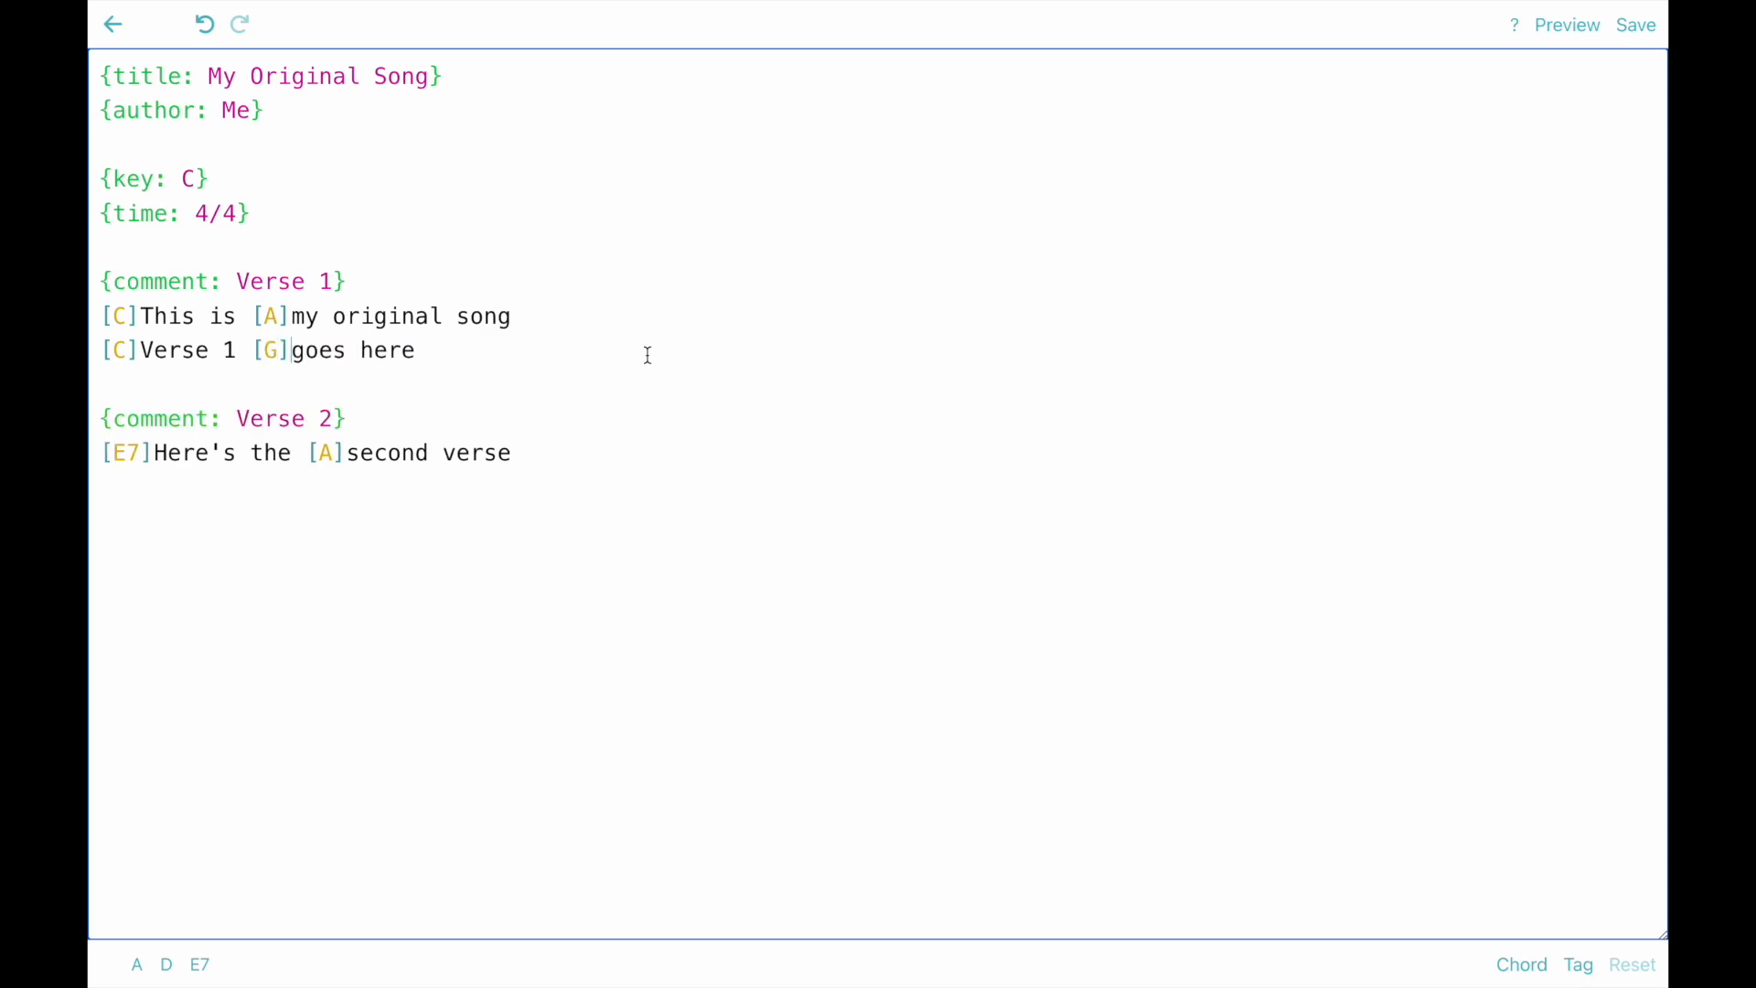